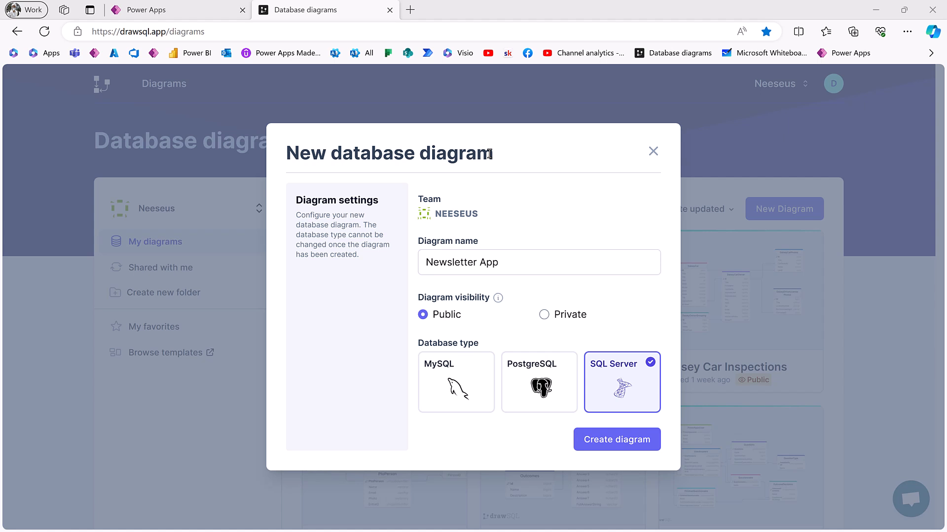
Create a public SQL Server diagram named 'Newsletter App' in DrawSQL.
{"action": "left_click", "coordinate": [538, 261]}
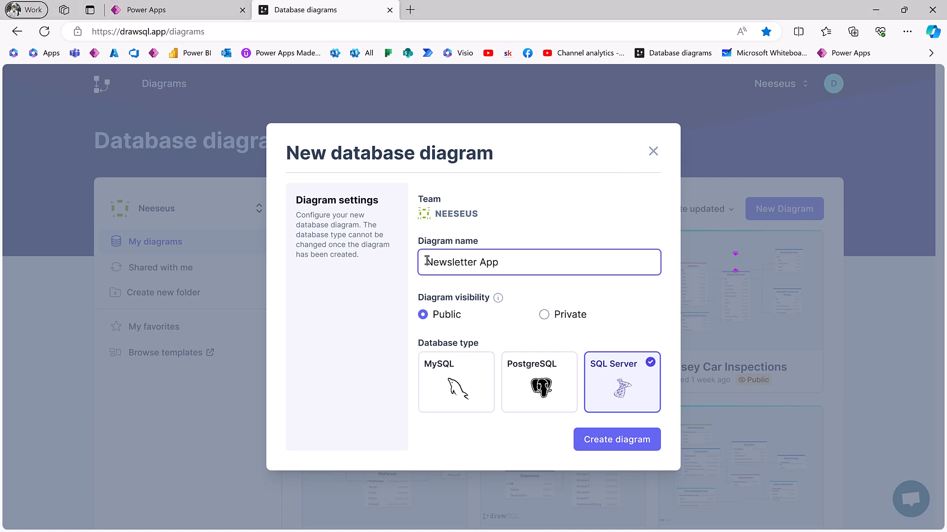
{"action": "triple_click", "coordinate": [462, 261]}
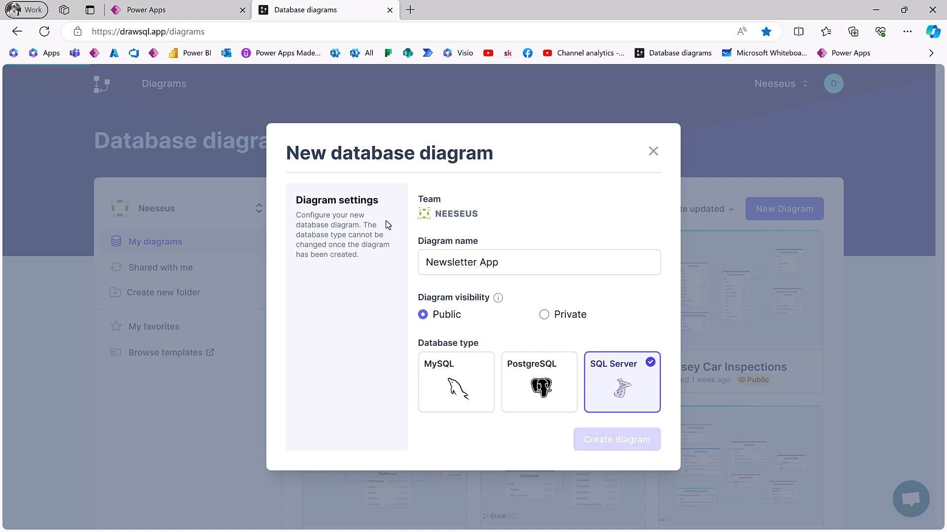
{"action": "left_click", "coordinate": [616, 439]}
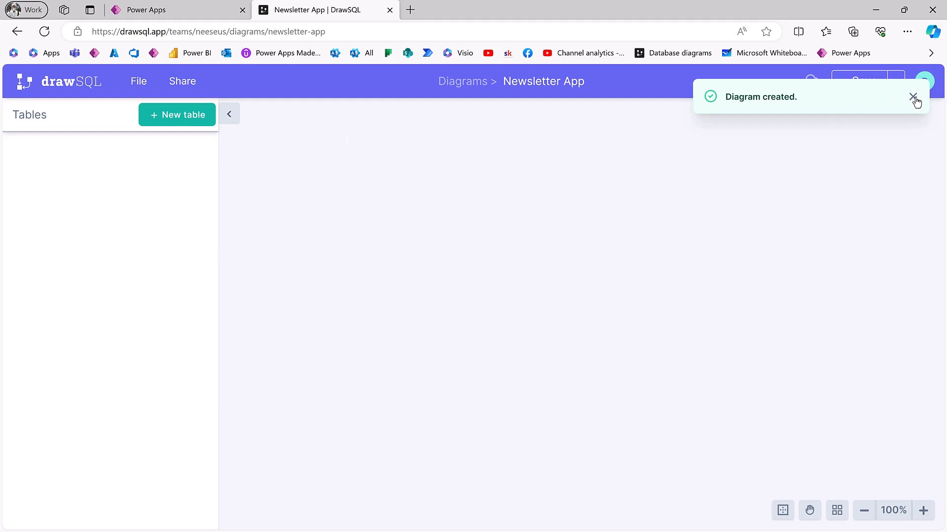
Dismiss the diagram notice, expand Home Screen, and leave the Power Apps editor.
{"action": "left_click", "coordinate": [913, 97]}
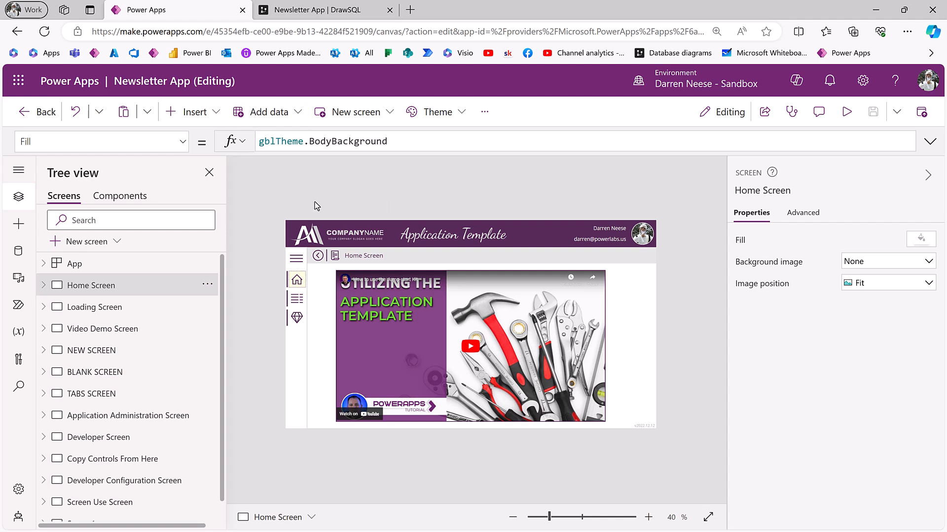
{"action": "mouse_move", "coordinate": [402, 322]}
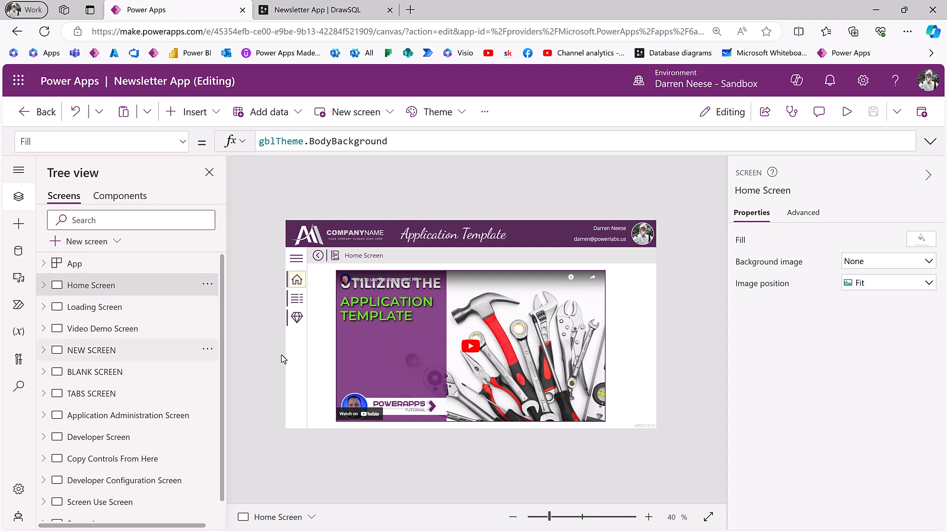
{"action": "mouse_move", "coordinate": [557, 192]}
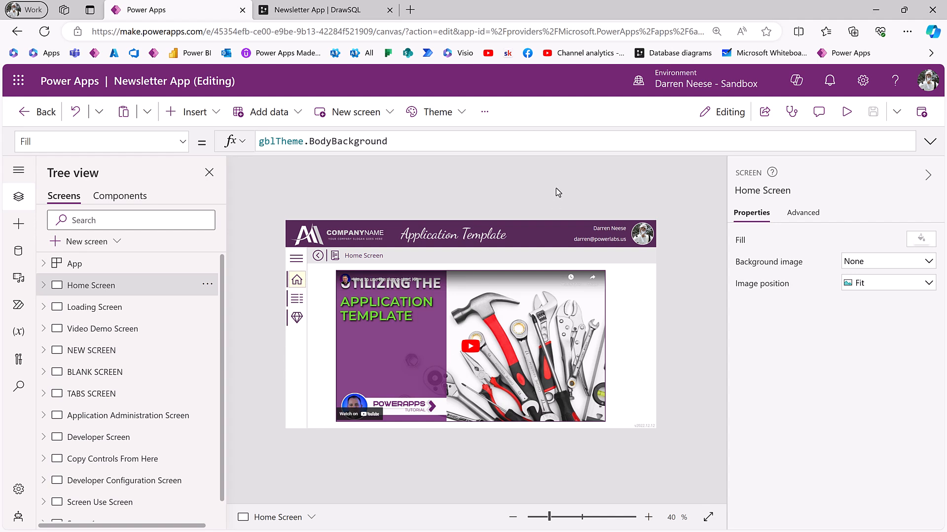
{"action": "mouse_move", "coordinate": [652, 295]}
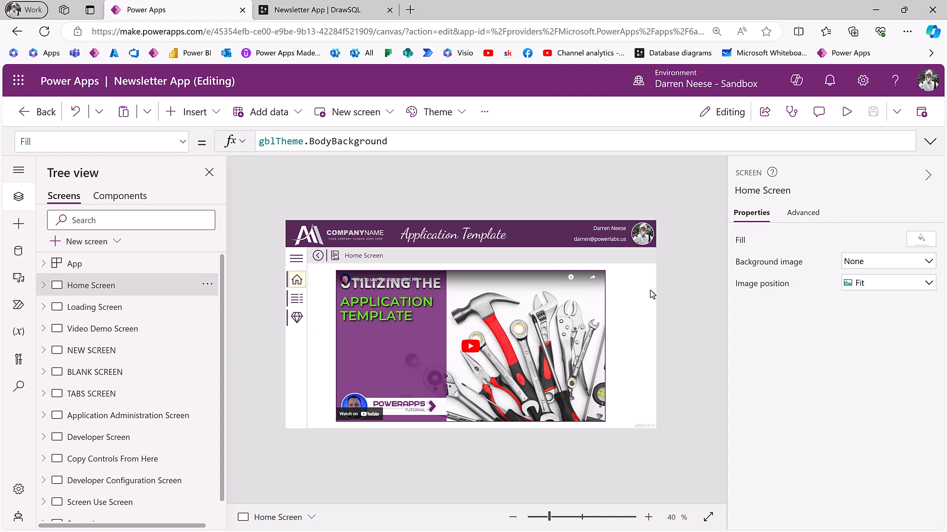
{"action": "mouse_move", "coordinate": [519, 328]}
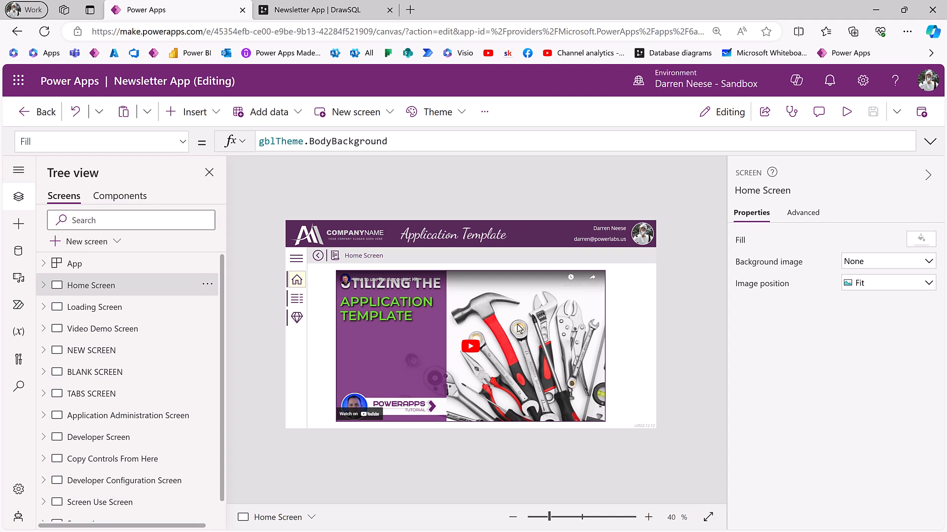
{"action": "mouse_move", "coordinate": [517, 328]}
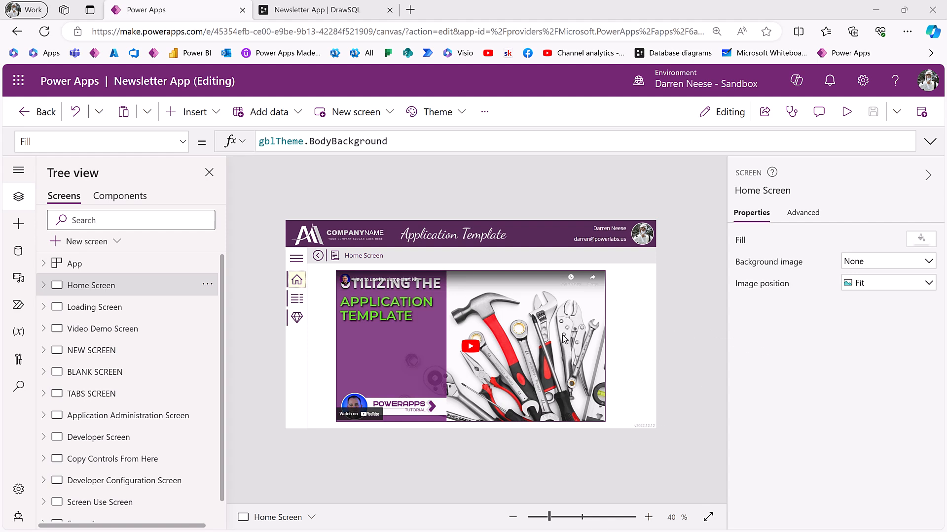
{"action": "left_click", "coordinate": [44, 285]}
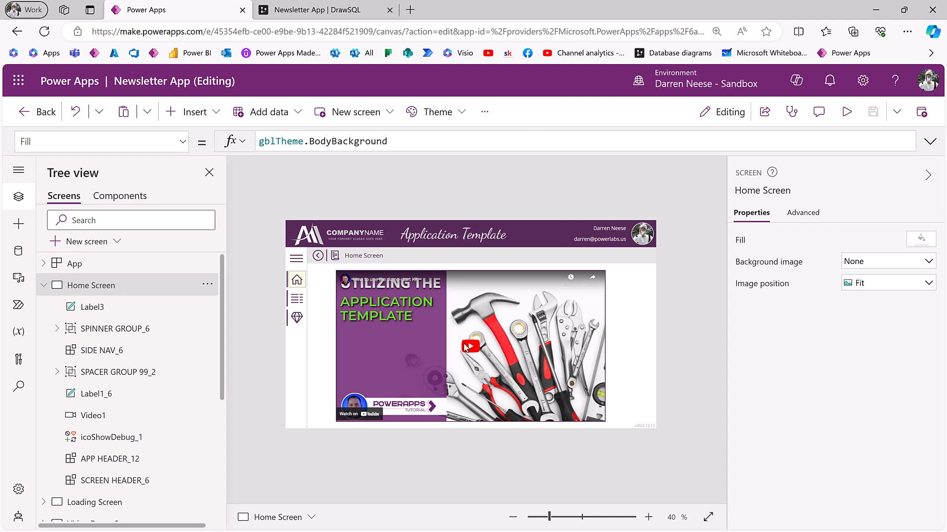
{"action": "mouse_move", "coordinate": [681, 305]}
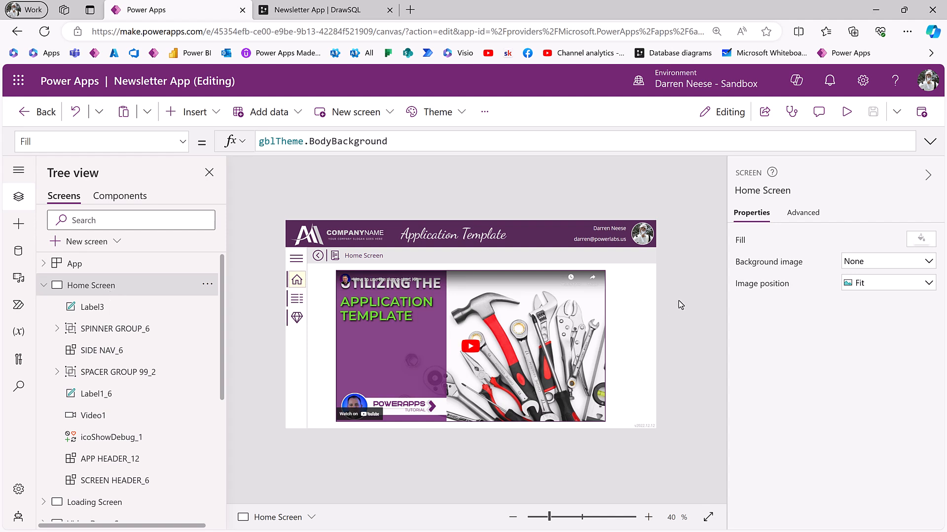
{"action": "mouse_move", "coordinate": [407, 362]}
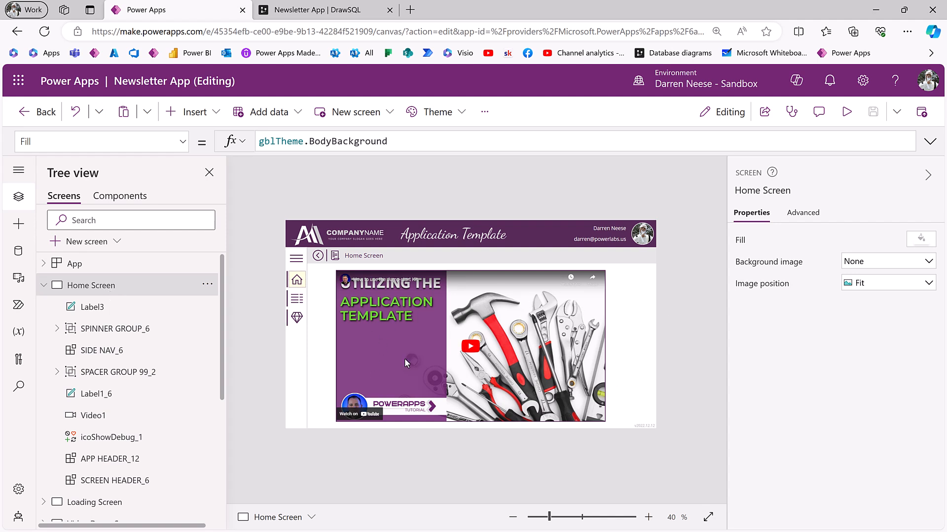
{"action": "mouse_move", "coordinate": [555, 350]}
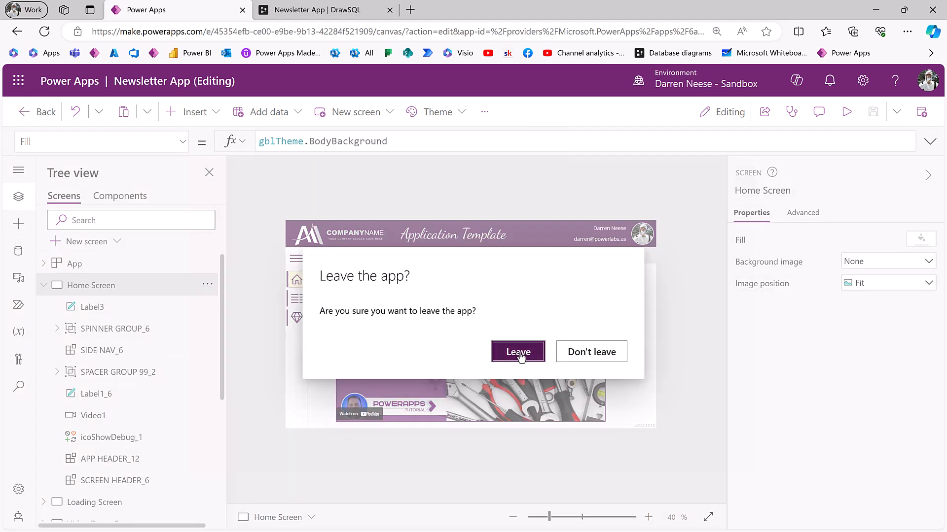
{"action": "left_click", "coordinate": [517, 351]}
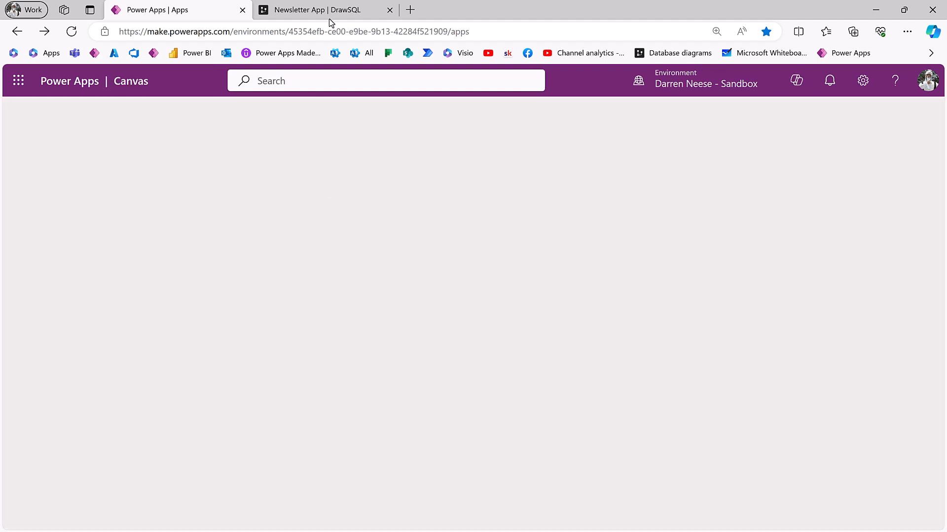
Rename table_1 in the Newsletter App diagram to ContentPost.
{"action": "left_click", "coordinate": [317, 10]}
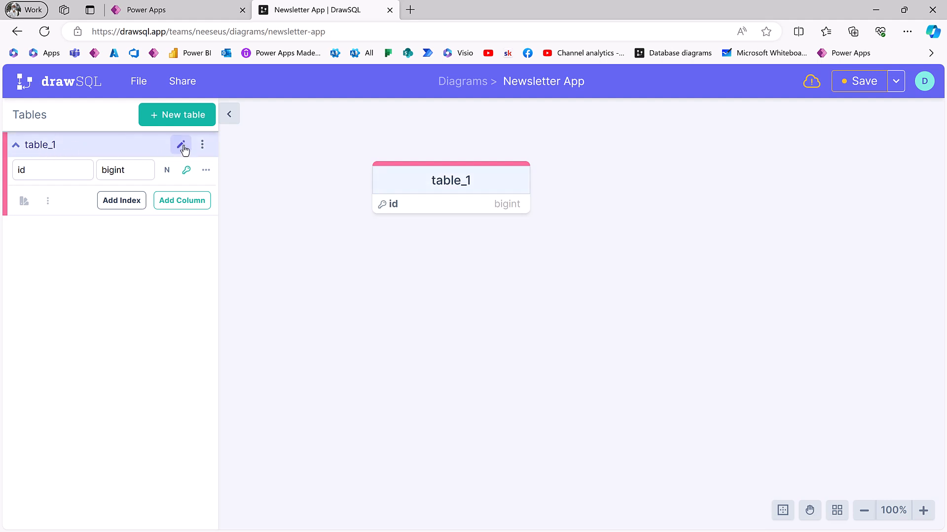
{"action": "left_click", "coordinate": [180, 145]}
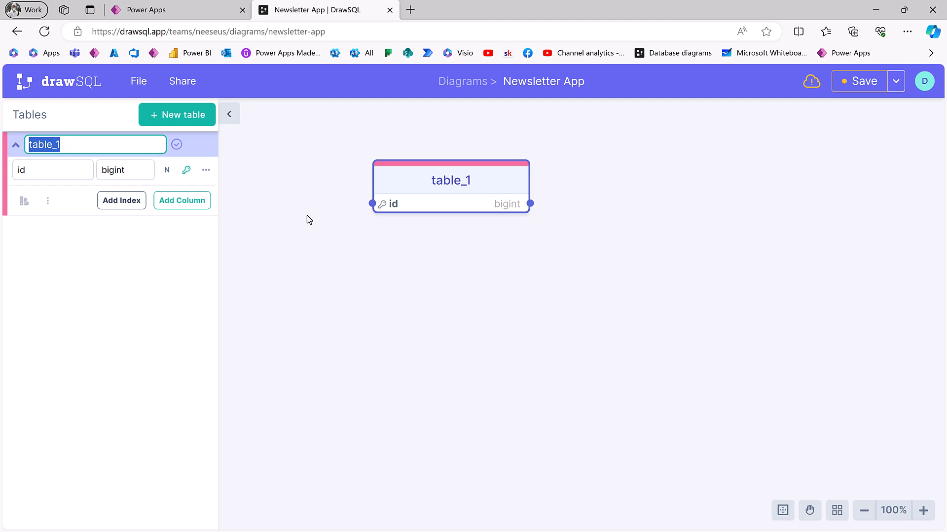
{"action": "type", "text": "Post"}
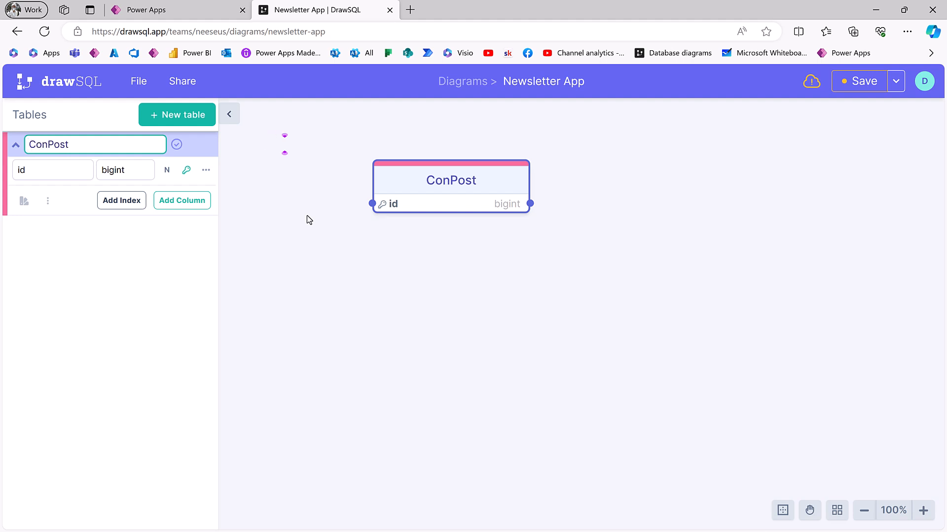
{"action": "type", "text": "ContentPost"}
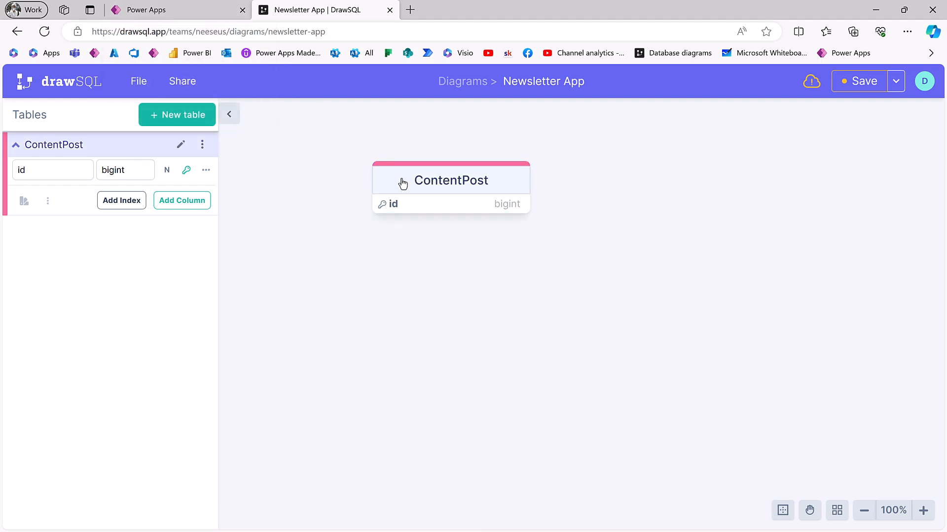
{"action": "left_click", "coordinate": [51, 169]}
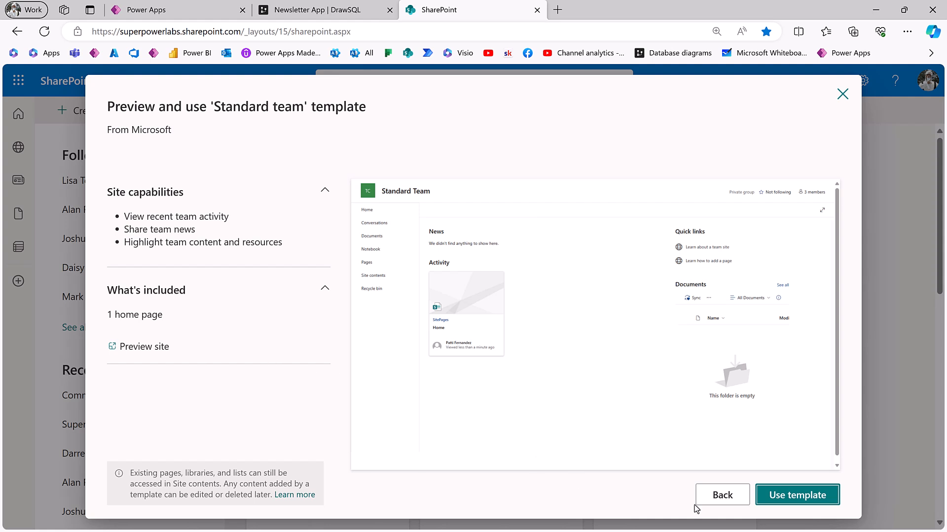
Choose the Standard team template and name the site Newsletter App SharePoint.
{"action": "left_click", "coordinate": [797, 495]}
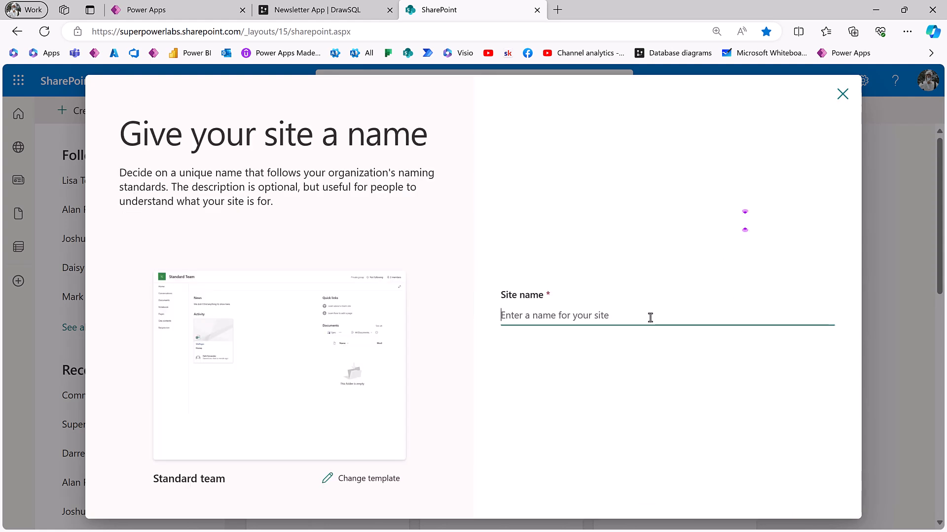
{"action": "type", "text": "Newsleetter App"}
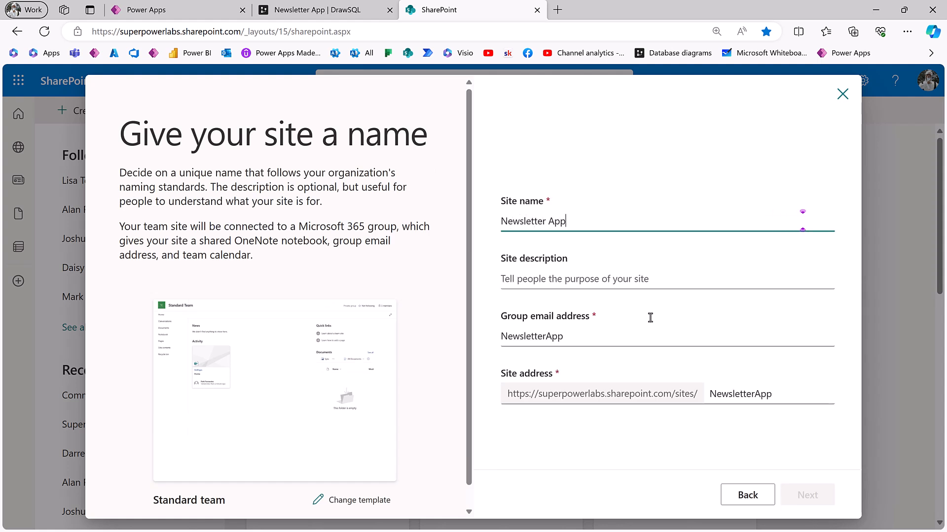
{"action": "type", "text": "SharePoint"}
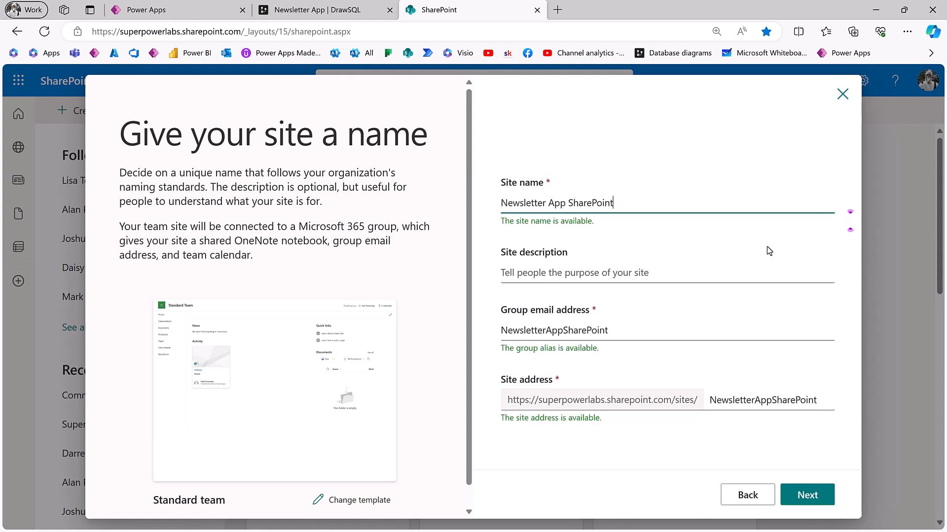
{"action": "left_click", "coordinate": [807, 495]}
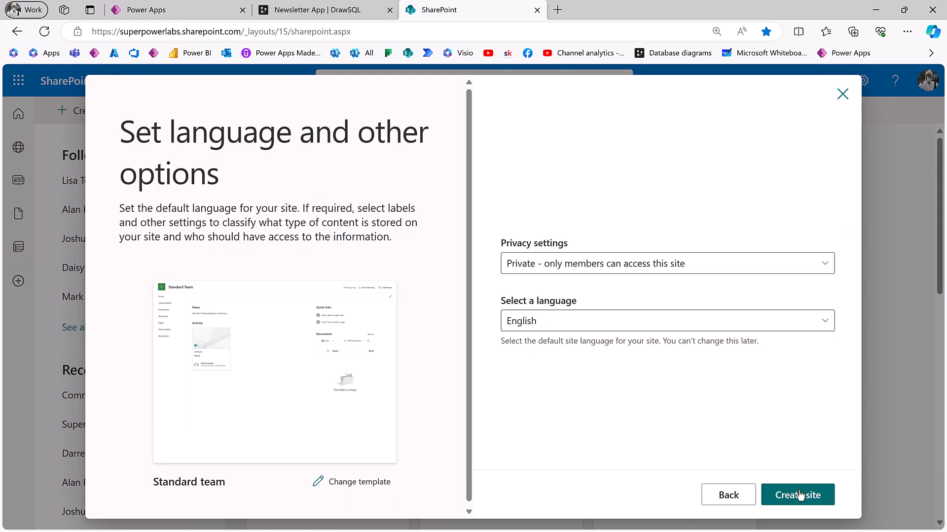
{"action": "mouse_move", "coordinate": [639, 267]}
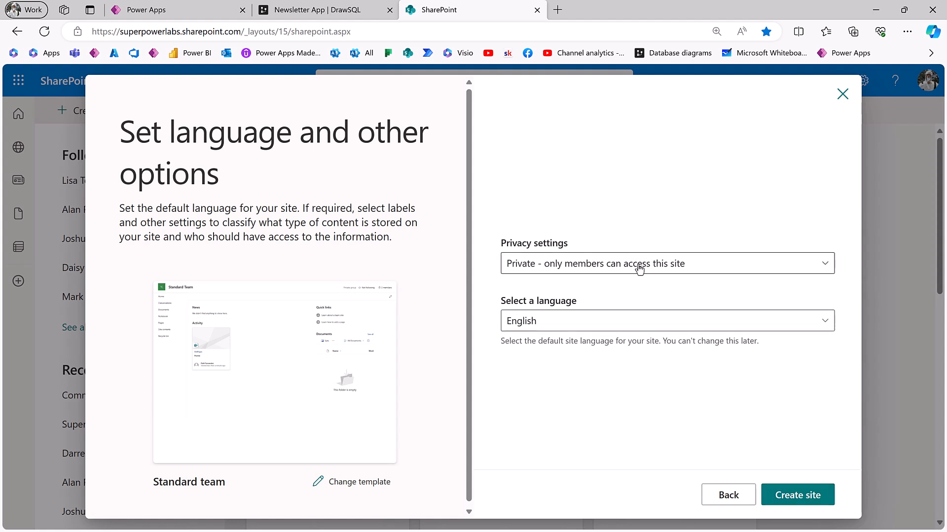
{"action": "mouse_move", "coordinate": [654, 267]}
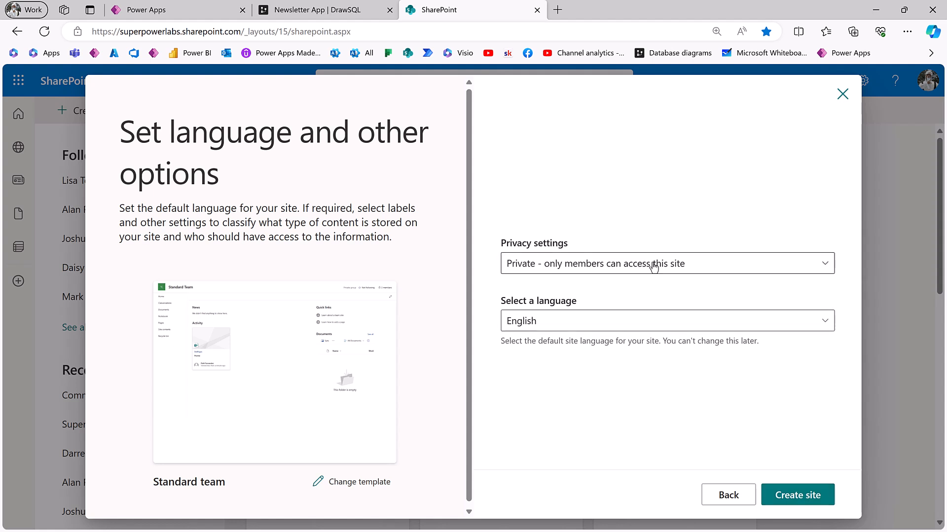
Create the private site with Darren Neese added as owner.
{"action": "left_click", "coordinate": [797, 495]}
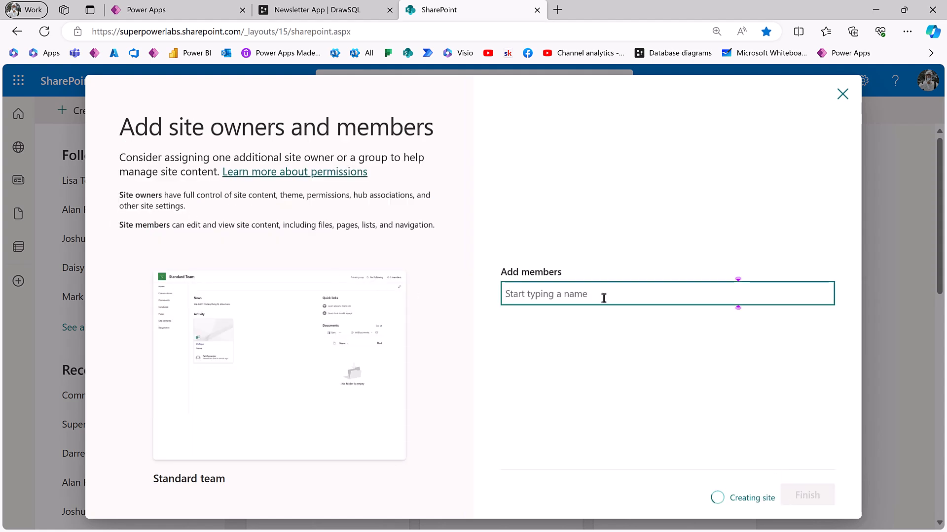
{"action": "type", "text": "darr"}
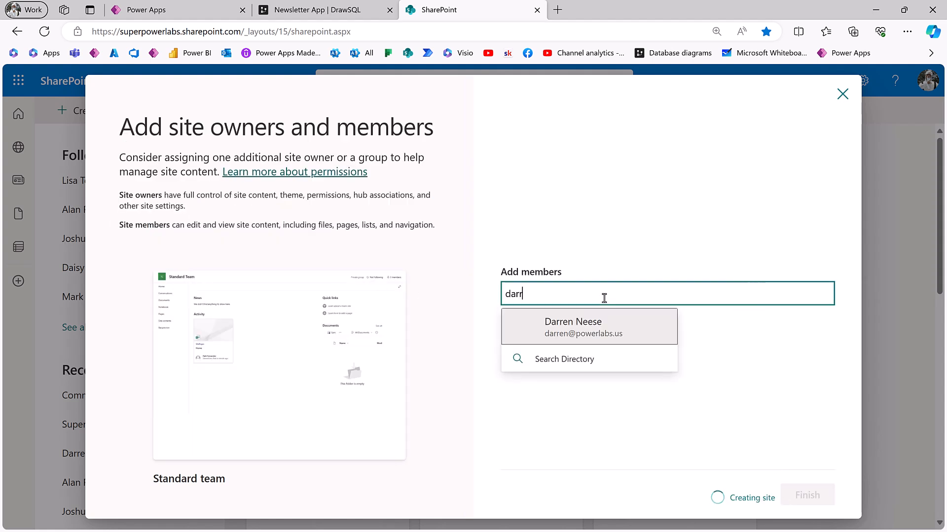
{"action": "left_click", "coordinate": [572, 326]}
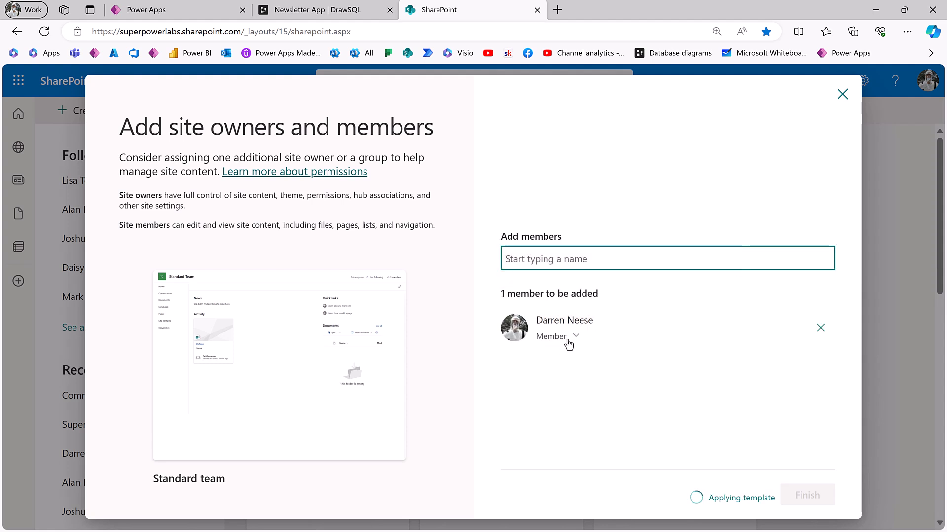
{"action": "left_click", "coordinate": [551, 337]}
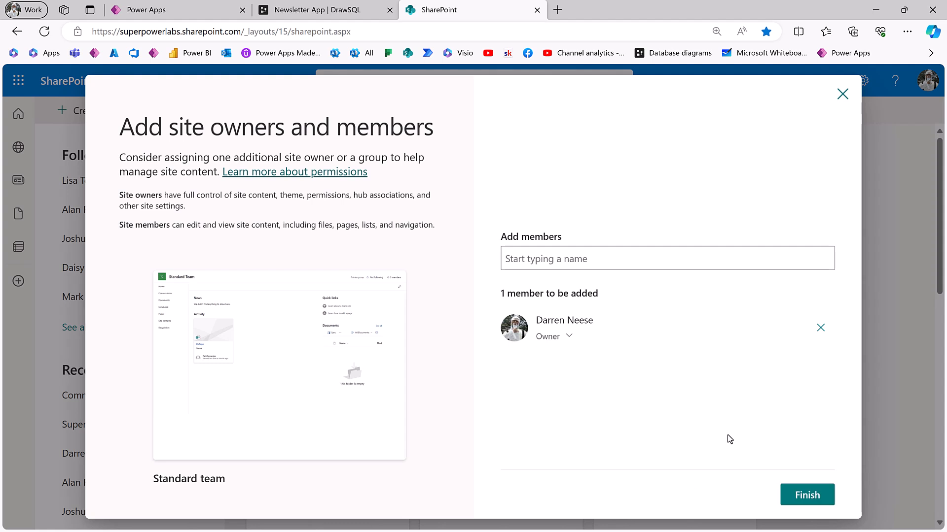
{"action": "left_click", "coordinate": [806, 494]}
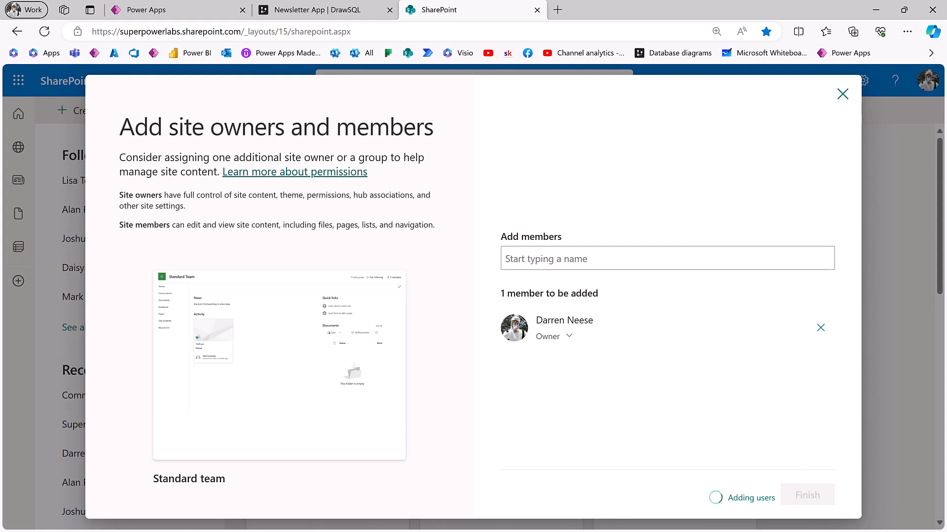
{"action": "left_click", "coordinate": [807, 495]}
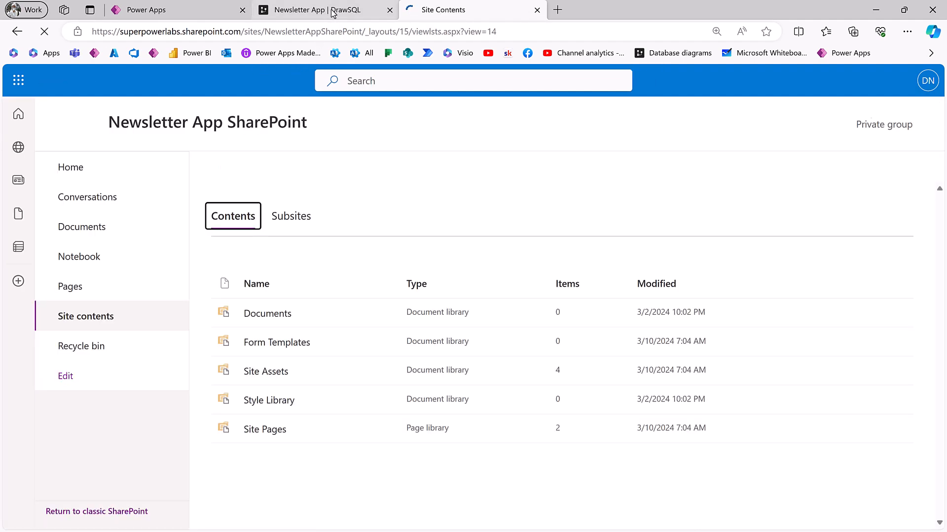
Name ContentPost's first column ID and add Title and Description columns.
{"action": "left_click", "coordinate": [326, 10]}
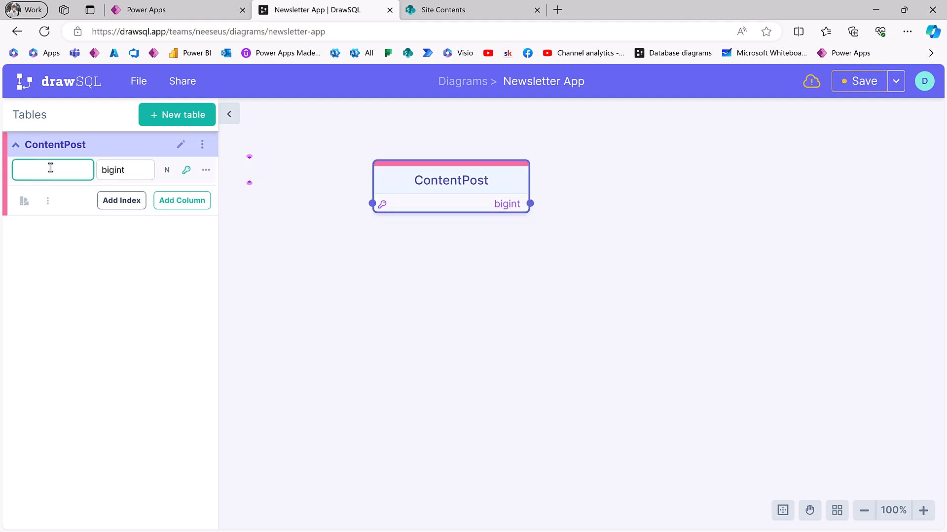
{"action": "type", "text": "ID"}
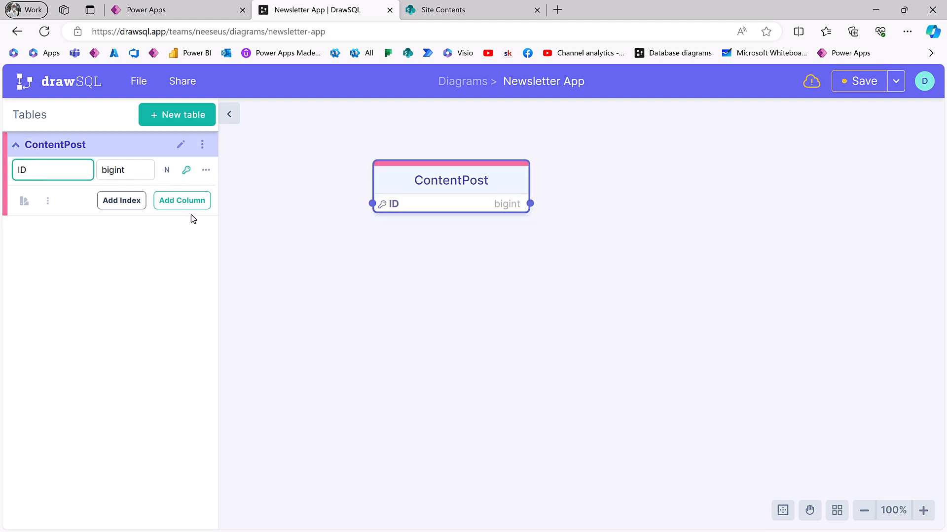
{"action": "left_click", "coordinate": [182, 200]}
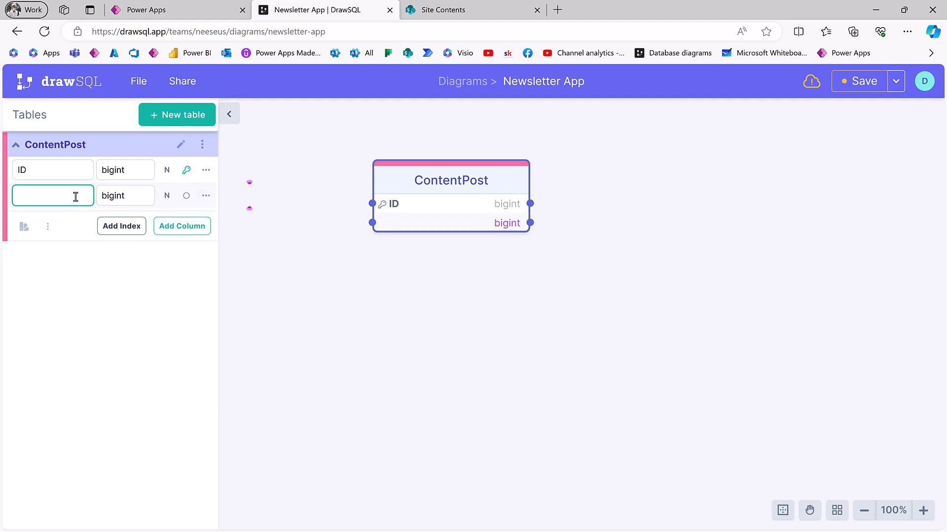
{"action": "type", "text": "Title"}
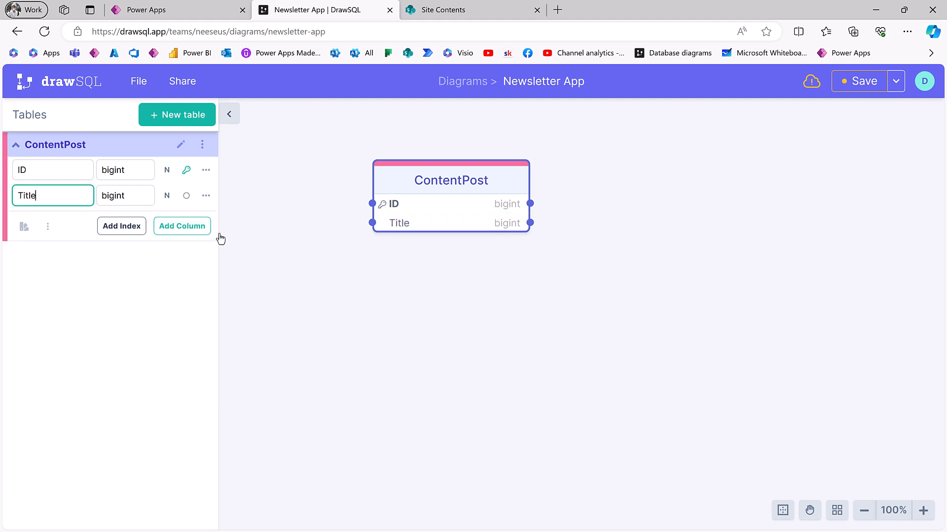
{"action": "left_click", "coordinate": [181, 226]}
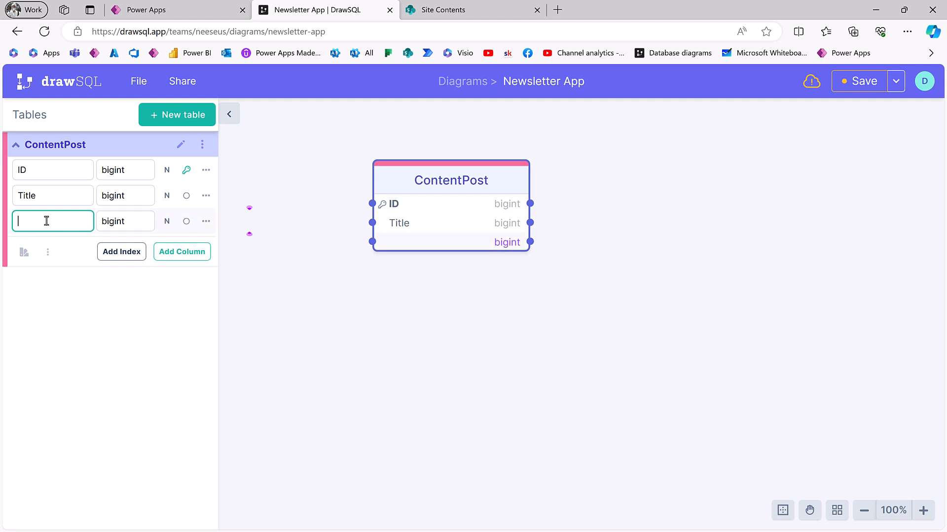
{"action": "type", "text": "Description"}
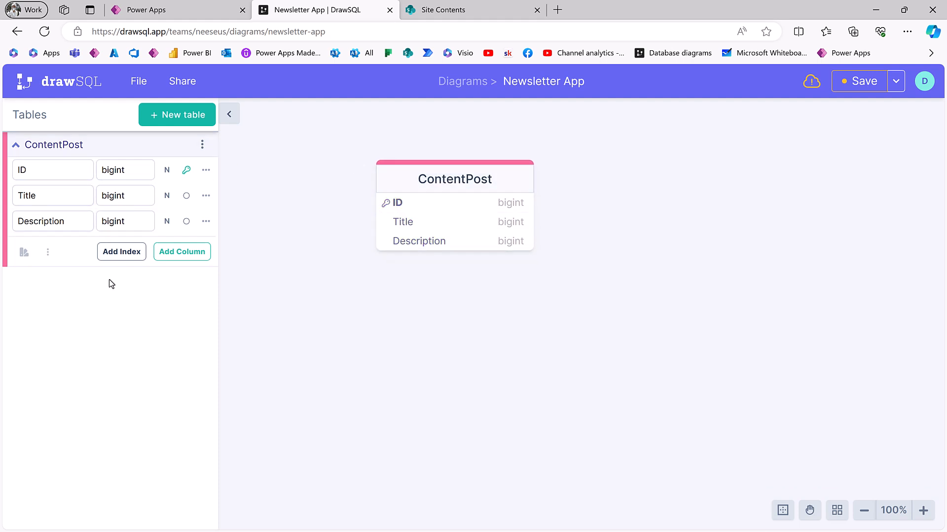
{"action": "mouse_move", "coordinate": [360, 380]}
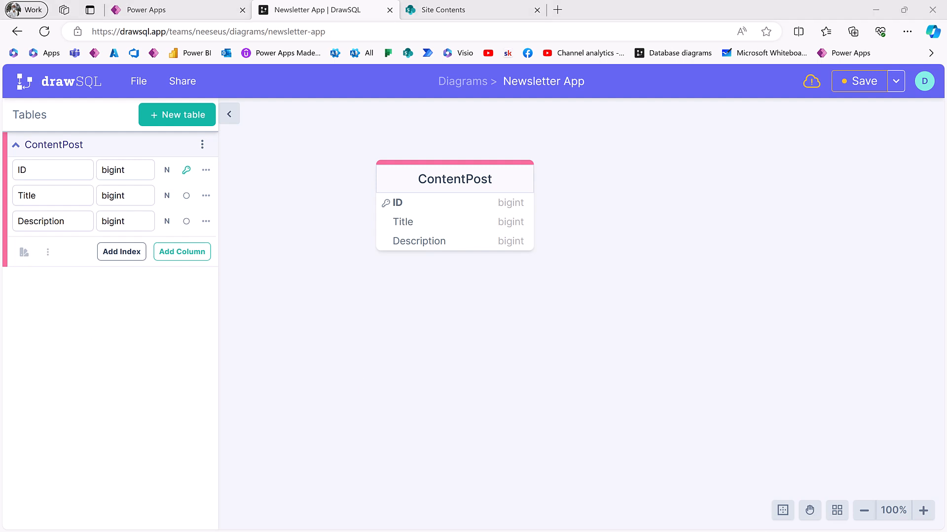
{"action": "mouse_move", "coordinate": [556, 245]}
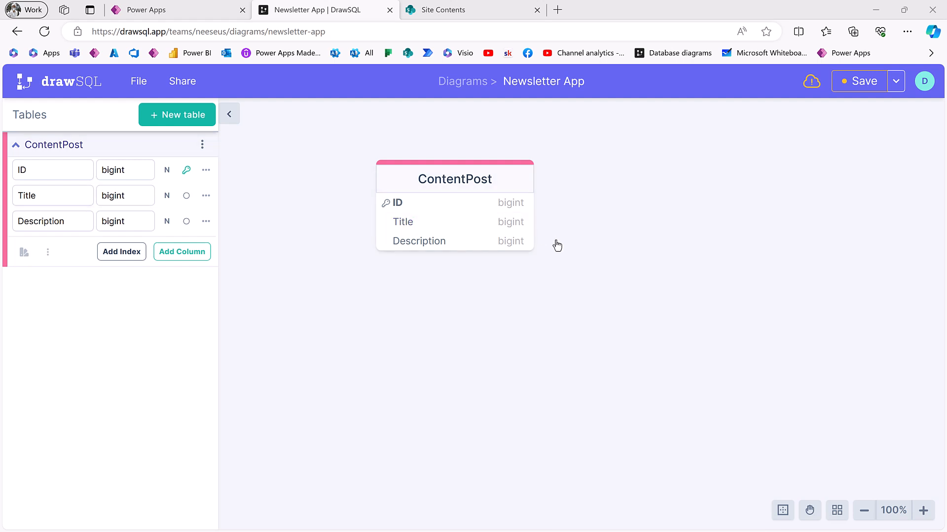
{"action": "left_click_drag", "start_coordinate": [454, 178], "coordinate": [439, 177]}
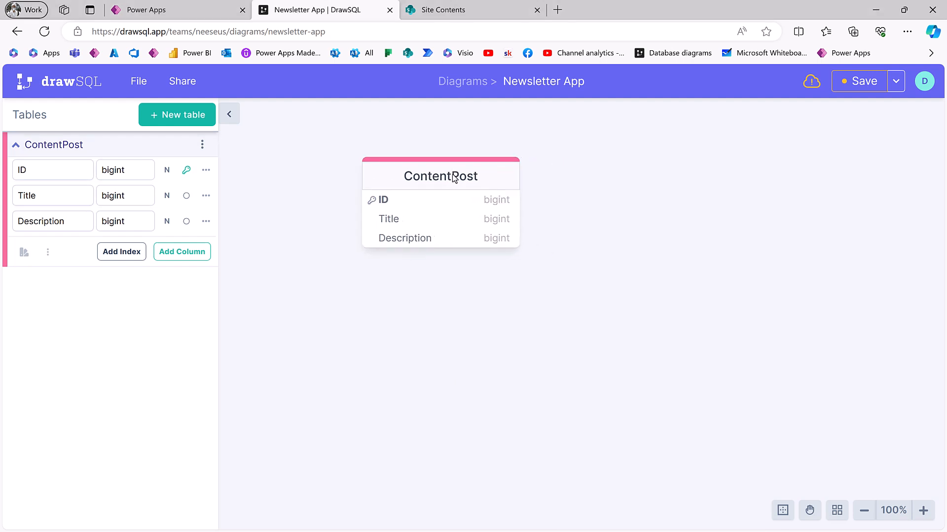
Add a DatePublished column to ContentPost, keeping bigint as its type.
{"action": "left_click", "coordinate": [182, 252]}
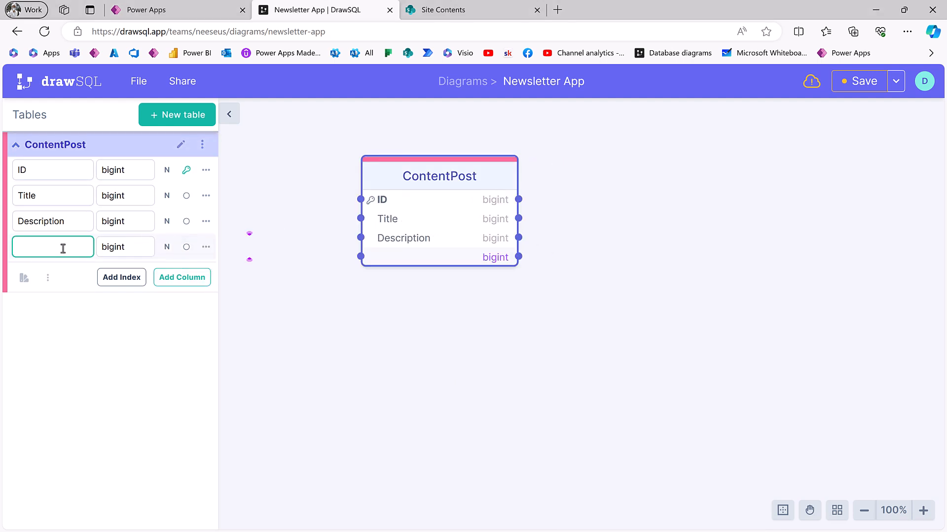
{"action": "type", "text": "DatePublishe"}
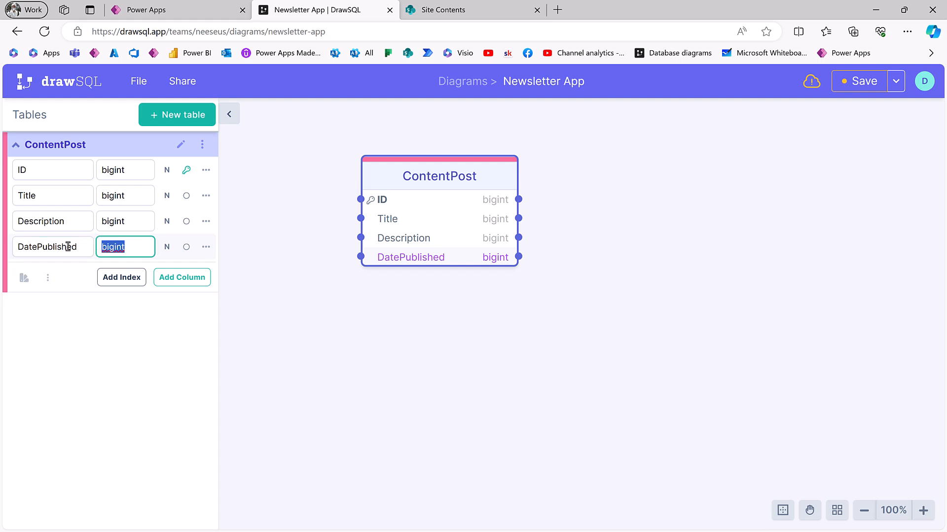
{"action": "type", "text": "date"}
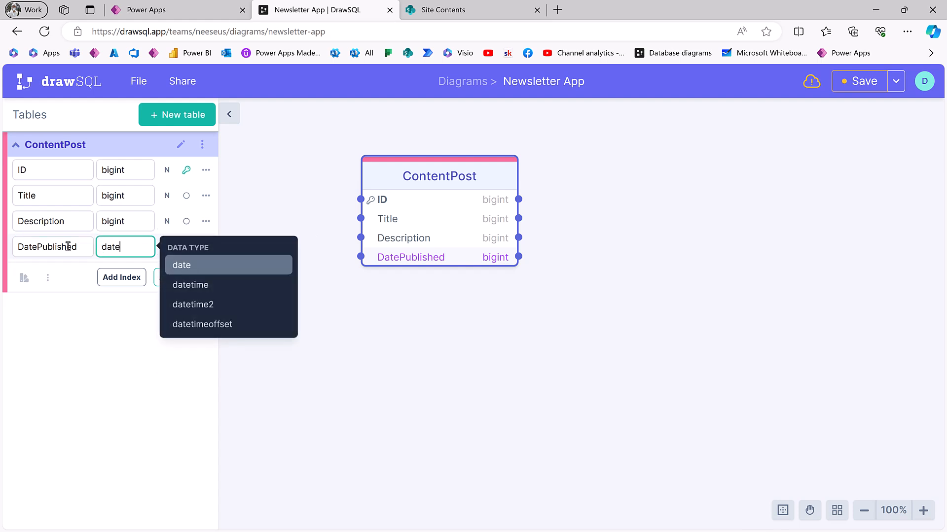
{"action": "key", "text": "BackSpace"}
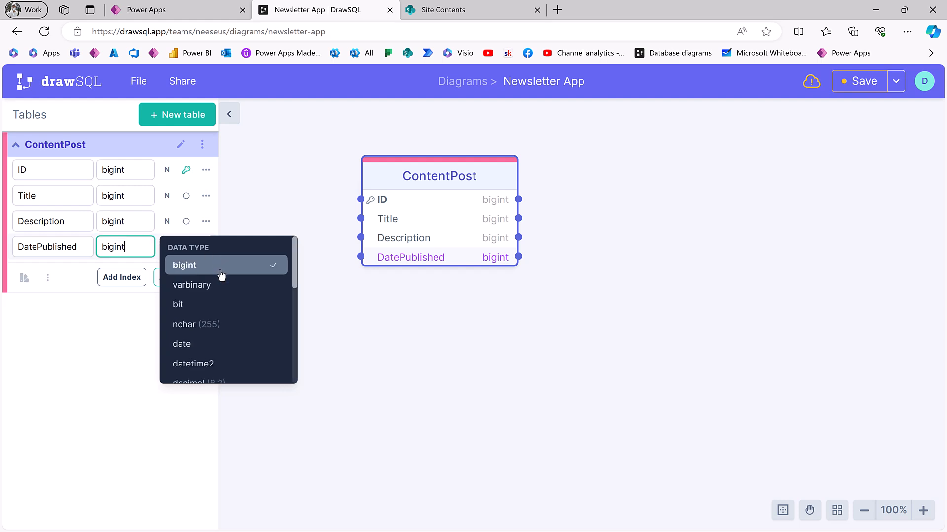
{"action": "left_click", "coordinate": [184, 265]}
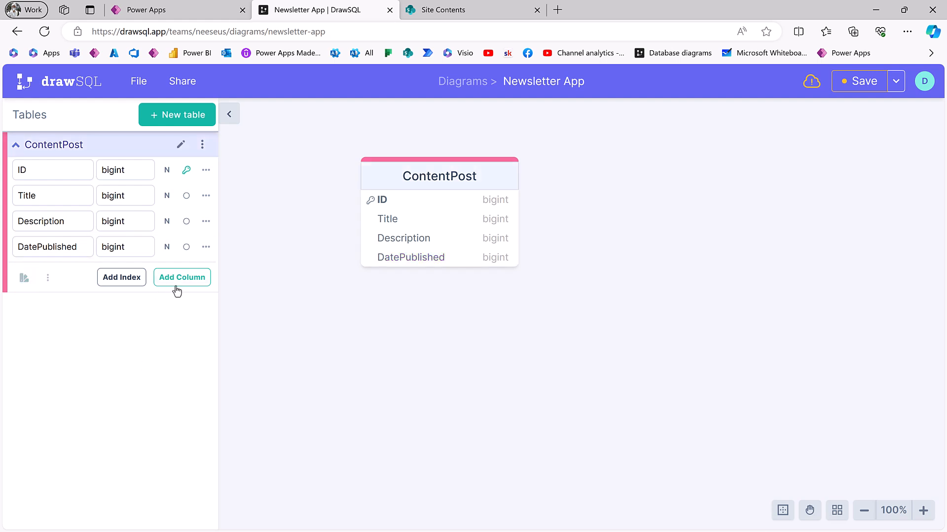
{"action": "mouse_move", "coordinate": [182, 277]}
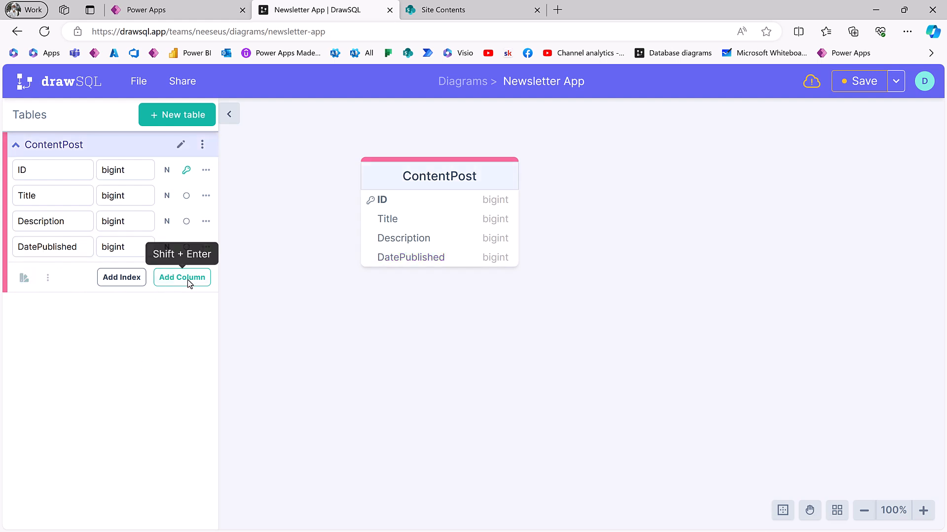
{"action": "mouse_move", "coordinate": [182, 281]}
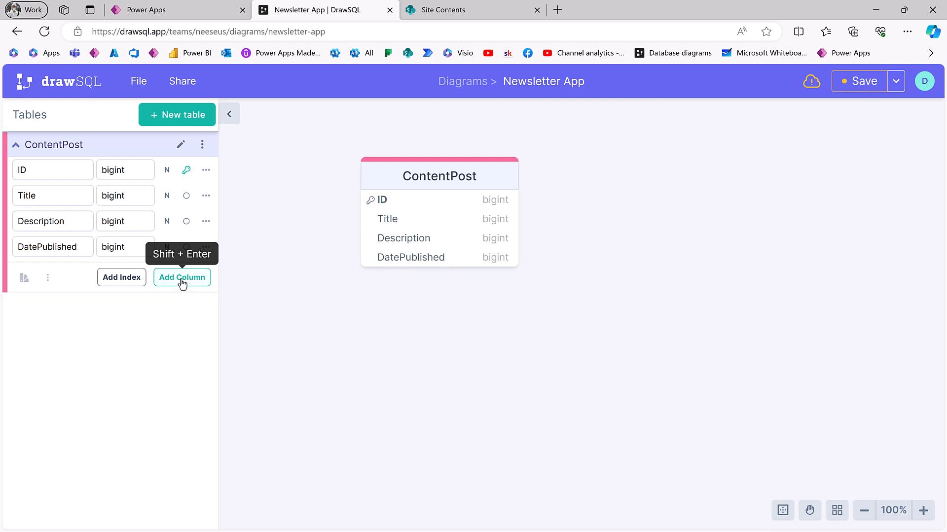
{"action": "mouse_move", "coordinate": [180, 286]}
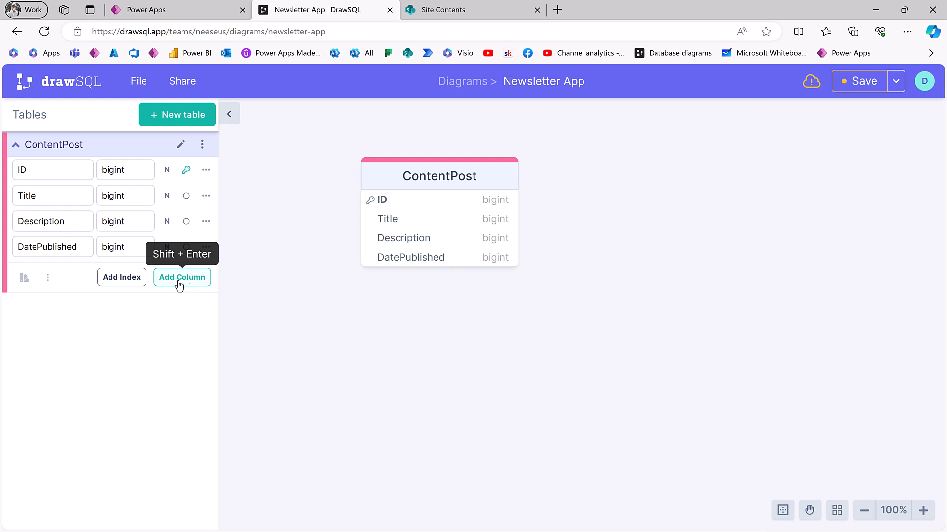
Add a fifth ContentPost column named Notes.
{"action": "left_click", "coordinate": [182, 278]}
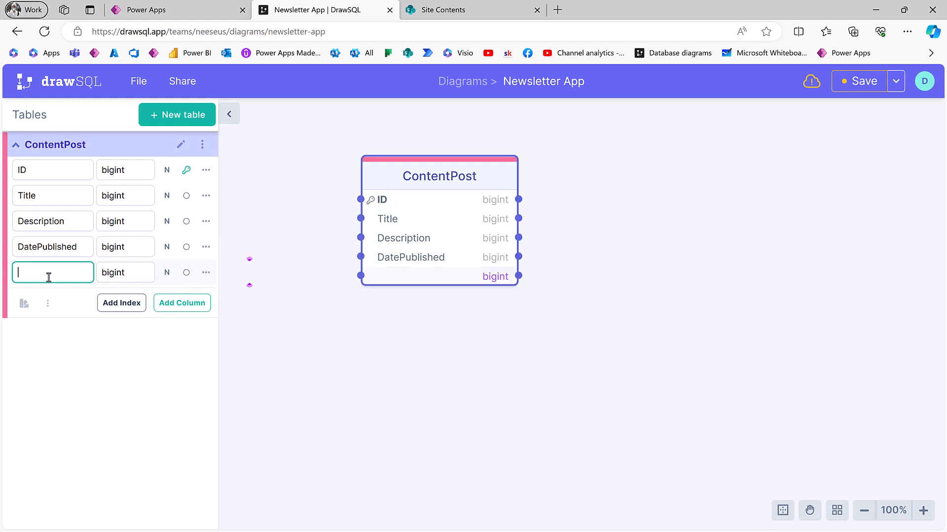
{"action": "mouse_move", "coordinate": [205, 272]}
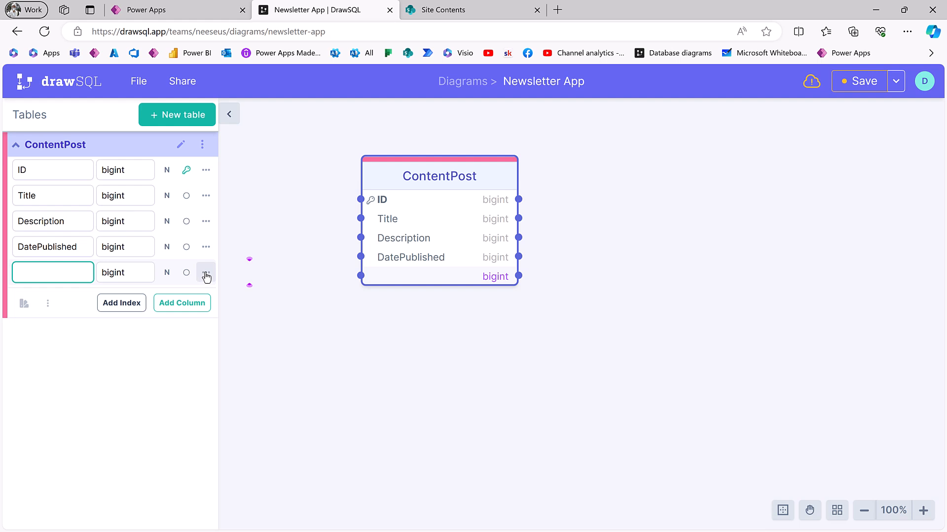
{"action": "left_click", "coordinate": [205, 272]}
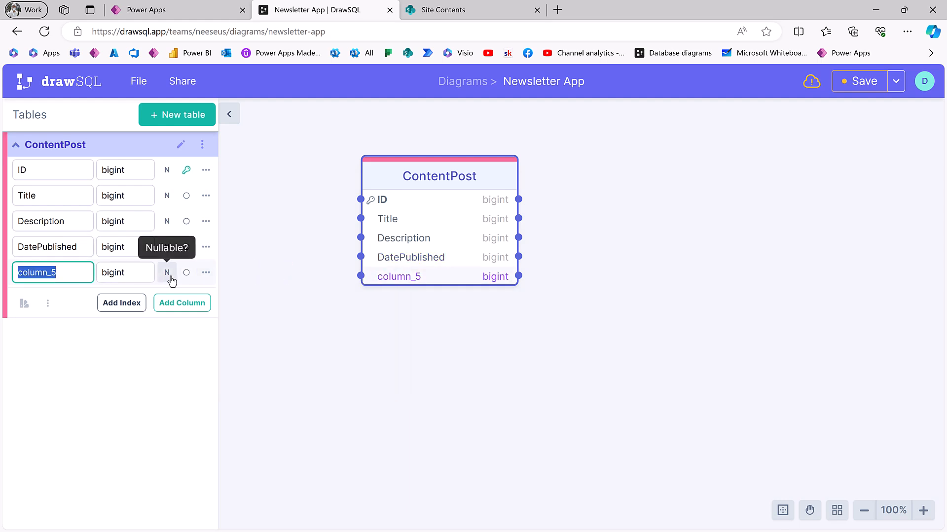
{"action": "type", "text": "Notes"}
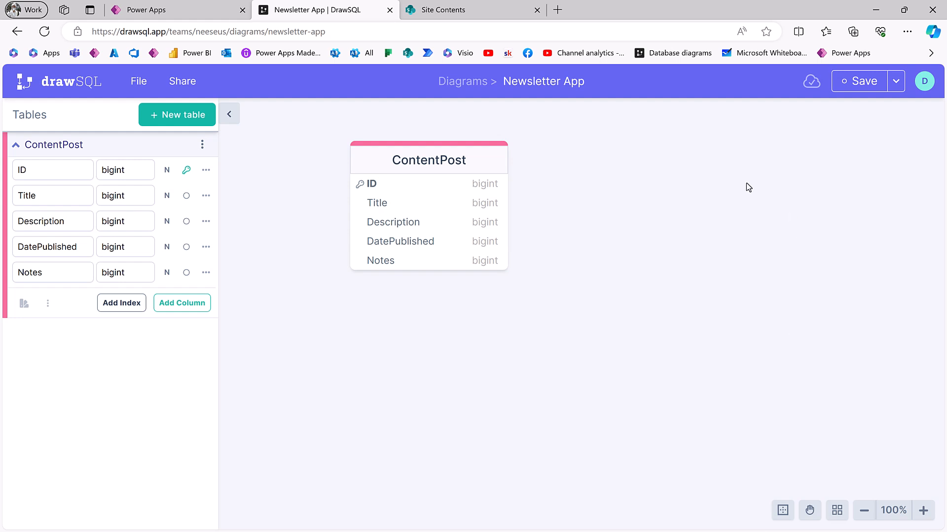
{"action": "mouse_move", "coordinate": [594, 319]}
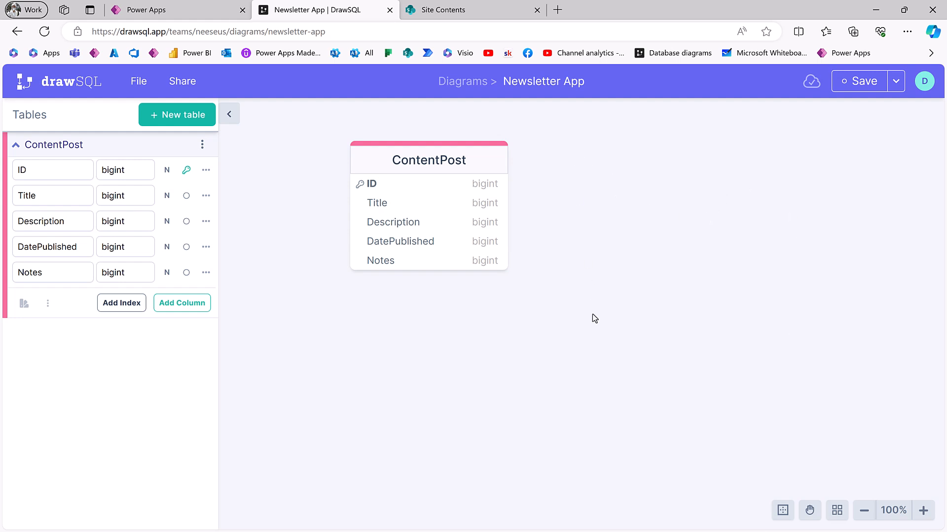
{"action": "mouse_move", "coordinate": [744, 236]}
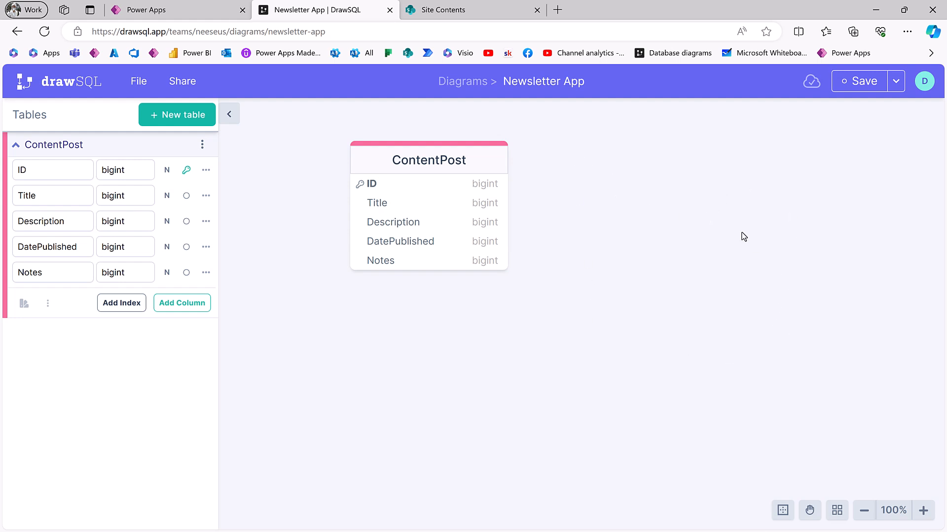
{"action": "mouse_move", "coordinate": [638, 253]}
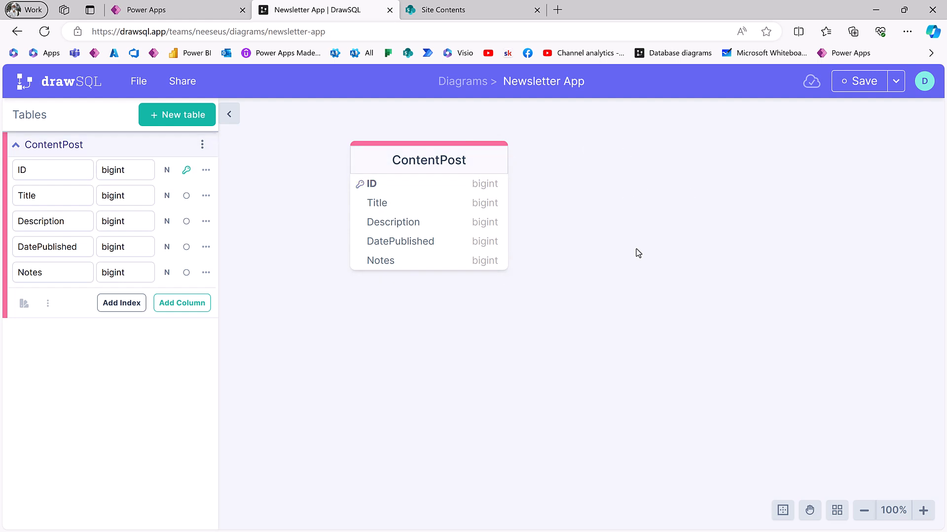
{"action": "mouse_move", "coordinate": [513, 383]}
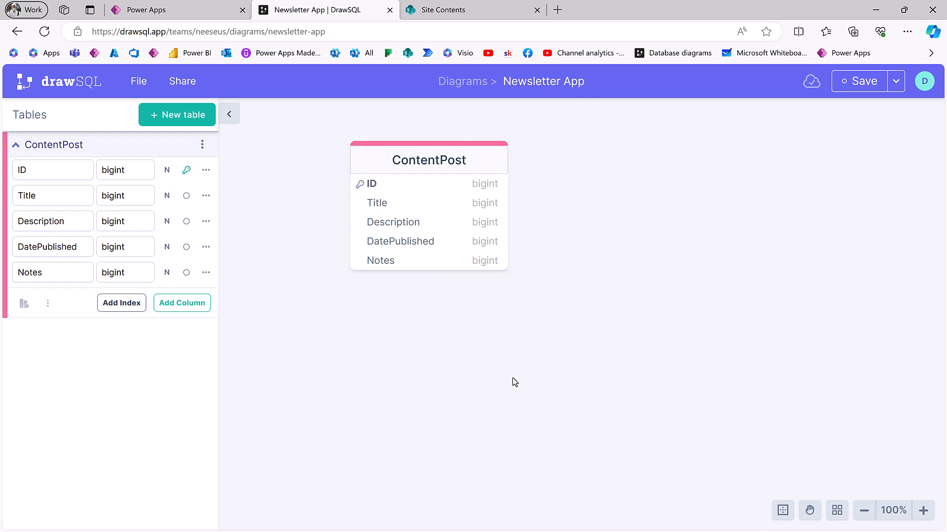
{"action": "mouse_move", "coordinate": [469, 160]}
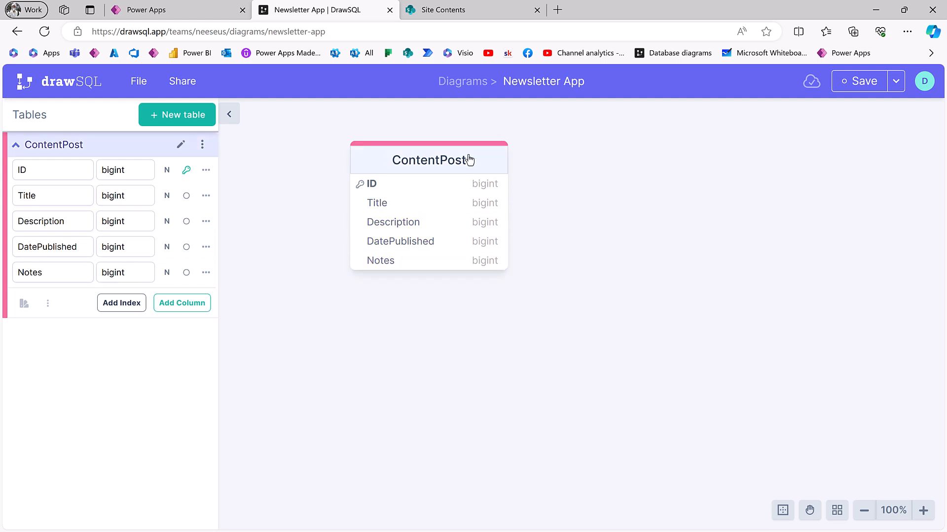
{"action": "mouse_move", "coordinate": [430, 165]}
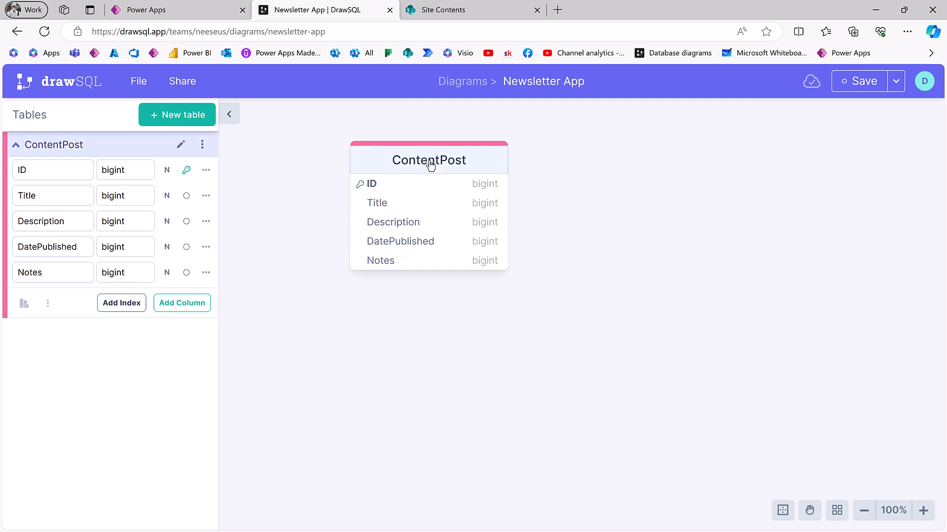
{"action": "mouse_move", "coordinate": [403, 175]}
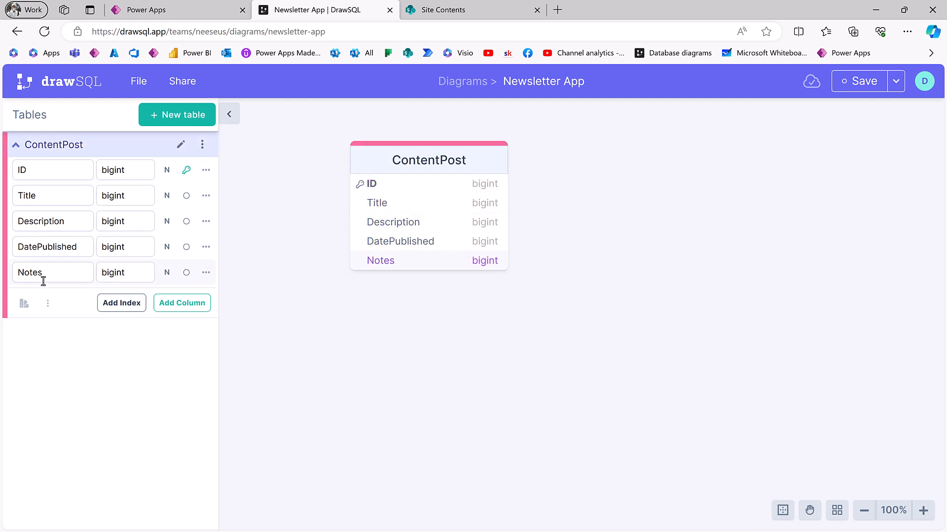
{"action": "mouse_move", "coordinate": [182, 302]}
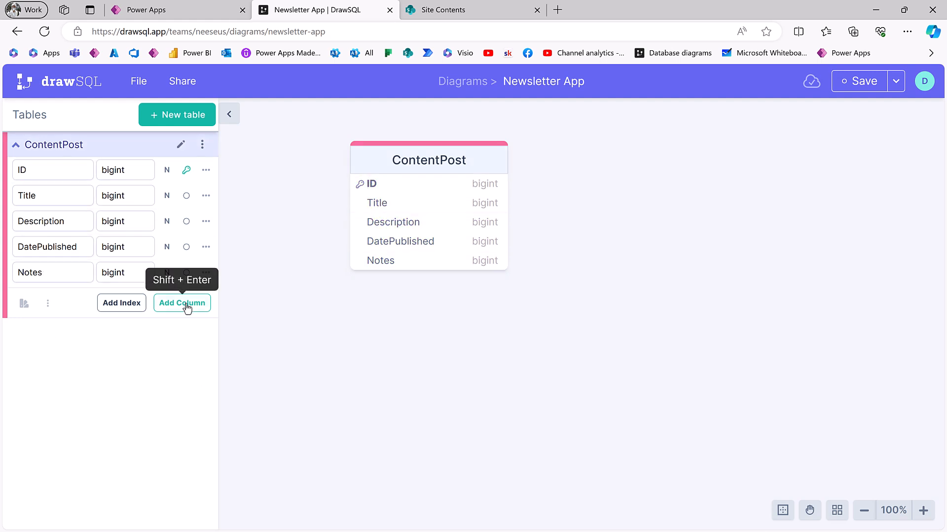
Add a ReadyToPublish column to ContentPost and move it above Notes.
{"action": "left_click", "coordinate": [182, 302]}
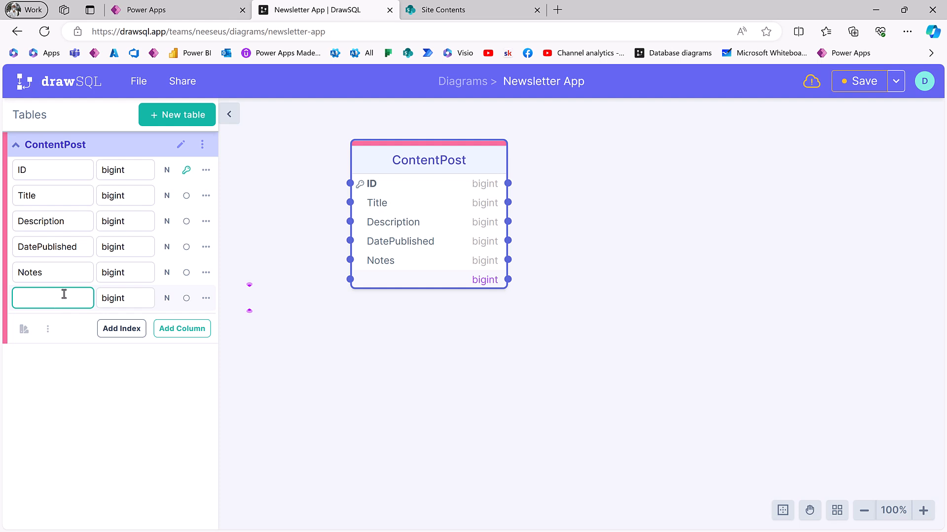
{"action": "type", "text": "Ready"}
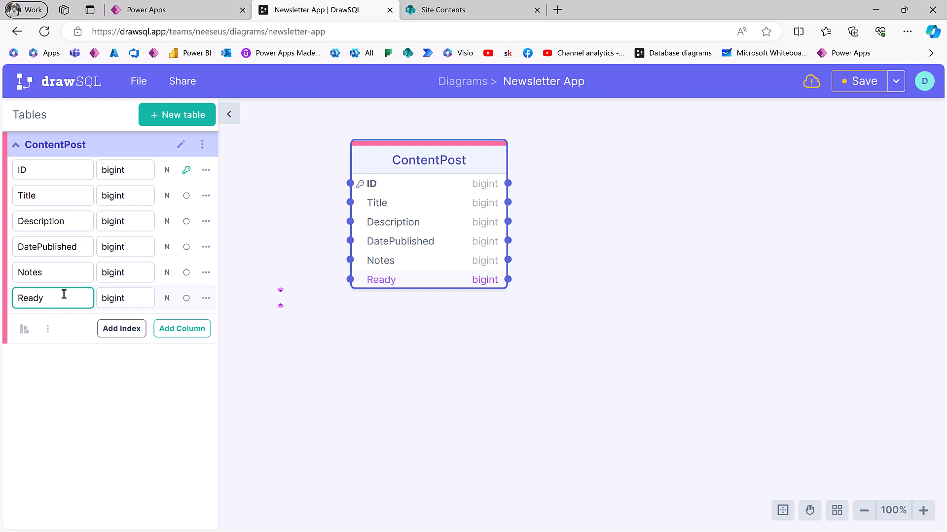
{"action": "type", "text": "ToPublish"}
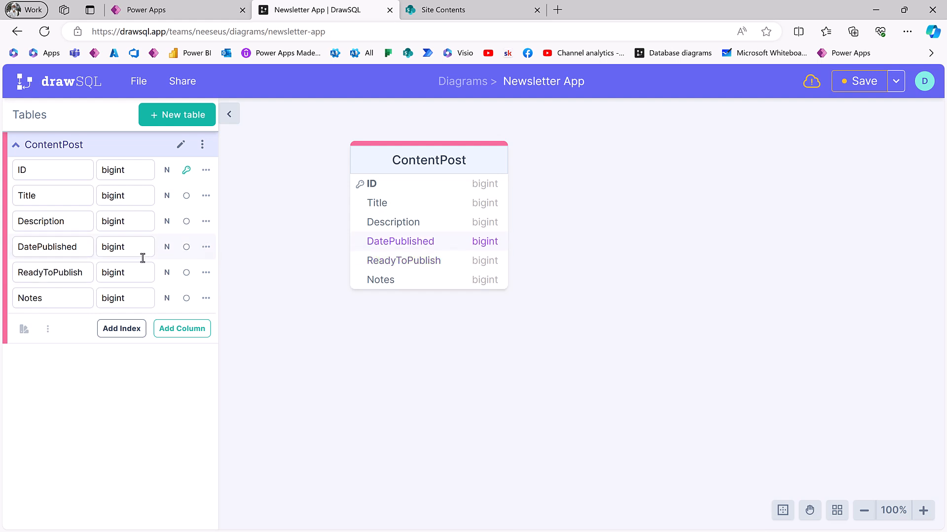
{"action": "left_click", "coordinate": [53, 272]}
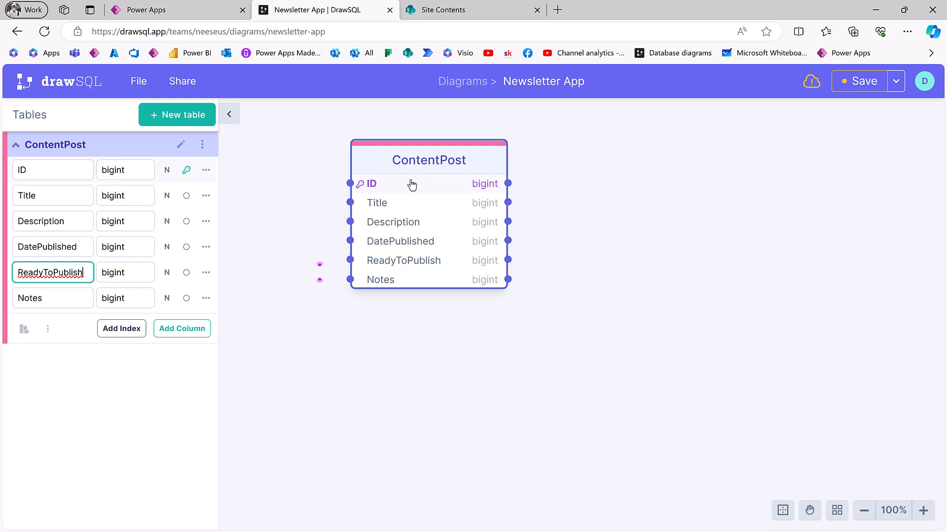
{"action": "mouse_move", "coordinate": [410, 171]}
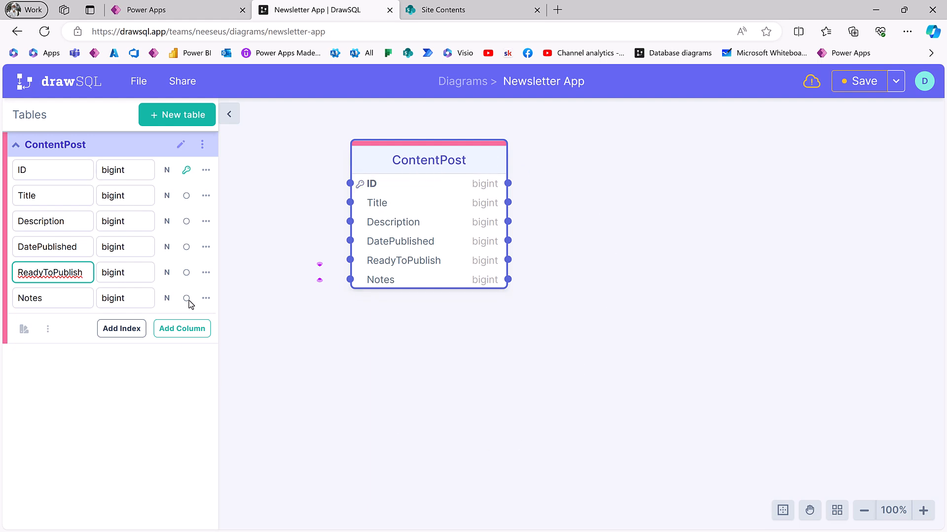
{"action": "left_click", "coordinate": [53, 272]}
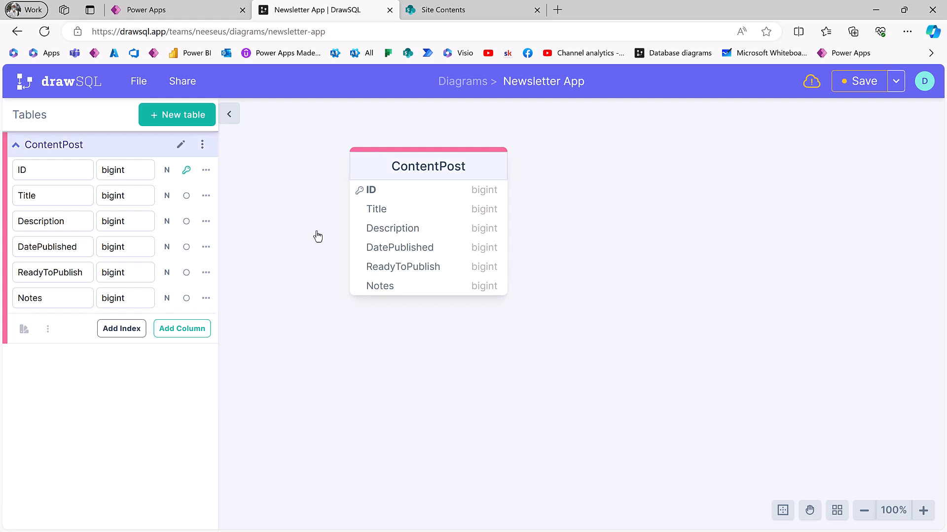
{"action": "mouse_move", "coordinate": [657, 177]}
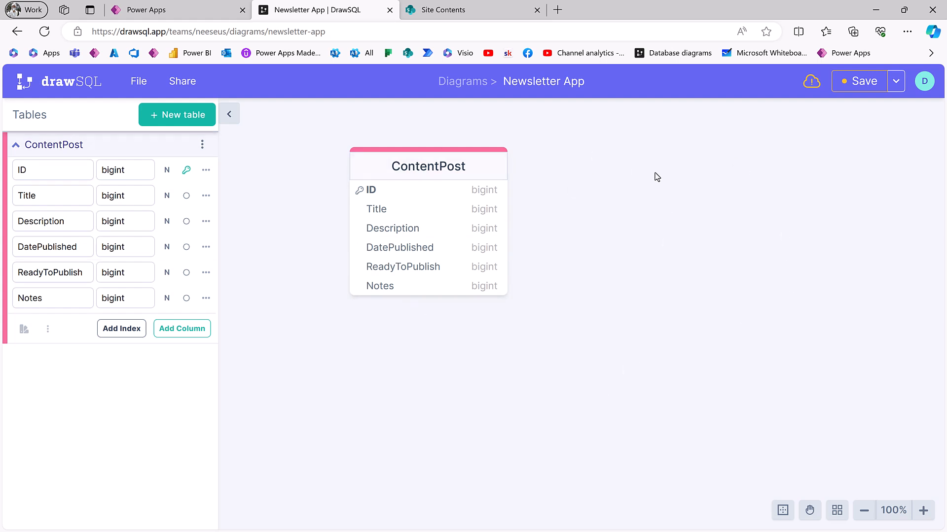
{"action": "left_click", "coordinate": [53, 247]}
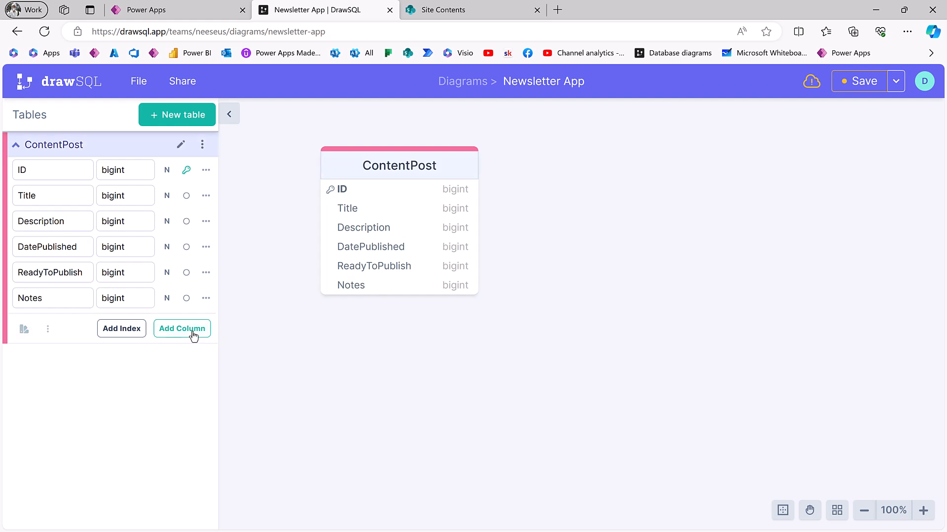
{"action": "mouse_move", "coordinate": [182, 328]}
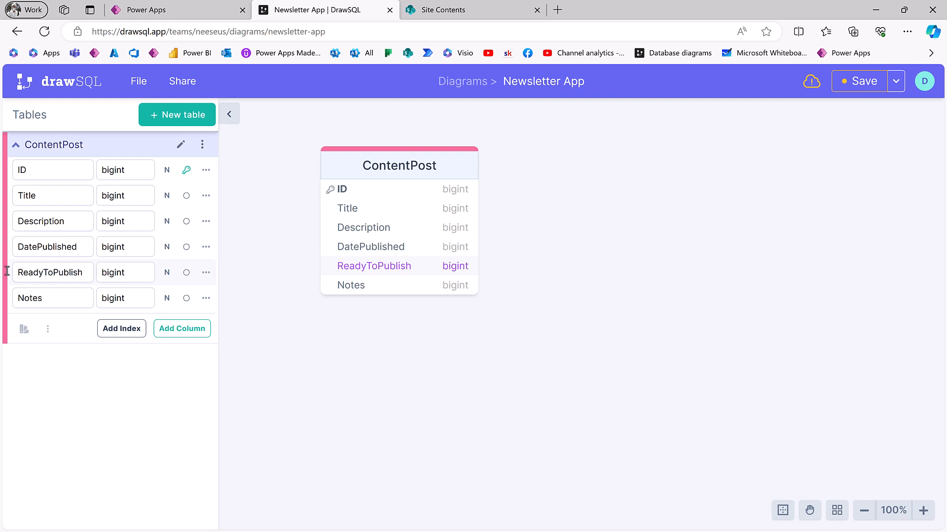
{"action": "mouse_move", "coordinate": [52, 272]}
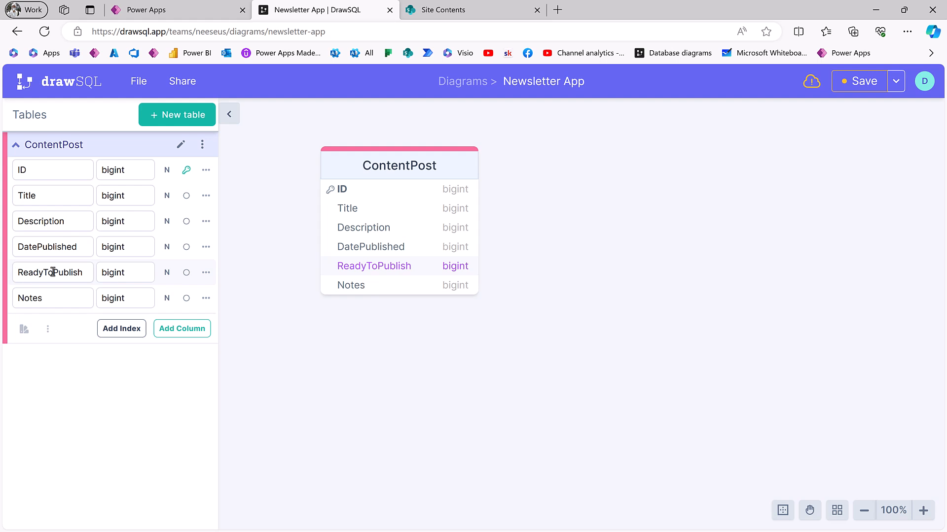
{"action": "mouse_move", "coordinate": [42, 273]}
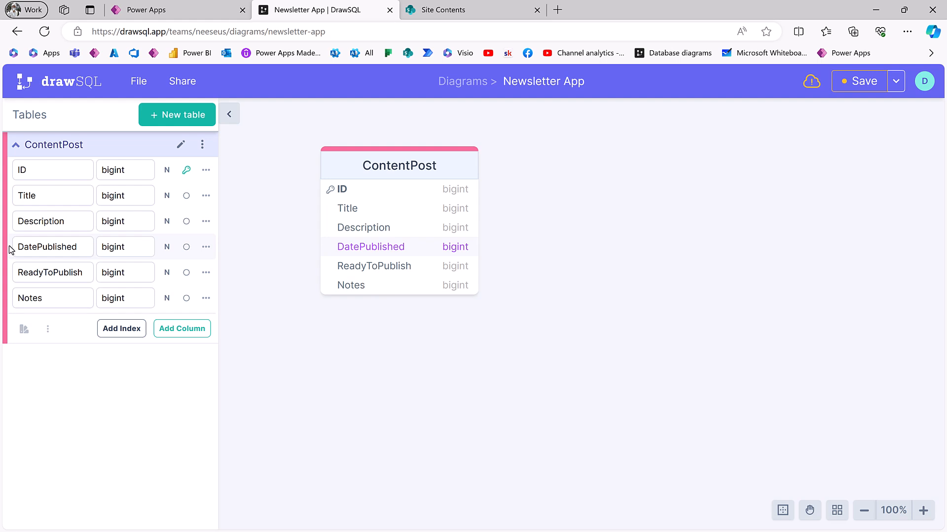
{"action": "left_click", "coordinate": [393, 358]}
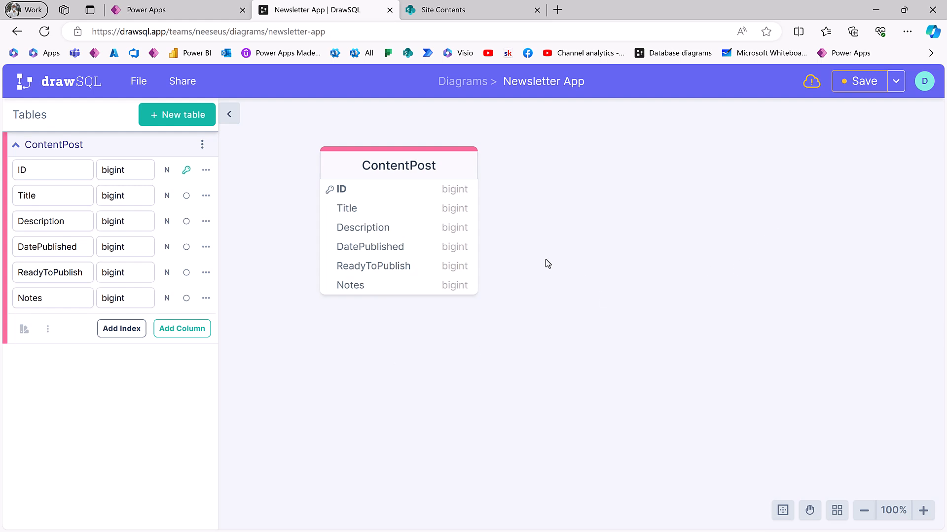
Add a new table named ContentPublish and rename its id column to ID.
{"action": "left_click", "coordinate": [177, 115]}
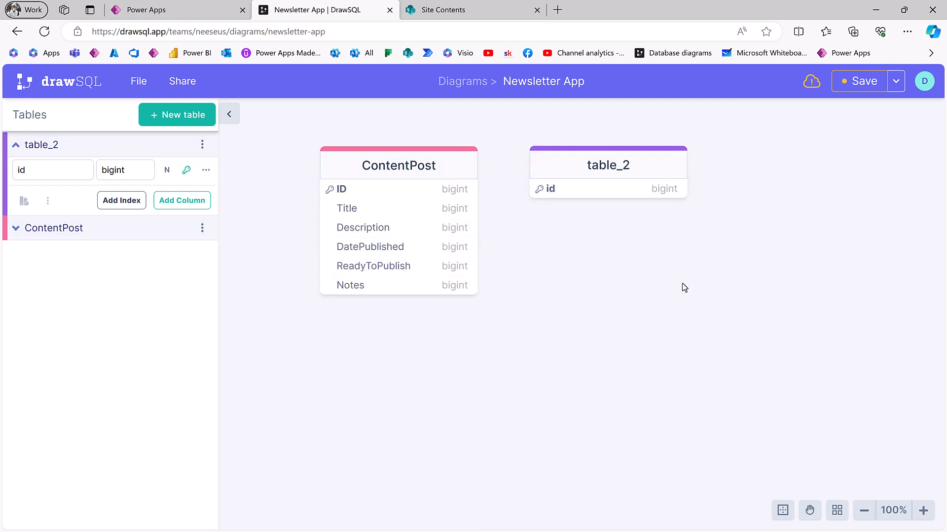
{"action": "mouse_move", "coordinate": [225, 157]}
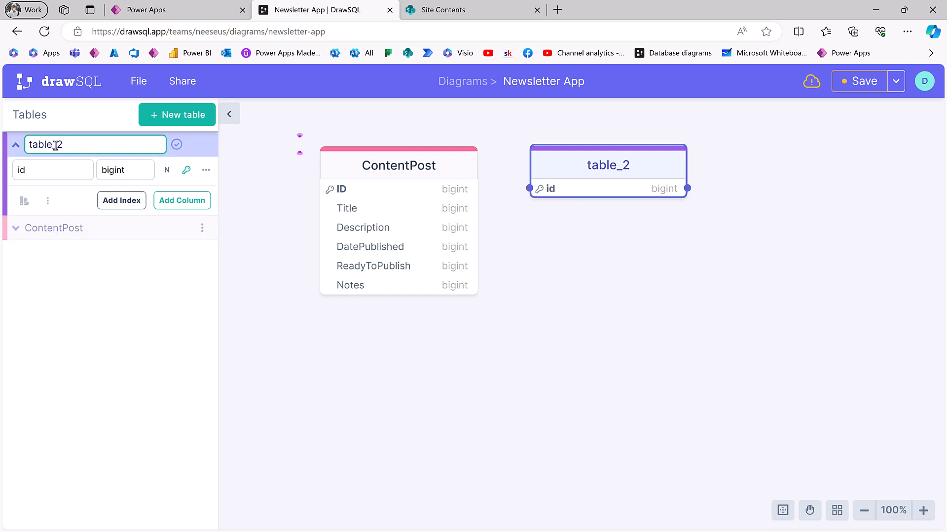
{"action": "type", "text": "ContentPublish"}
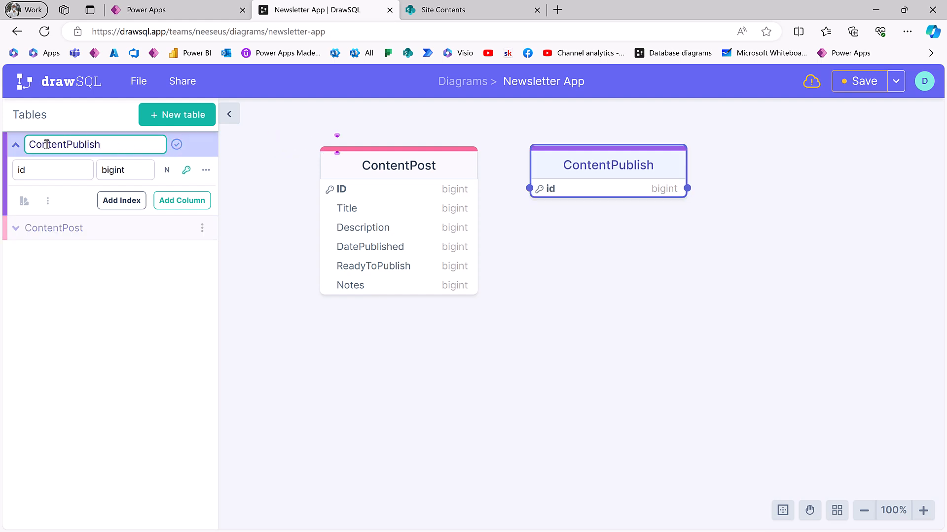
{"action": "left_click", "coordinate": [53, 170]}
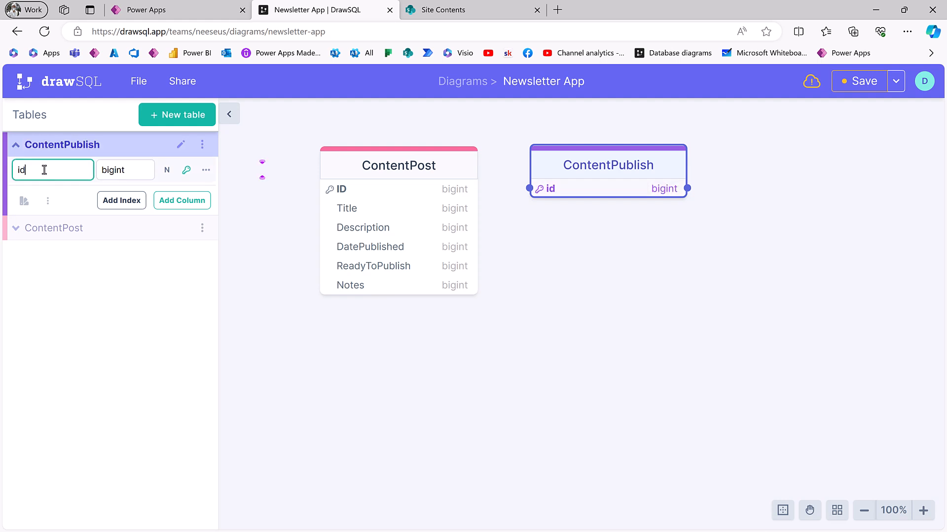
{"action": "double_click", "coordinate": [22, 170]}
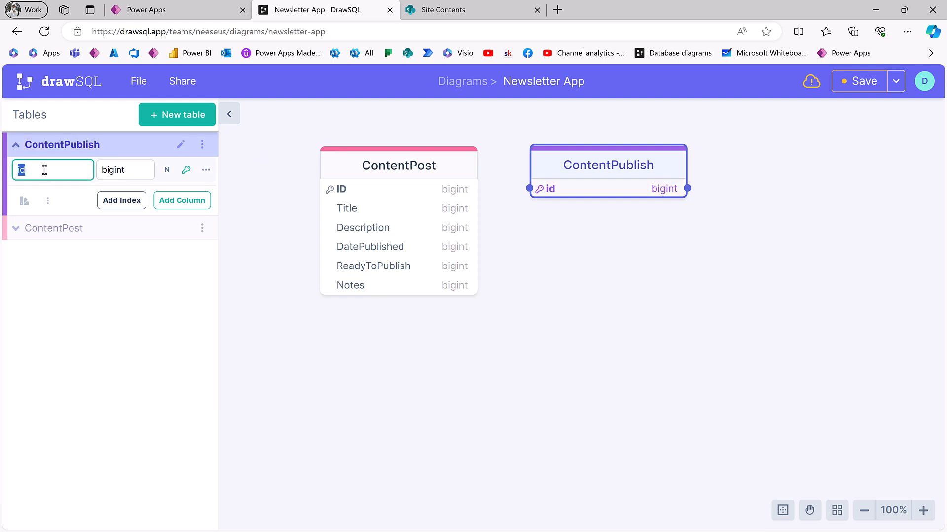
{"action": "type", "text": "ID"}
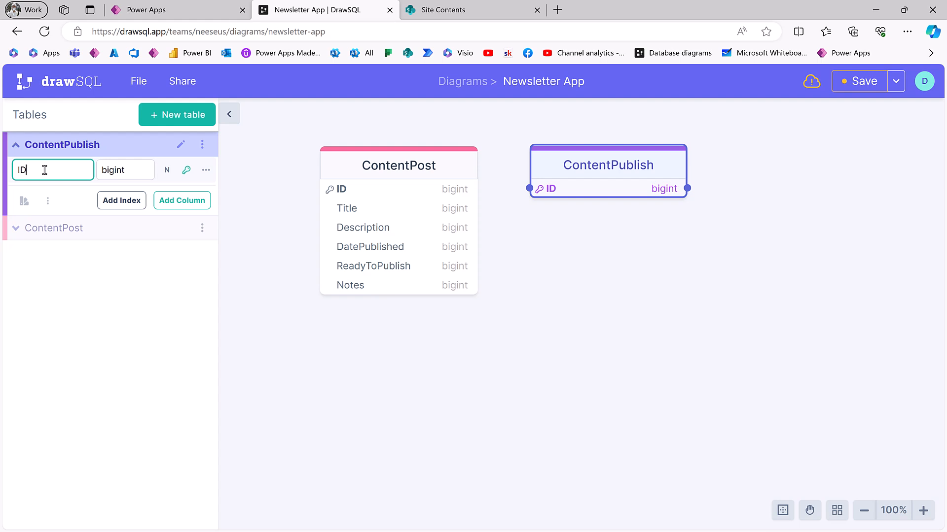
Add Title and PlatformID columns to ContentPublish, then add a third table.
{"action": "left_click", "coordinate": [182, 200]}
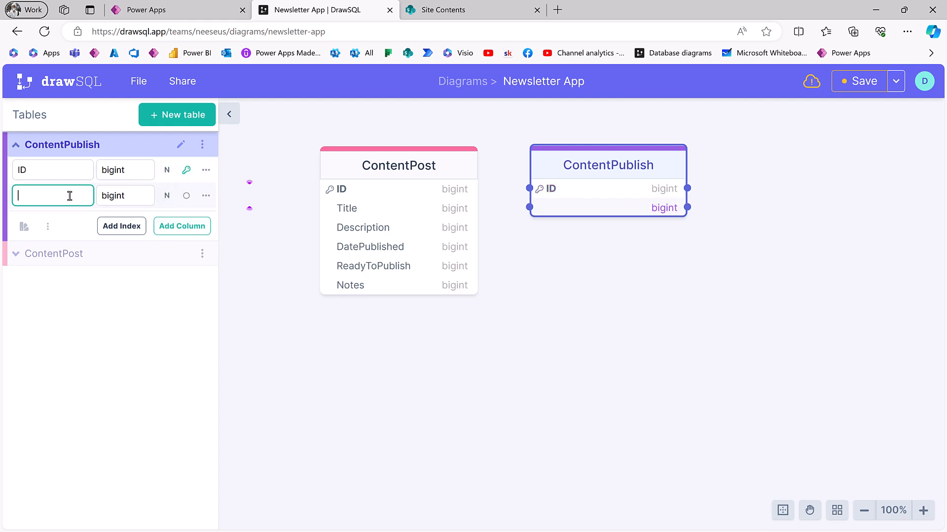
{"action": "type", "text": "Title"}
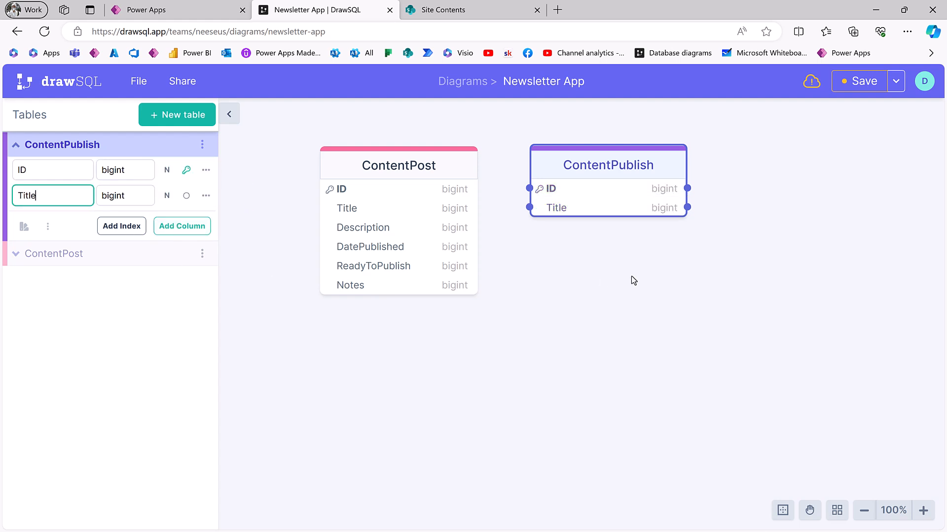
{"action": "mouse_move", "coordinate": [590, 283]}
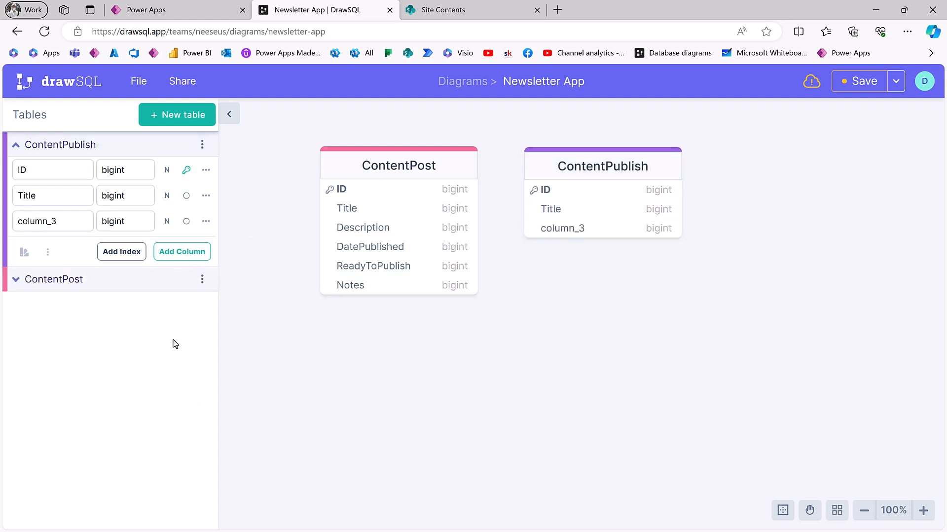
{"action": "left_click", "coordinate": [53, 221]}
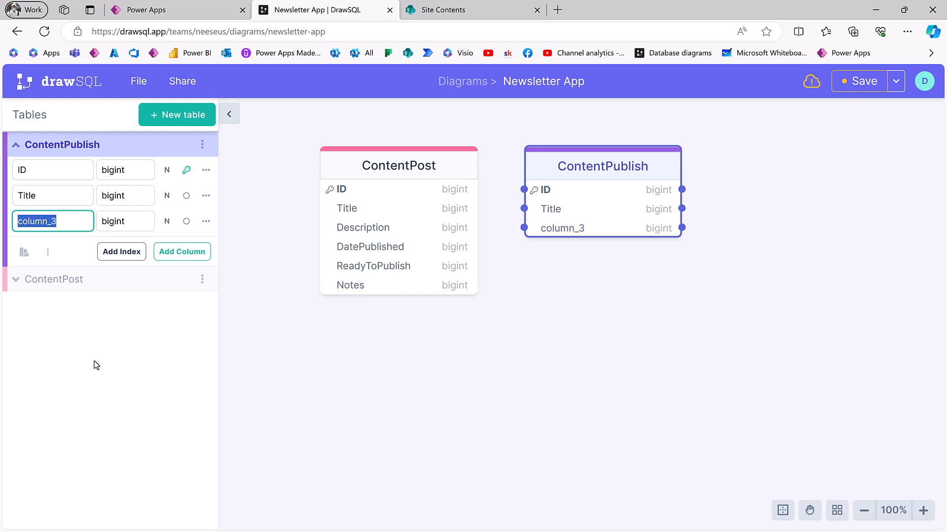
{"action": "type", "text": "P"}
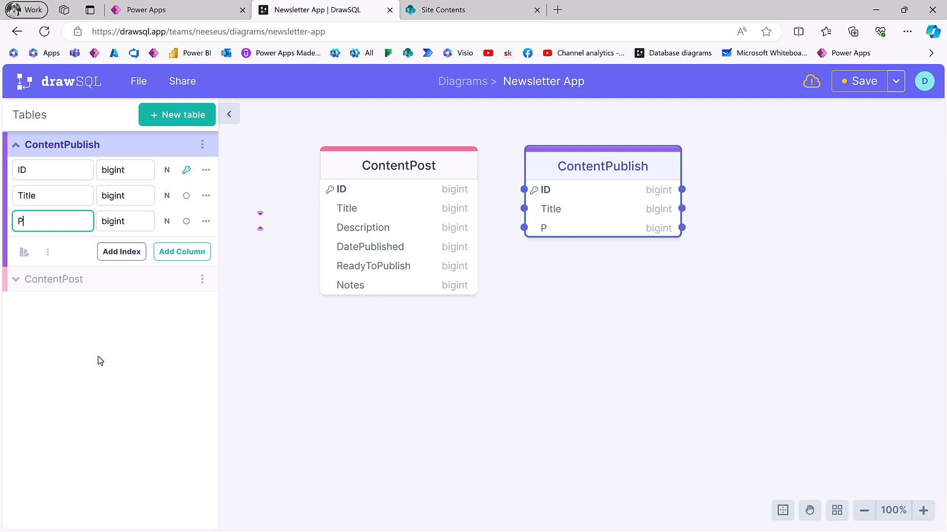
{"action": "type", "text": "latformID"}
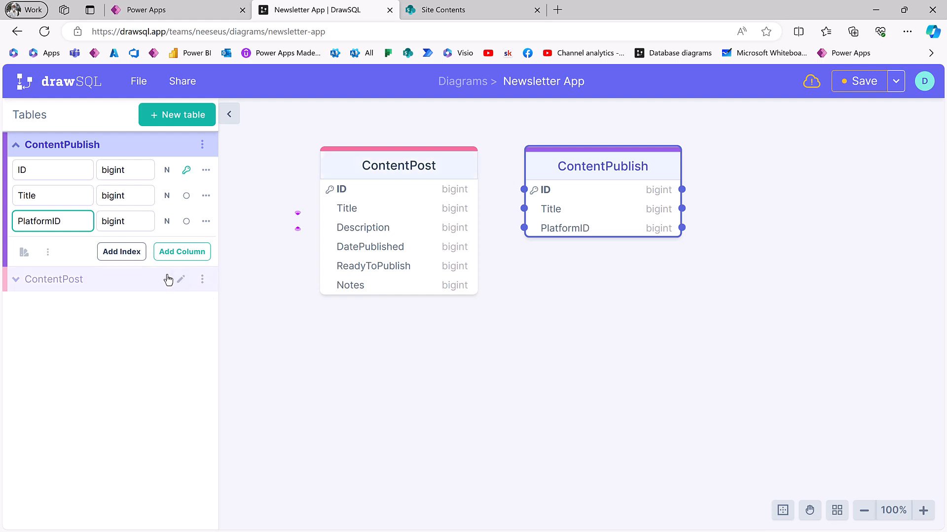
{"action": "left_click", "coordinate": [177, 114]}
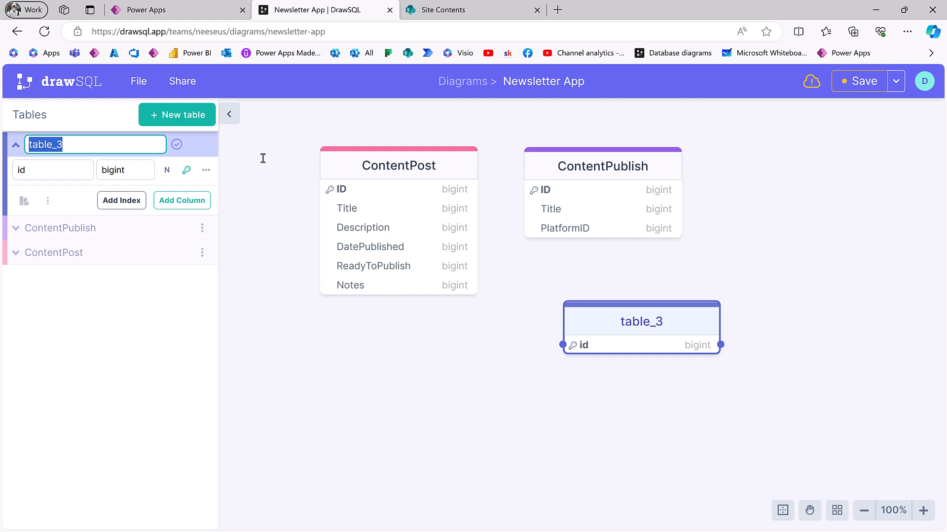
Name the third table PublishingPlatform with ID and Title columns.
{"action": "type", "text": "Platform"}
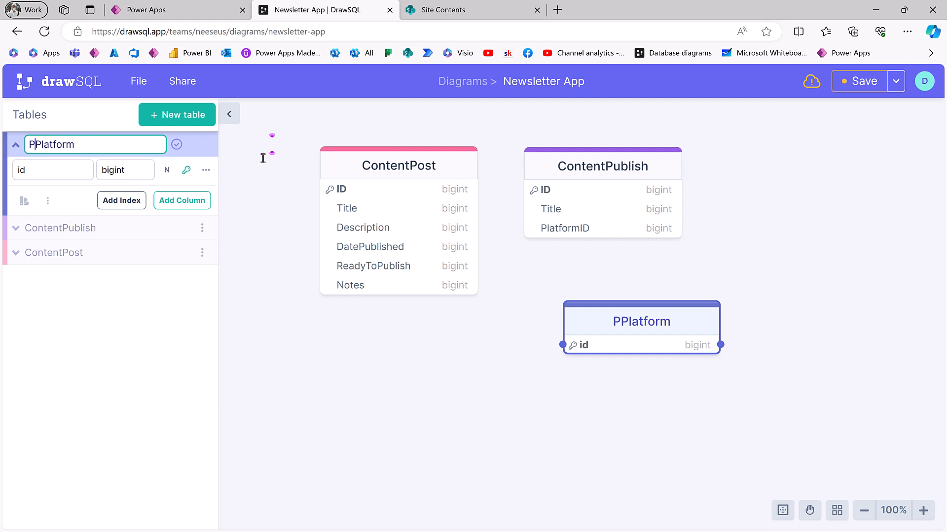
{"action": "type", "text": "ublishingPlatform"}
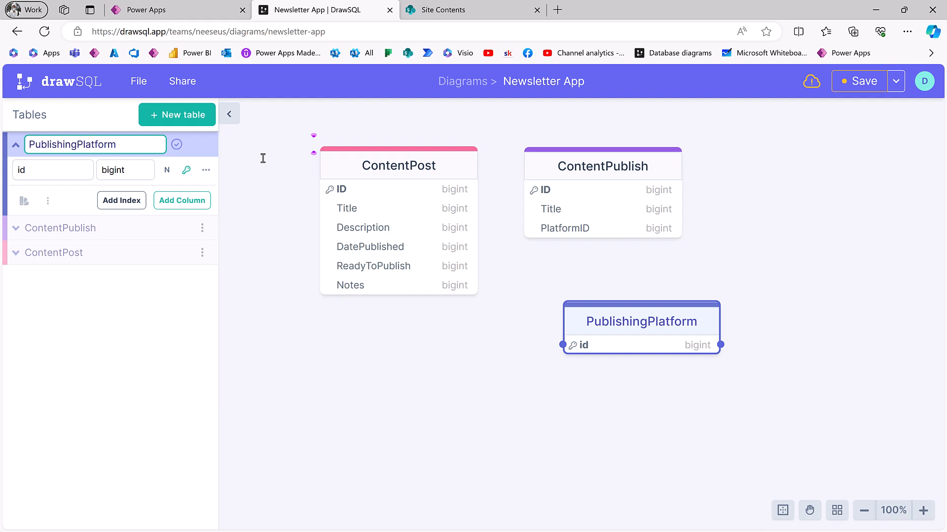
{"action": "left_click", "coordinate": [53, 170]}
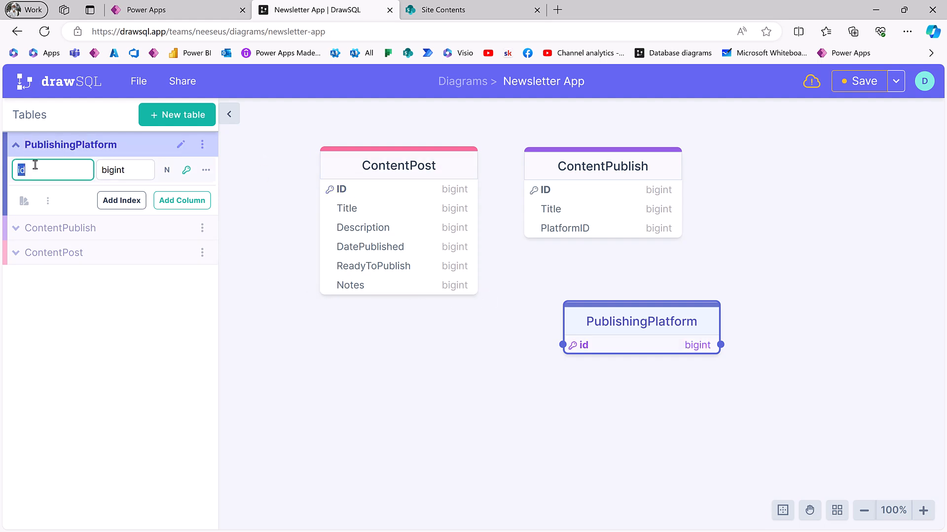
{"action": "type", "text": "ID"}
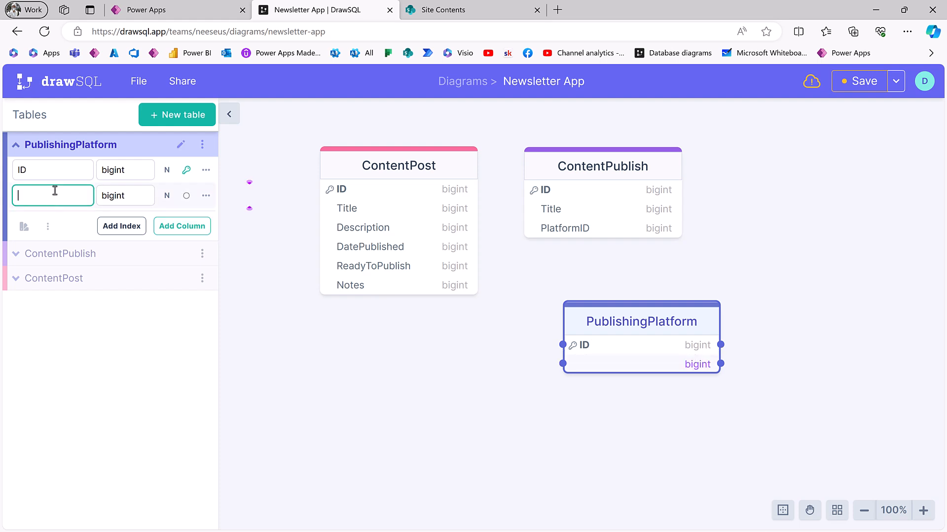
{"action": "type", "text": "Title"}
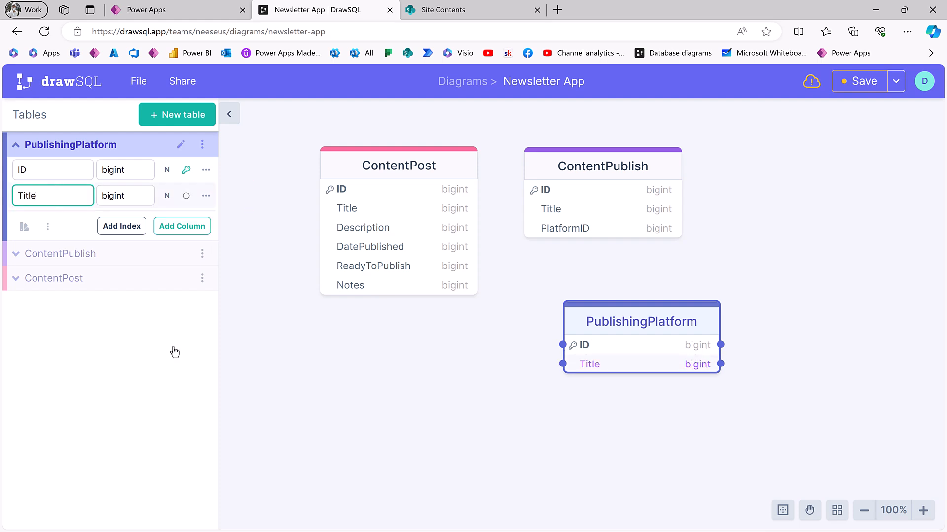
Position PublishingPlatform beside ContentPublish on the canvas.
{"action": "left_click_drag", "start_coordinate": [642, 321], "coordinate": [804, 182]}
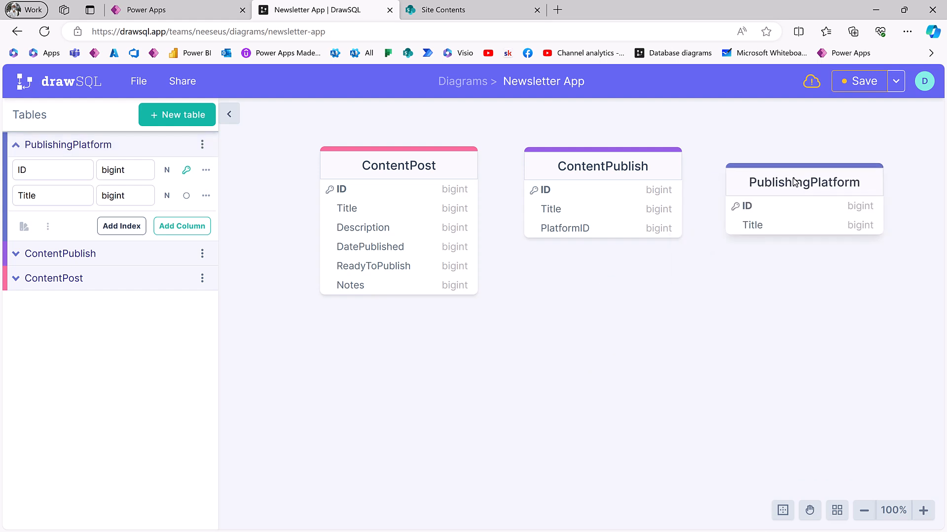
{"action": "left_click_drag", "start_coordinate": [804, 181], "coordinate": [724, 279]}
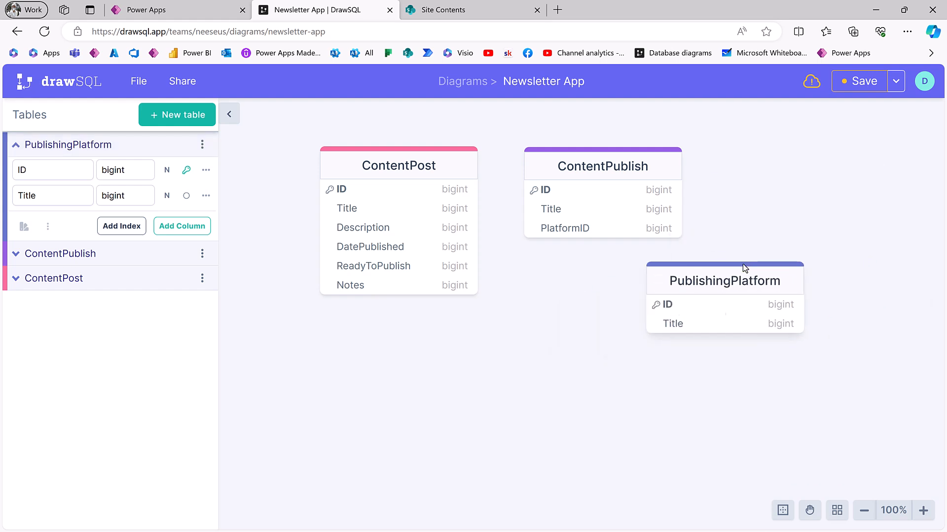
{"action": "left_click_drag", "start_coordinate": [724, 280], "coordinate": [597, 347]}
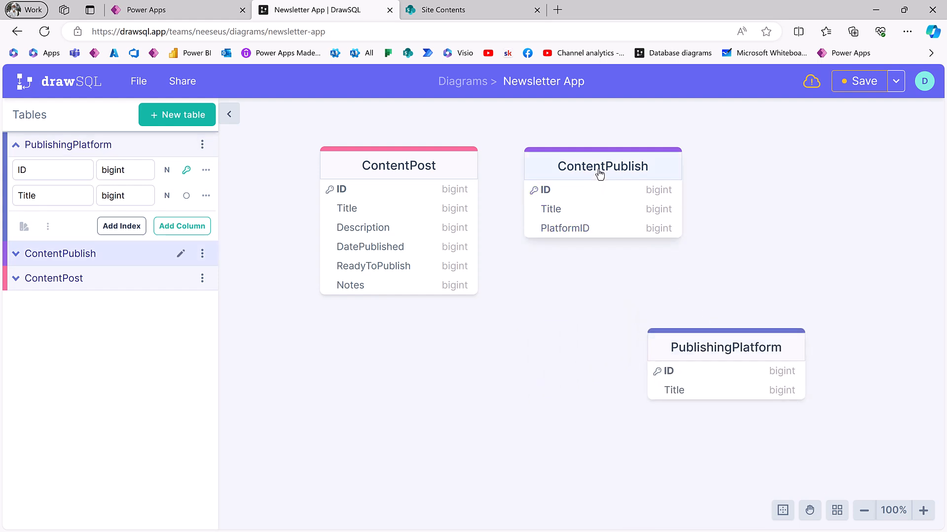
{"action": "left_click_drag", "start_coordinate": [602, 166], "coordinate": [614, 178]}
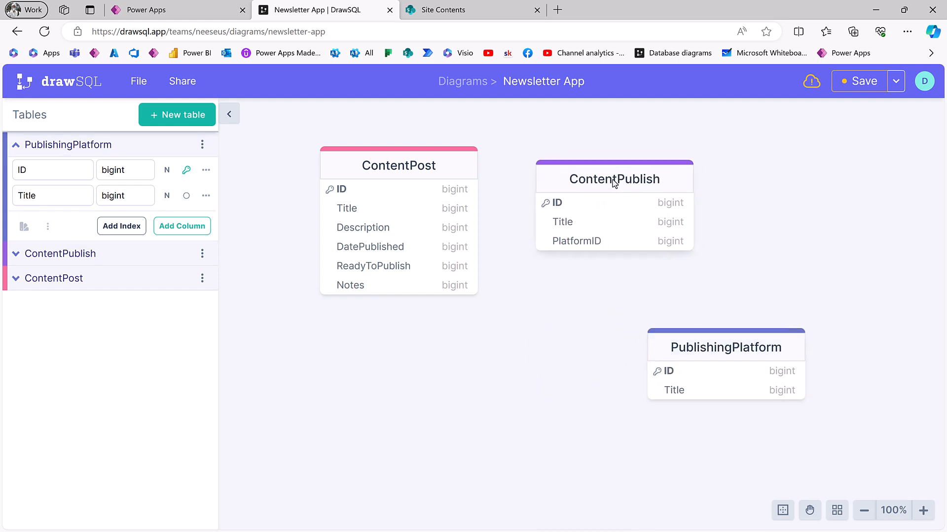
{"action": "left_click_drag", "start_coordinate": [726, 347], "coordinate": [826, 178]}
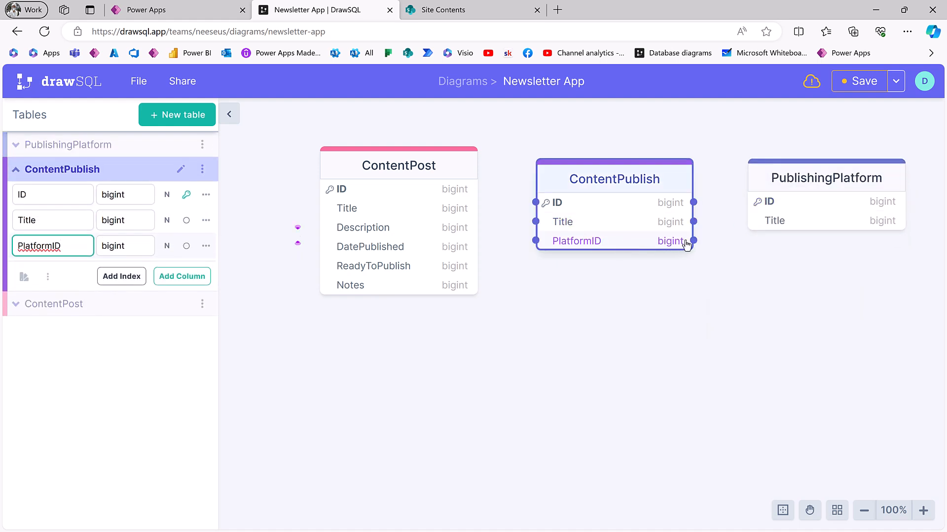
Link ContentPublish's PlatformID to PublishingPlatform's ID and nudge ContentPublish into place.
{"action": "left_click_drag", "start_coordinate": [693, 241], "coordinate": [753, 202]}
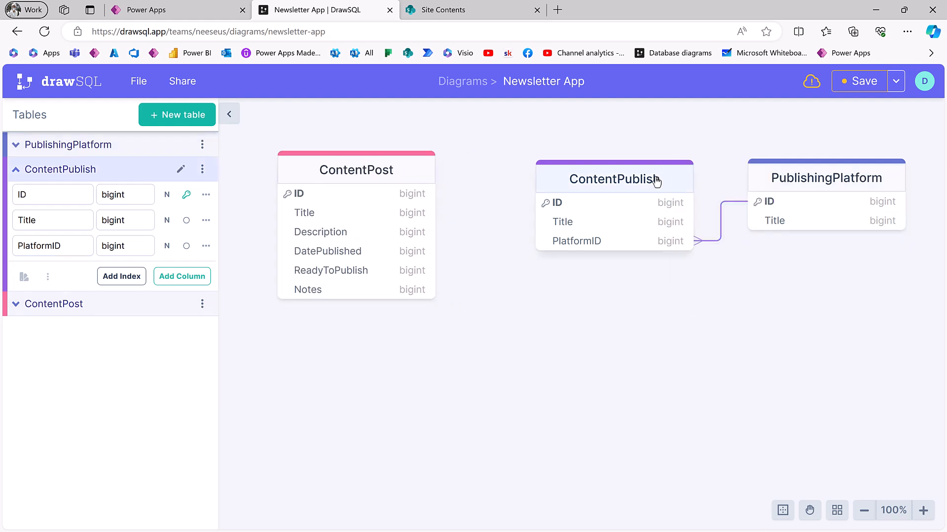
{"action": "left_click_drag", "start_coordinate": [614, 179], "coordinate": [603, 171]}
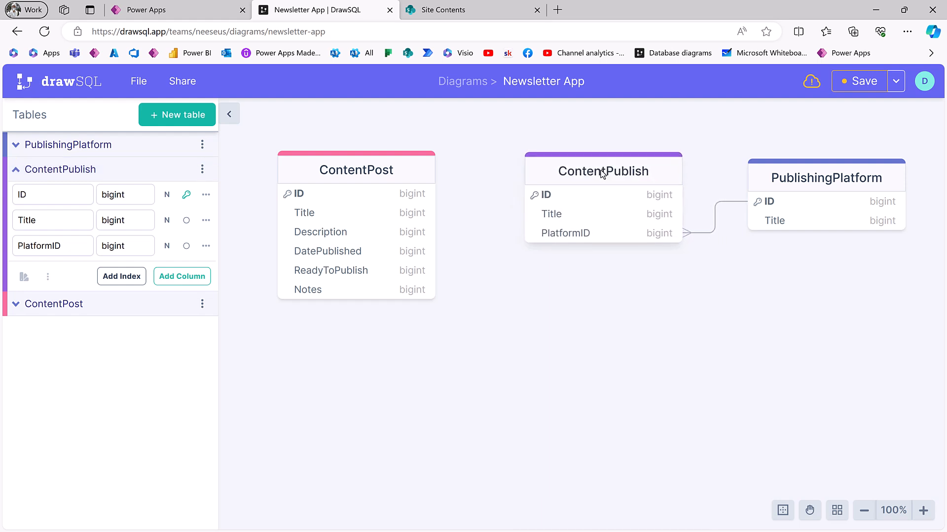
{"action": "left_click_drag", "start_coordinate": [602, 171], "coordinate": [592, 180]}
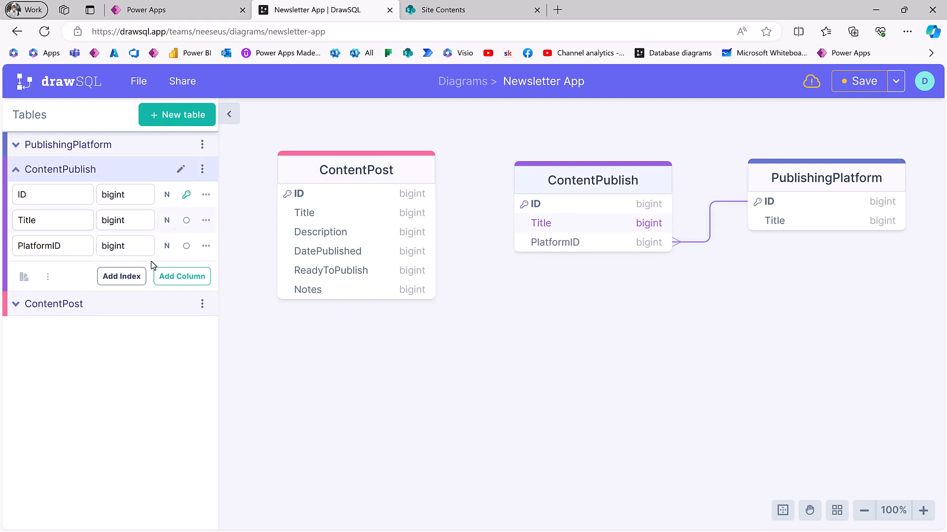
Add a ContentPostID column linked to ContentPost's ID, plus a PublishTime column, to ContentPublish.
{"action": "left_click", "coordinate": [182, 276]}
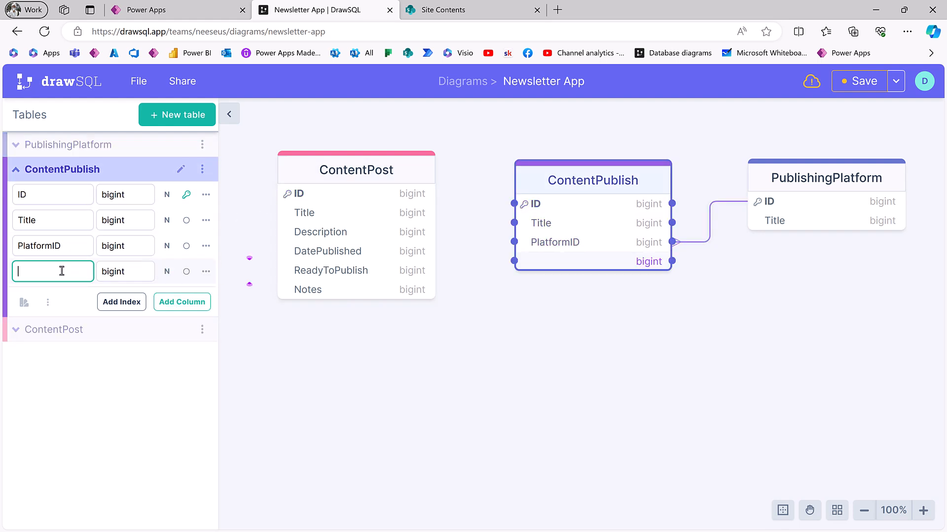
{"action": "type", "text": "ContentPostID"}
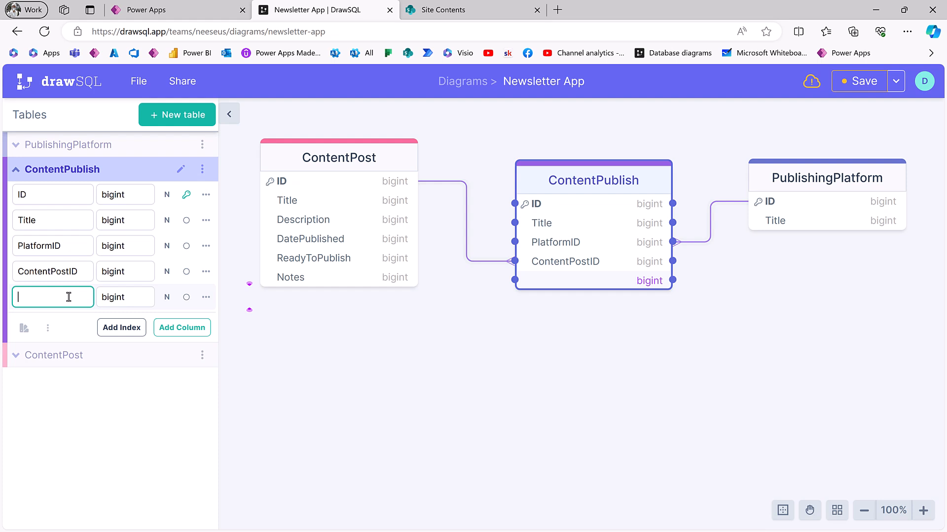
{"action": "type", "text": "P"}
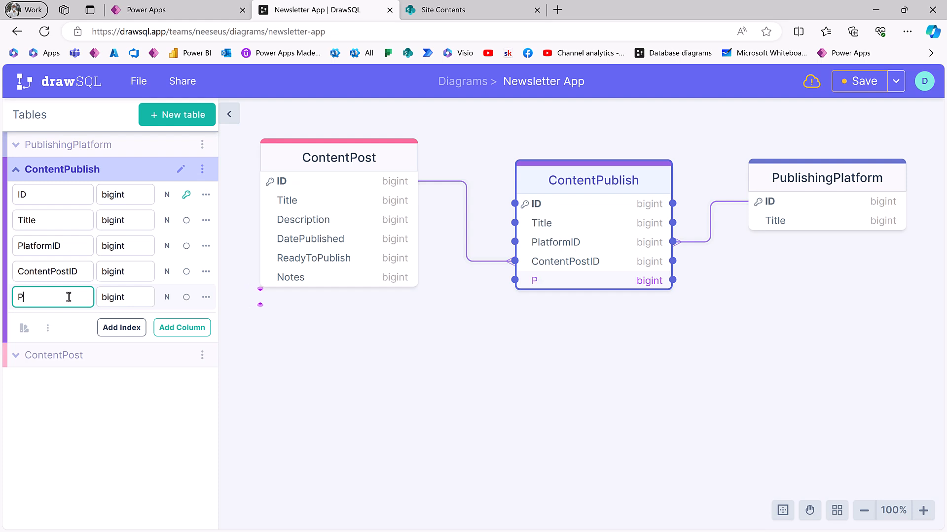
{"action": "type", "text": "ublishTime"}
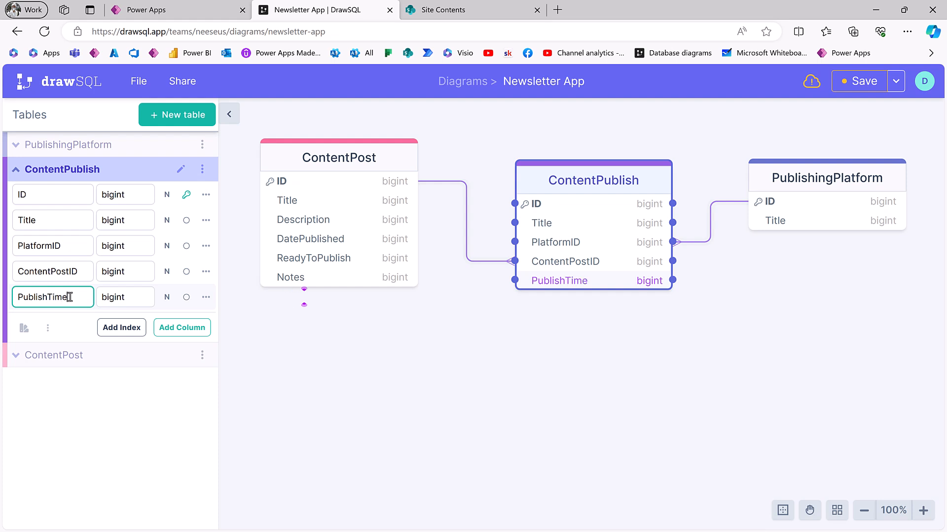
{"action": "left_click", "coordinate": [592, 310]}
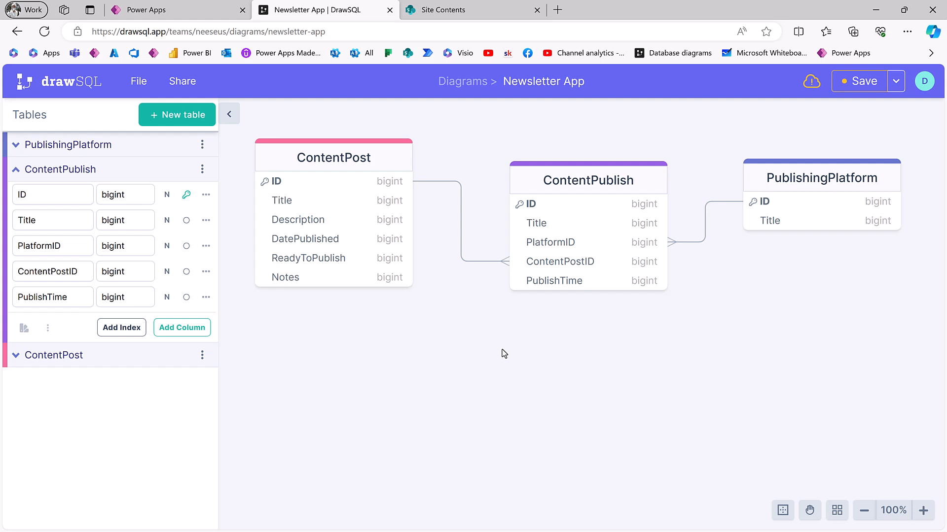
{"action": "mouse_move", "coordinate": [493, 325]}
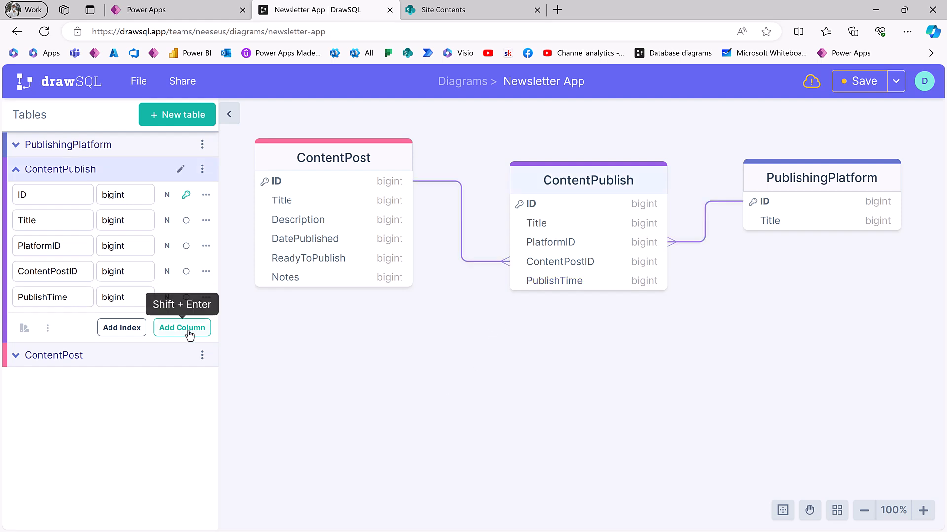
Add a Scheduled column of data type bit to ContentPublish.
{"action": "left_click", "coordinate": [182, 328]}
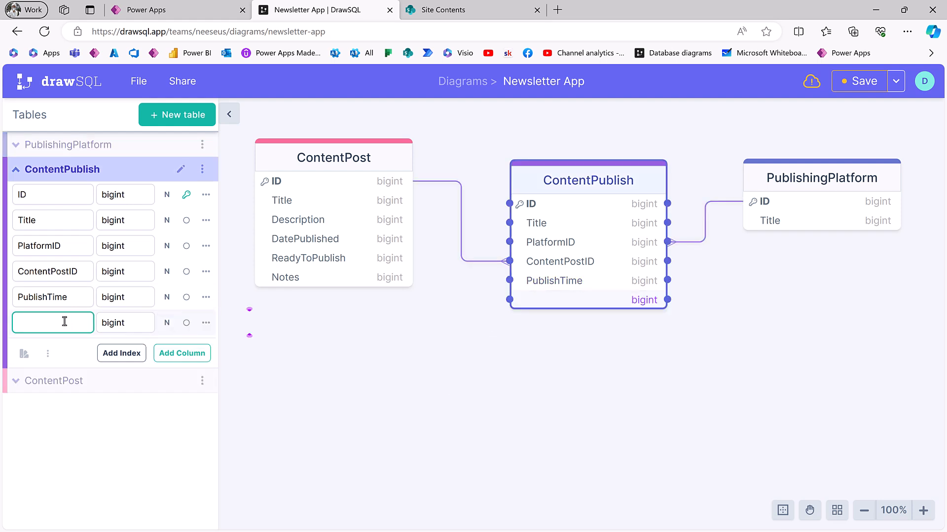
{"action": "type", "text": "Schedu"}
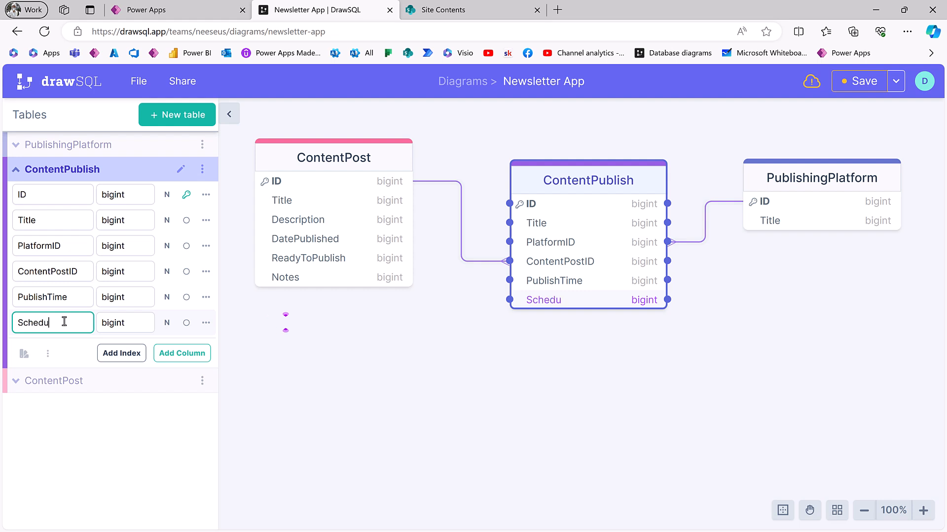
{"action": "type", "text": "led"}
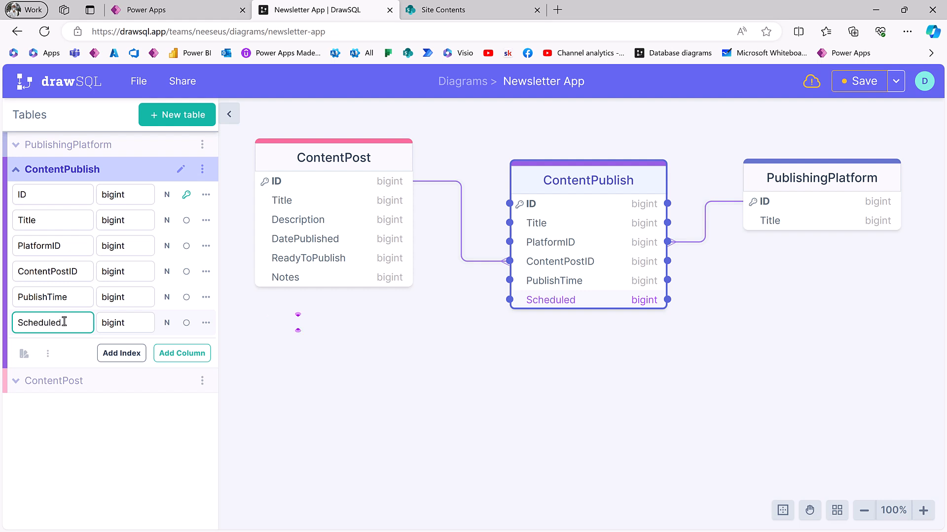
{"action": "left_click", "coordinate": [124, 322]}
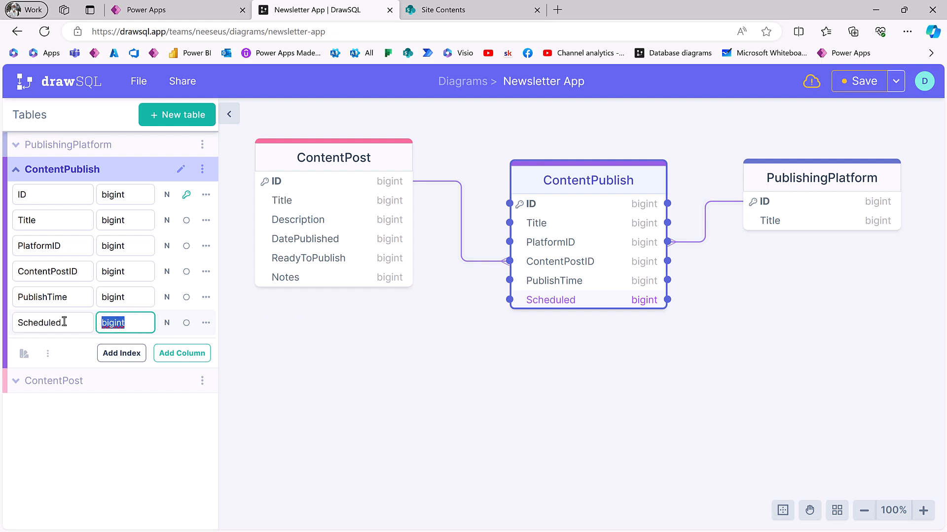
{"action": "type", "text": "bit"}
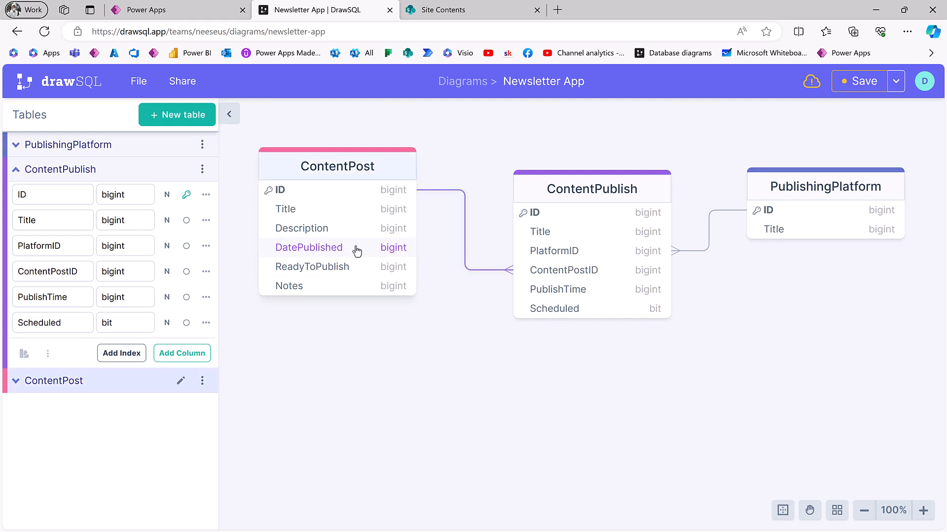
{"action": "mouse_move", "coordinate": [380, 374]}
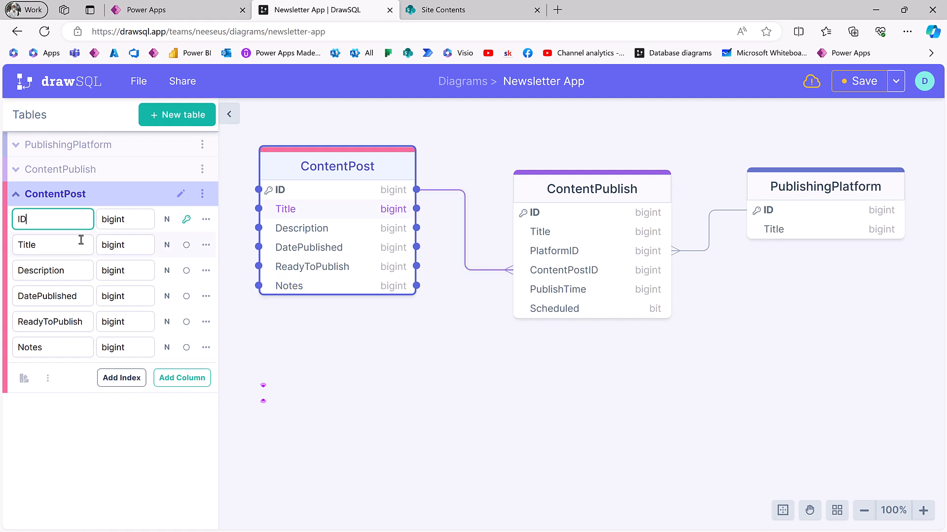
Create table_4 with its default id column and start renaming it.
{"action": "left_click", "coordinate": [420, 379]}
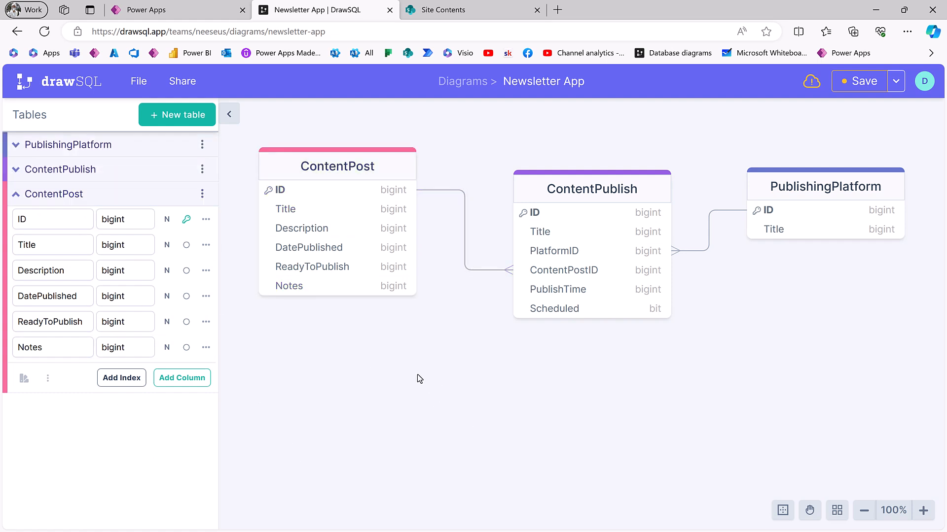
{"action": "left_click", "coordinate": [177, 115]}
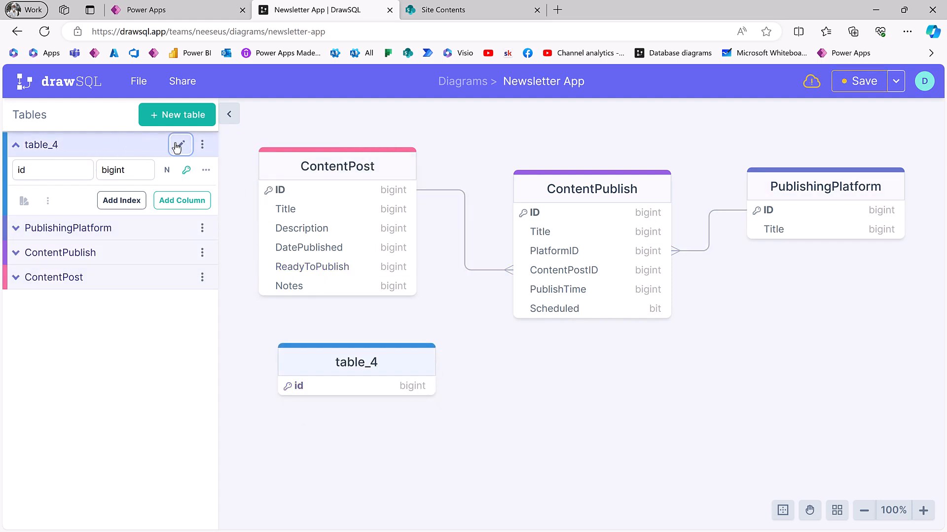
{"action": "left_click", "coordinate": [179, 144]}
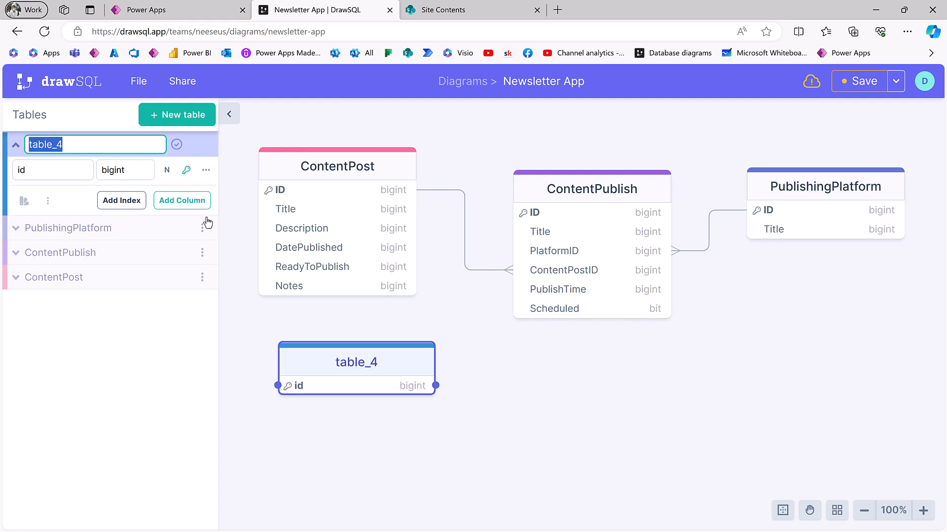
{"action": "mouse_move", "coordinate": [202, 361]}
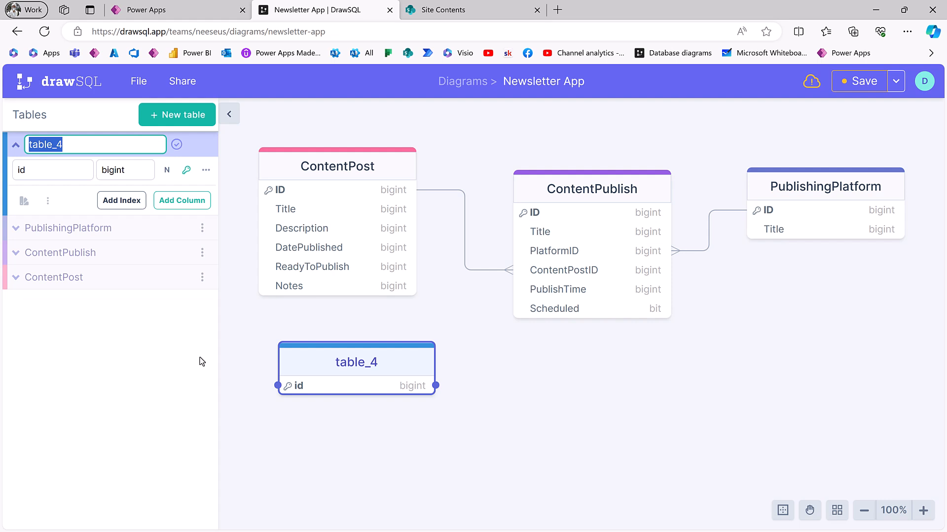
{"action": "mouse_move", "coordinate": [362, 376]}
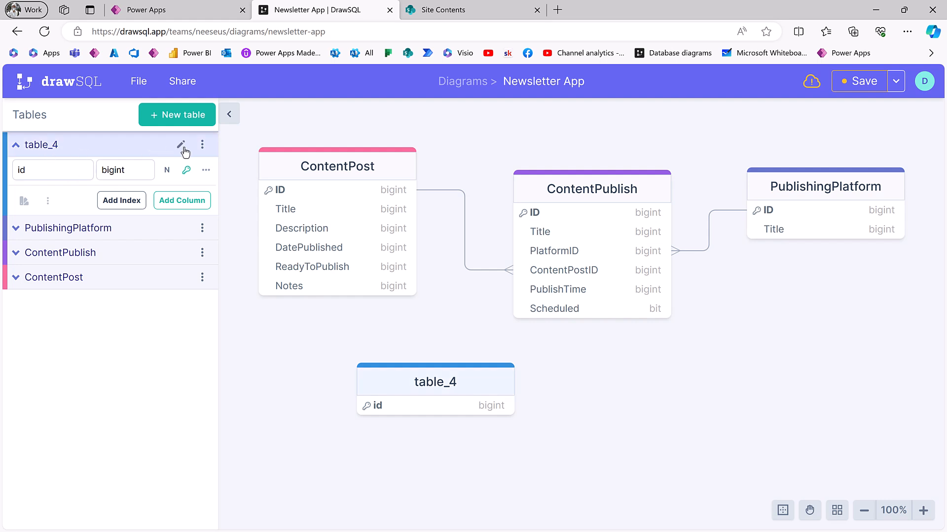
Rename table_4 to ContentHosting, correcting a mistyped name.
{"action": "left_click", "coordinate": [182, 145]}
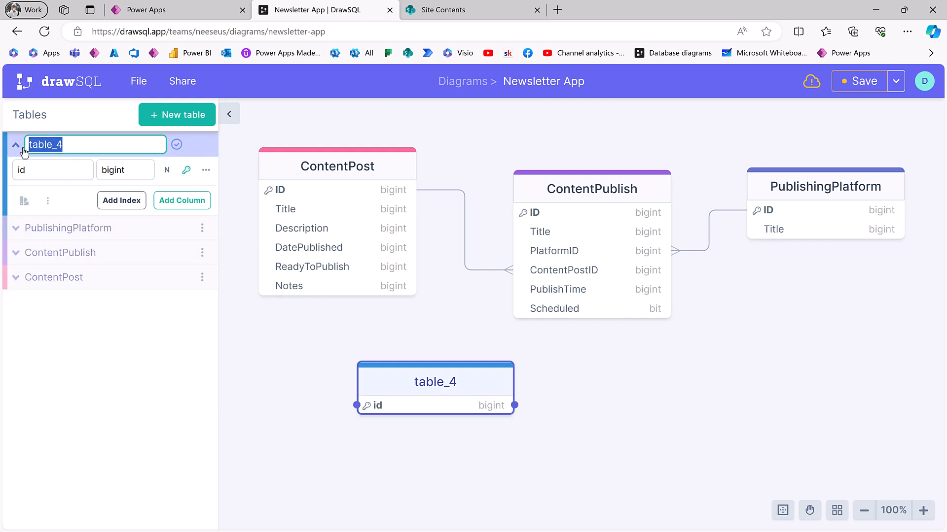
{"action": "type", "text": "Content"}
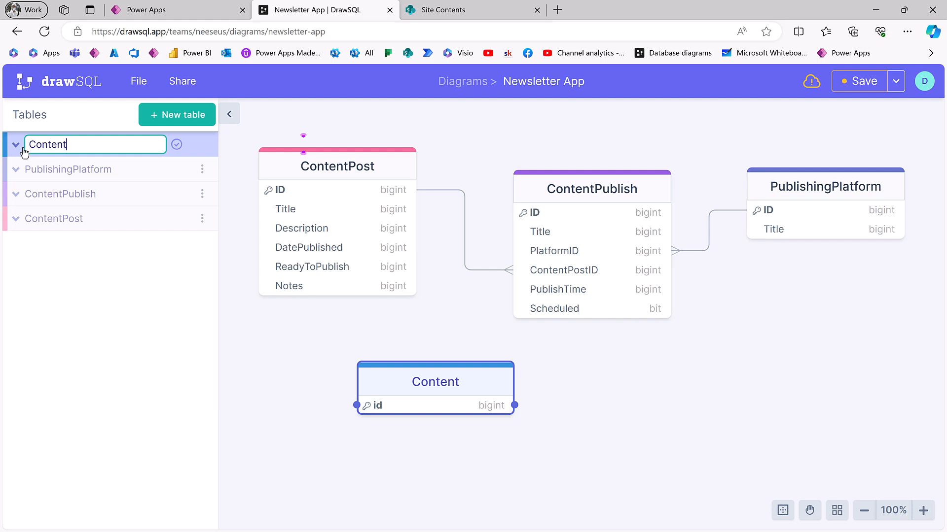
{"action": "type", "text": "Soru"}
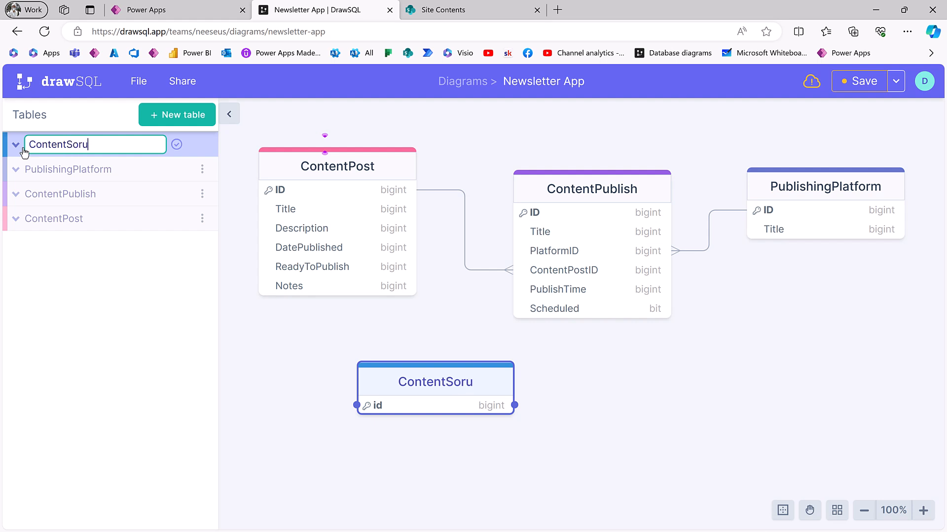
{"action": "key", "text": "BackSpace"}
{"action": "type", "text": "Hosting"}
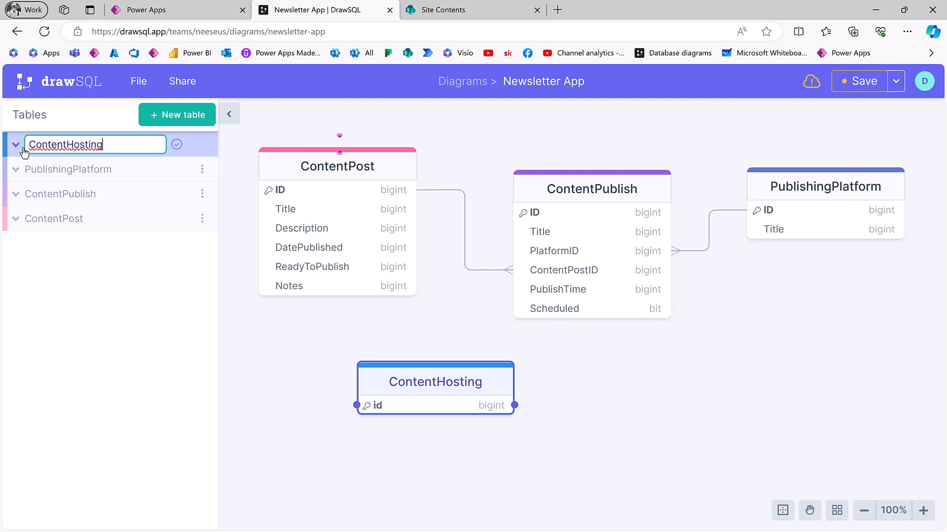
{"action": "left_click", "coordinate": [176, 144]}
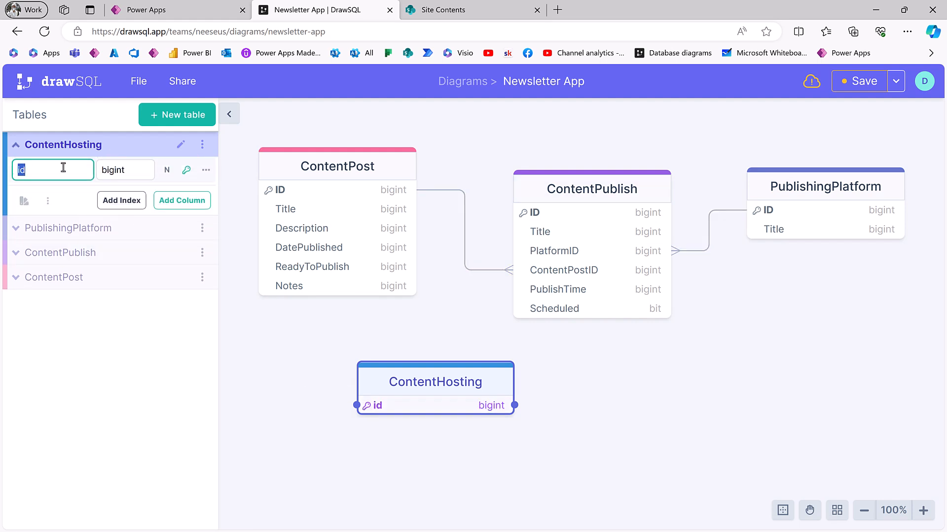
Rename ContentHosting's id column to ID and add a Title column.
{"action": "type", "text": "ID"}
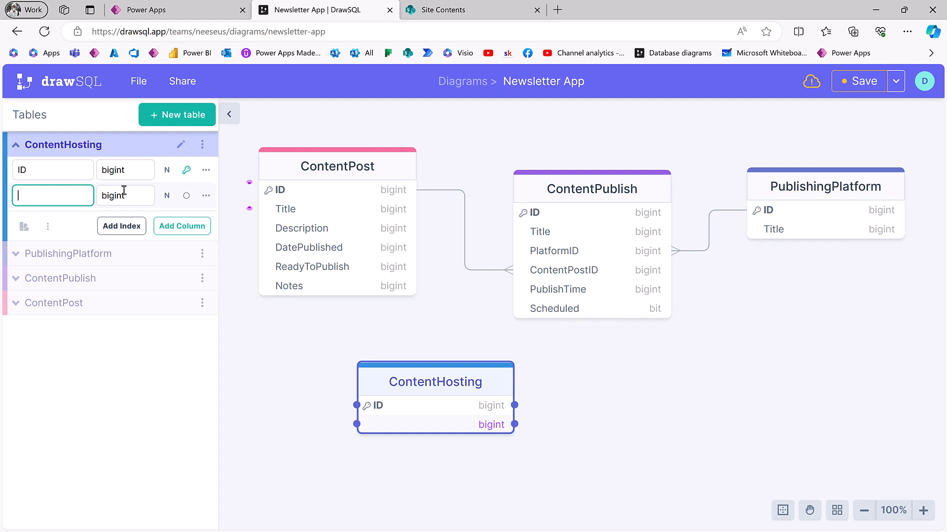
{"action": "type", "text": "T"}
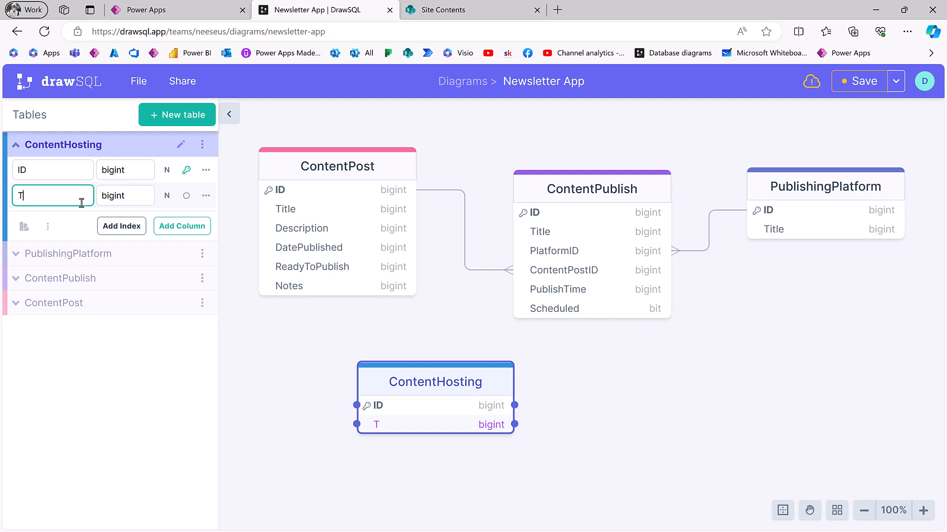
{"action": "type", "text": "itle"}
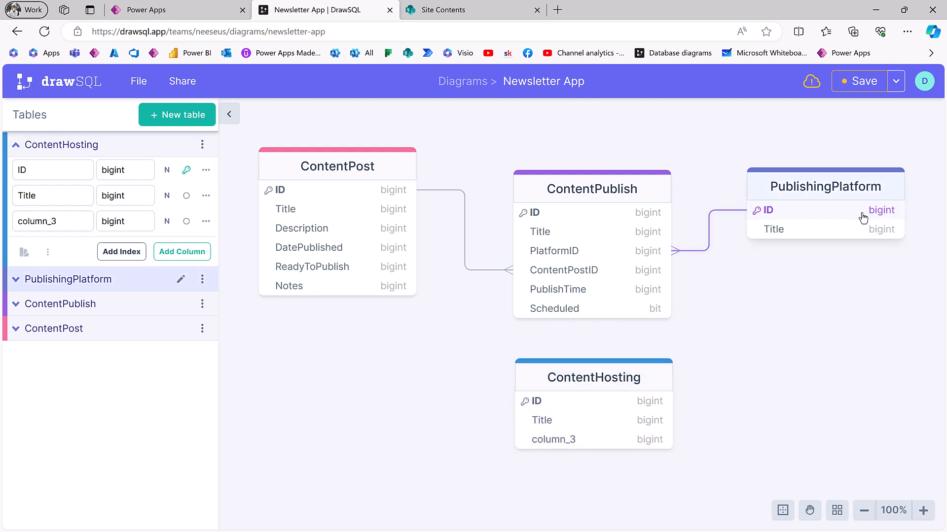
Rename column_3 to PublishingPlatformID and link it to PublishingPlatform's ID.
{"action": "left_click_drag", "start_coordinate": [826, 185], "coordinate": [836, 275]}
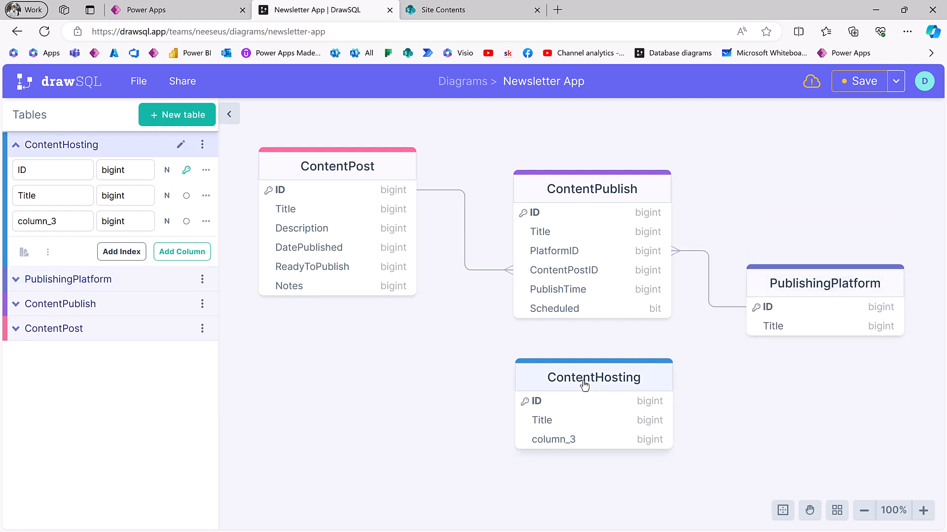
{"action": "left_click", "coordinate": [593, 377]}
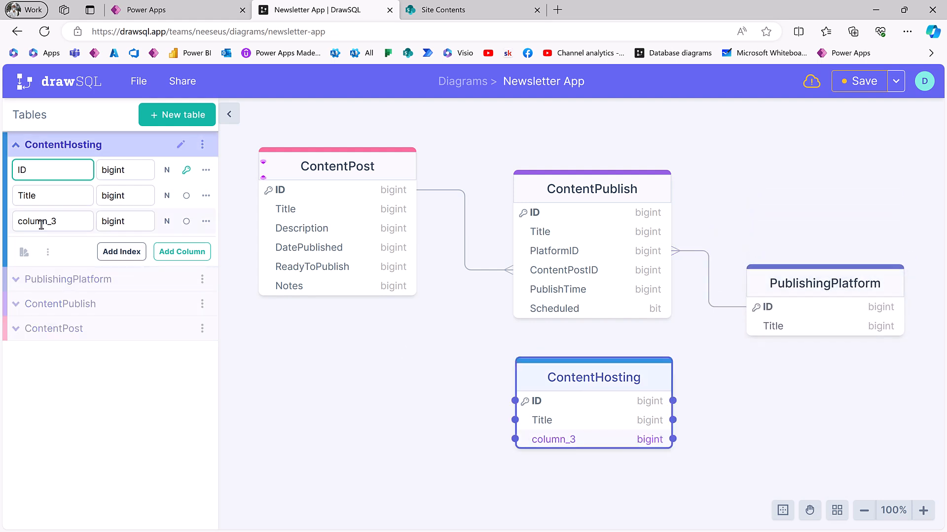
{"action": "type", "text": "P"}
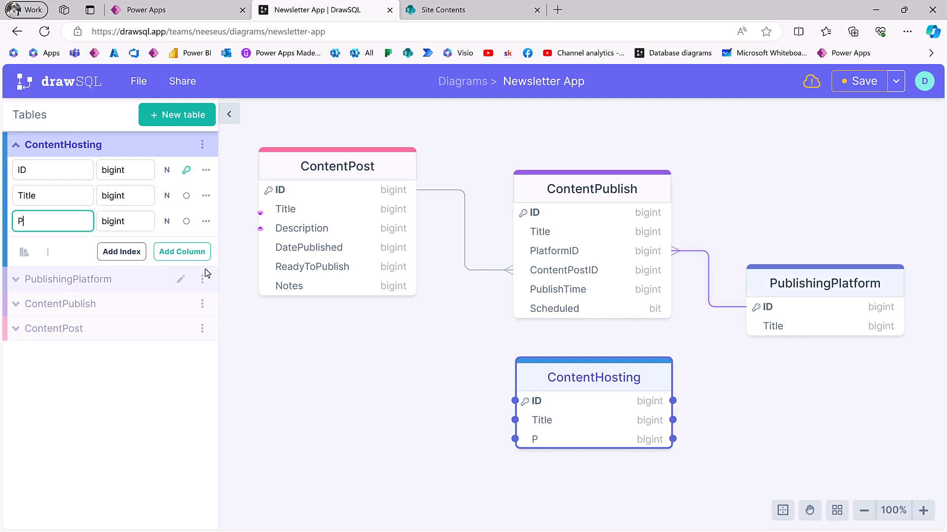
{"action": "type", "text": "ublis"}
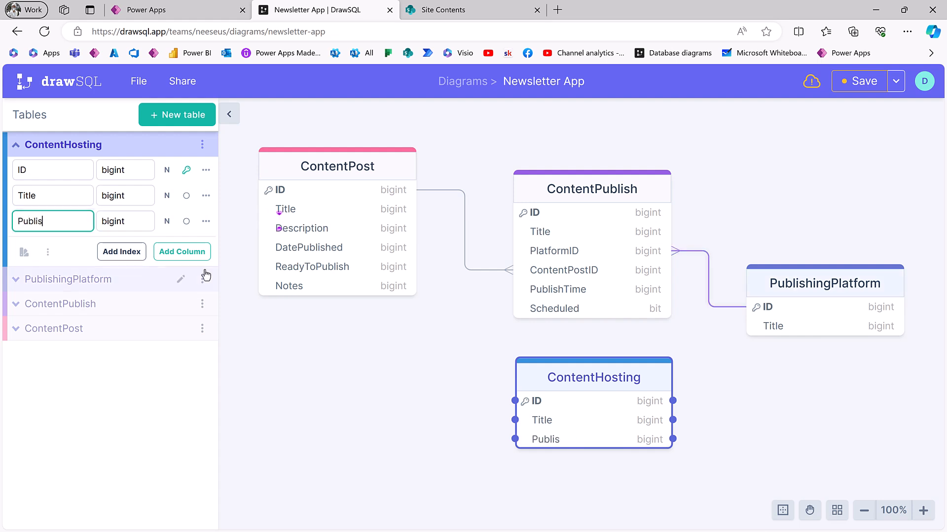
{"action": "type", "text": "hingPlatf..."}
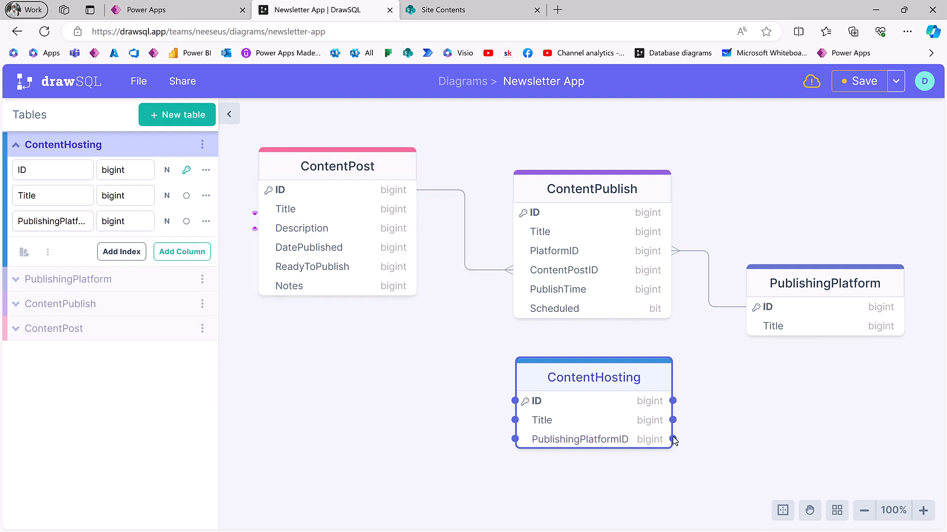
{"action": "left_click_drag", "start_coordinate": [673, 439], "coordinate": [780, 311]}
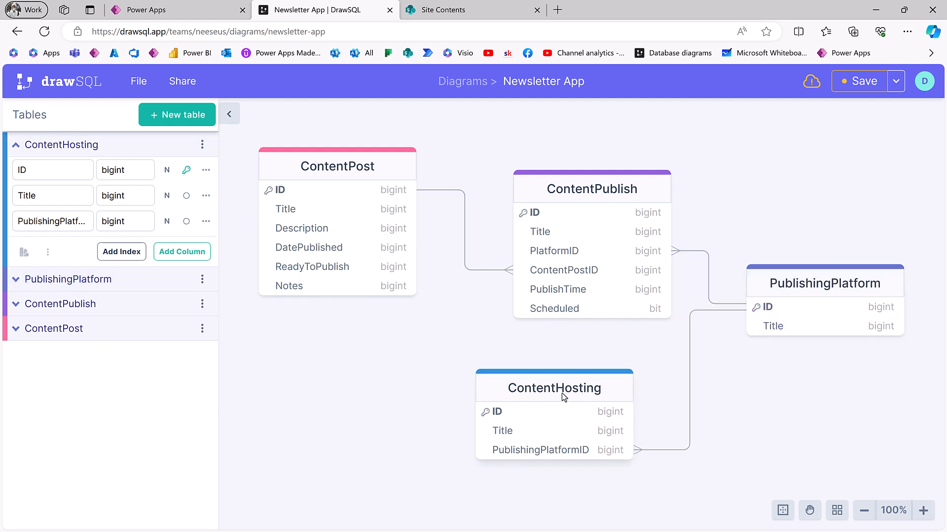
{"action": "left_click_drag", "start_coordinate": [555, 388], "coordinate": [595, 360]}
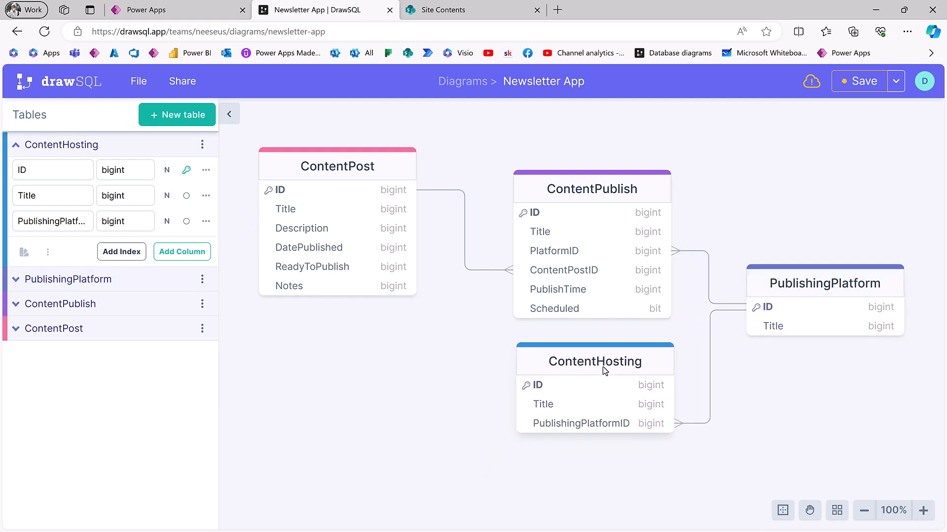
{"action": "mouse_move", "coordinate": [593, 384]}
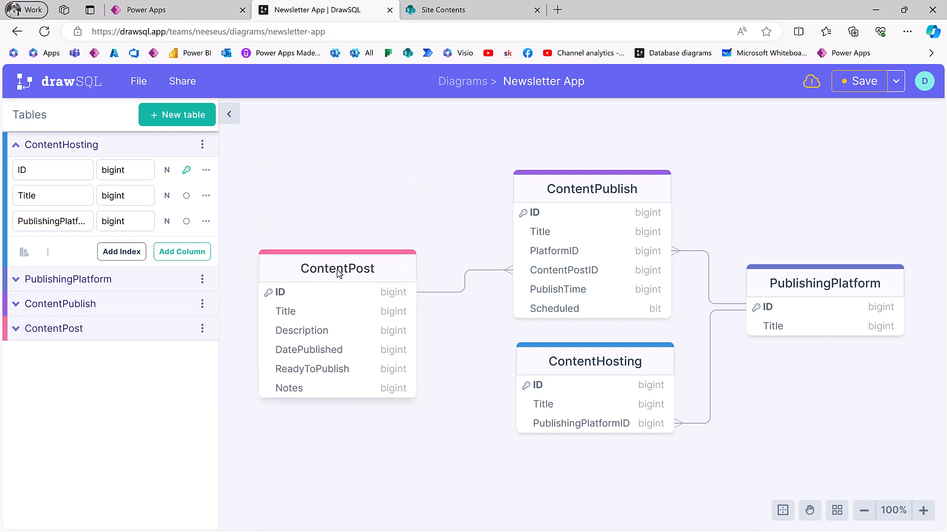
Move ContentPost back to the top left of the canvas.
{"action": "left_click_drag", "start_coordinate": [336, 269], "coordinate": [346, 187]}
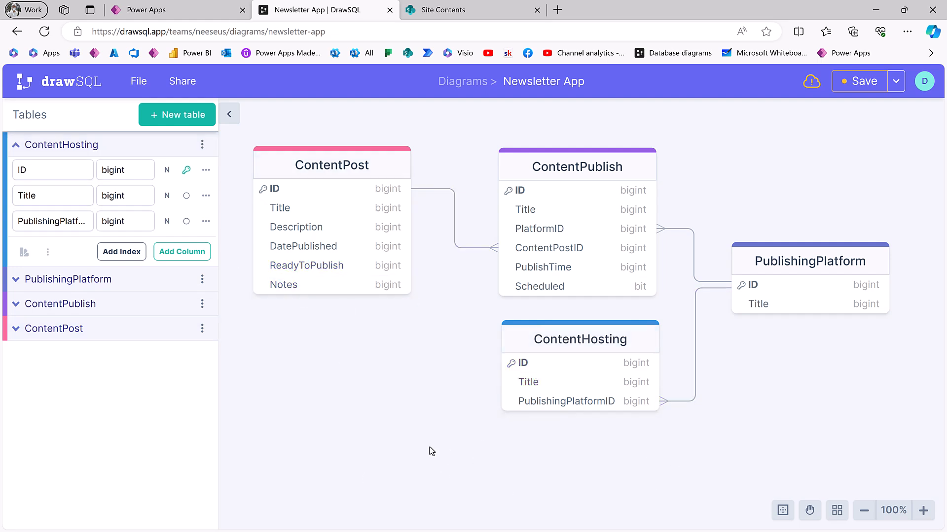
{"action": "mouse_move", "coordinate": [423, 467]}
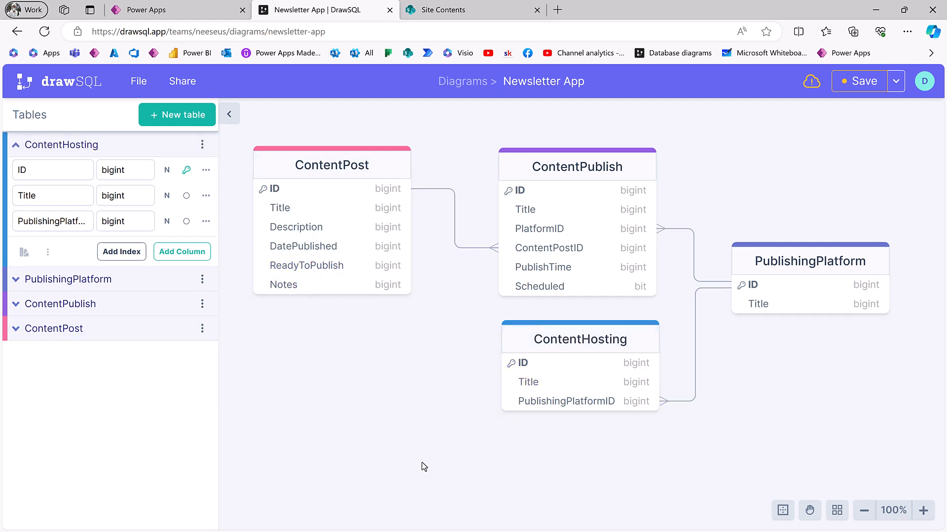
{"action": "mouse_move", "coordinate": [388, 309]}
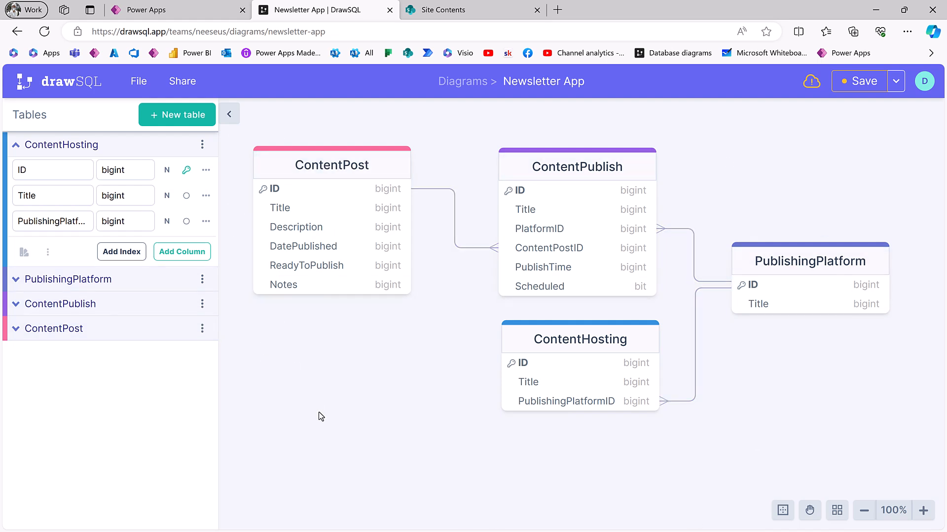
{"action": "mouse_move", "coordinate": [349, 409]}
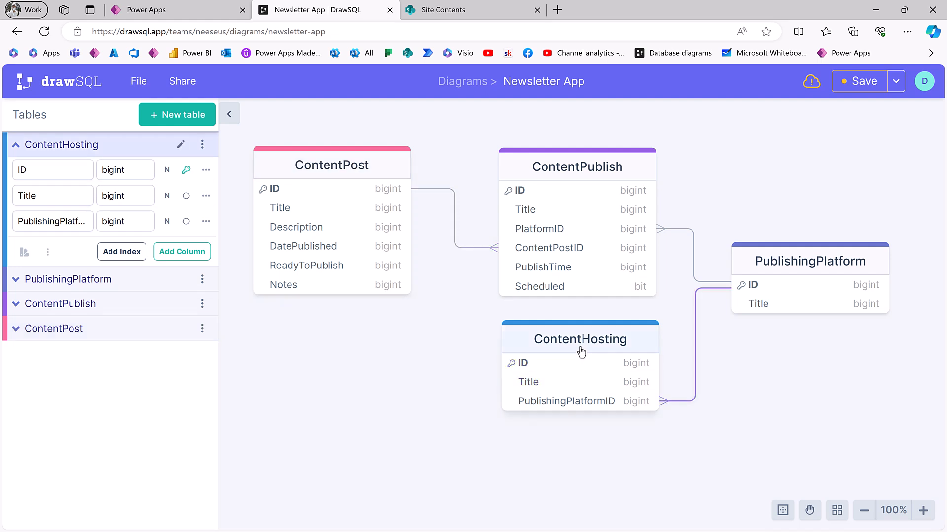
{"action": "mouse_move", "coordinate": [581, 347]}
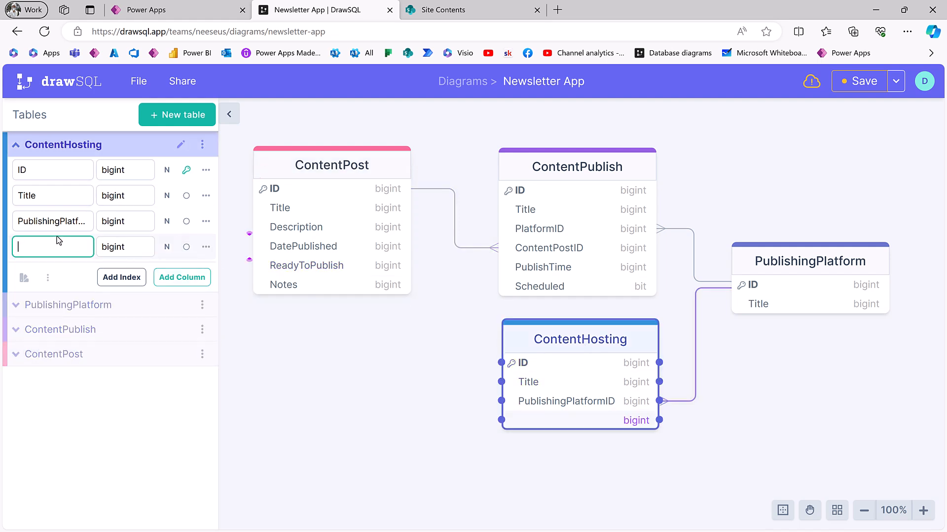
Name the fourth column ContentPostID, link it to ContentPost's ID, and collapse ContentHosting.
{"action": "type", "text": "ContentPo"}
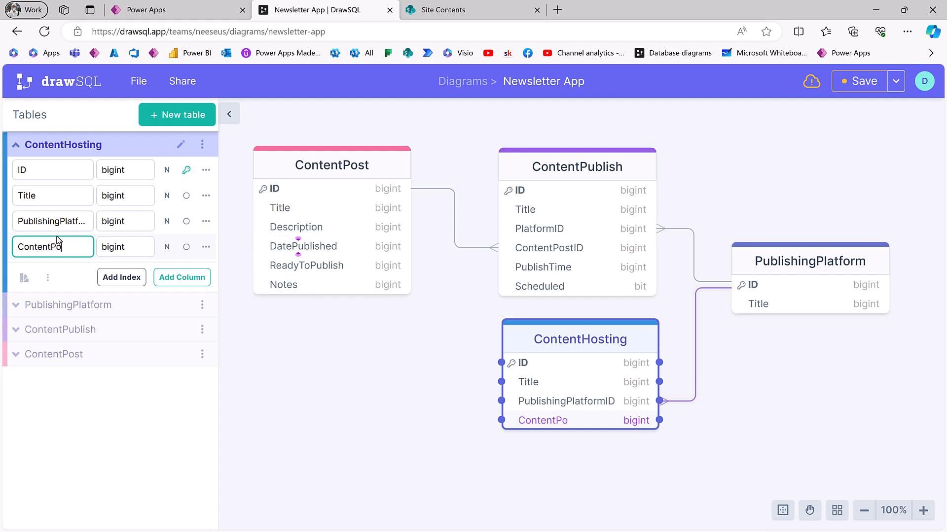
{"action": "type", "text": "ID"}
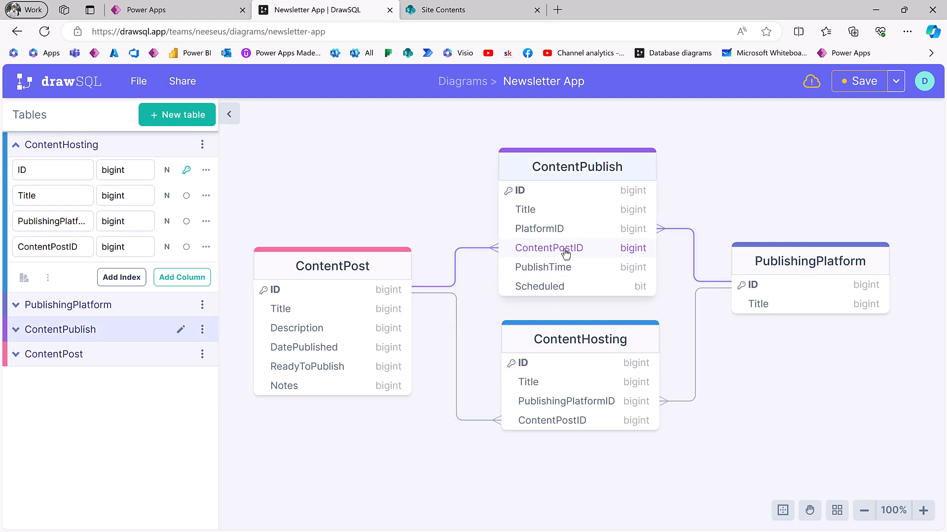
{"action": "mouse_move", "coordinate": [597, 173]}
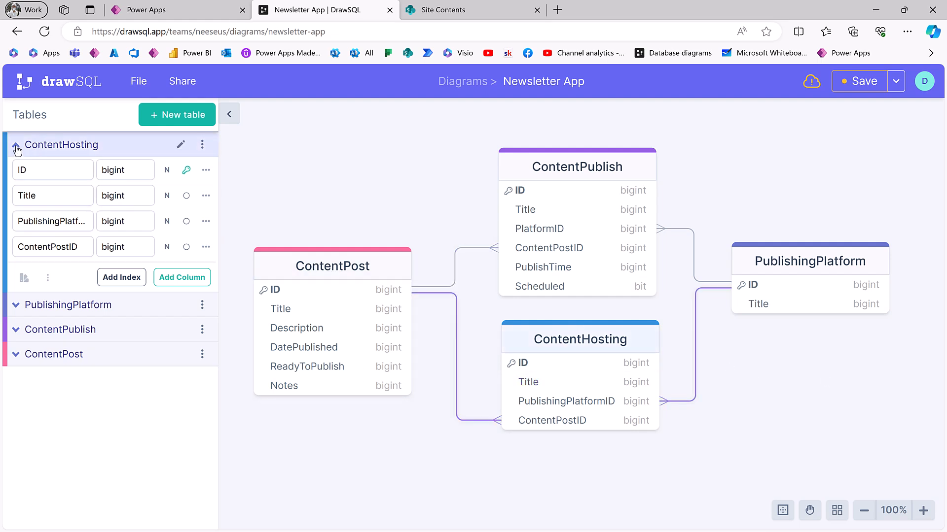
{"action": "left_click", "coordinate": [16, 145]}
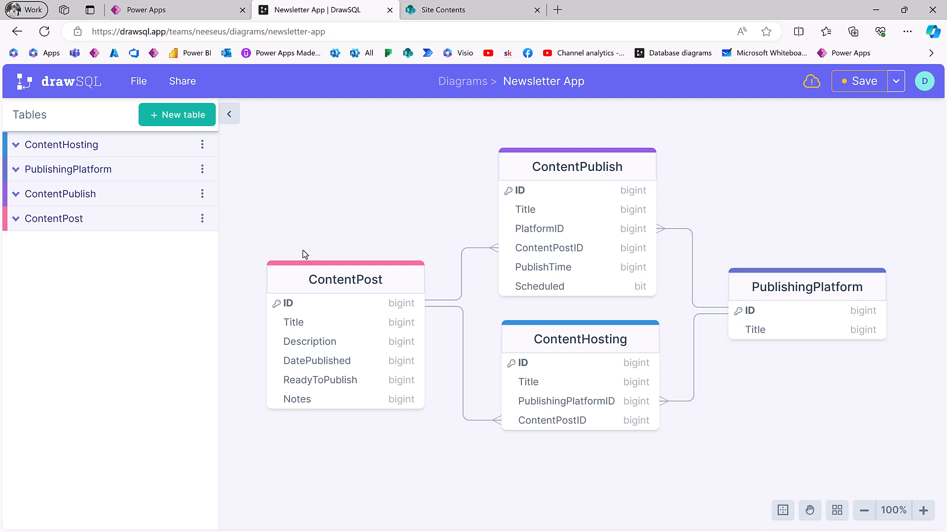
{"action": "mouse_move", "coordinate": [330, 164]}
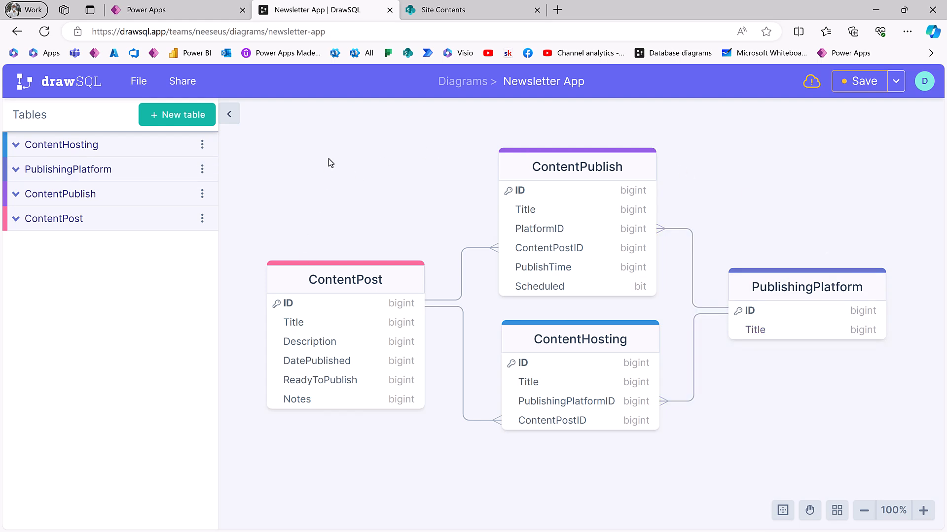
Save the Newsletter App diagram.
{"action": "left_click", "coordinate": [860, 81]}
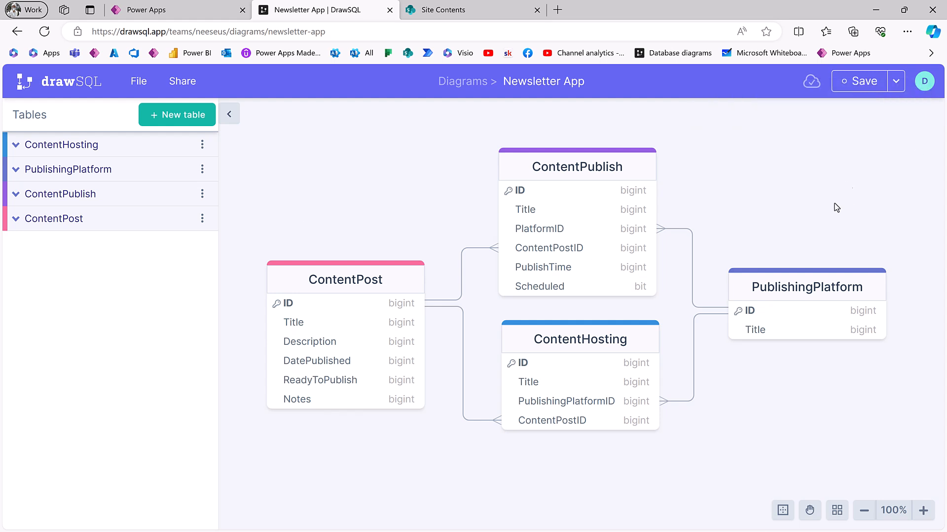
{"action": "mouse_move", "coordinate": [836, 210]}
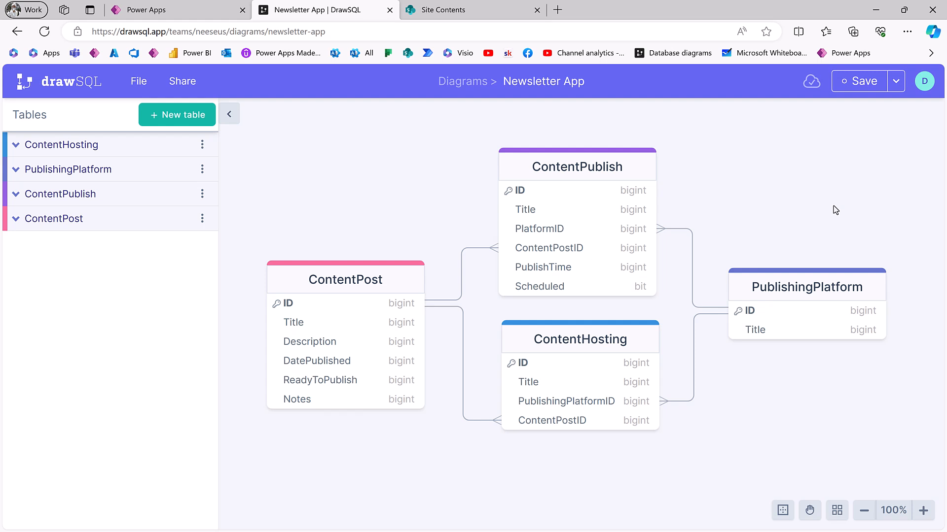
{"action": "mouse_move", "coordinate": [384, 191]}
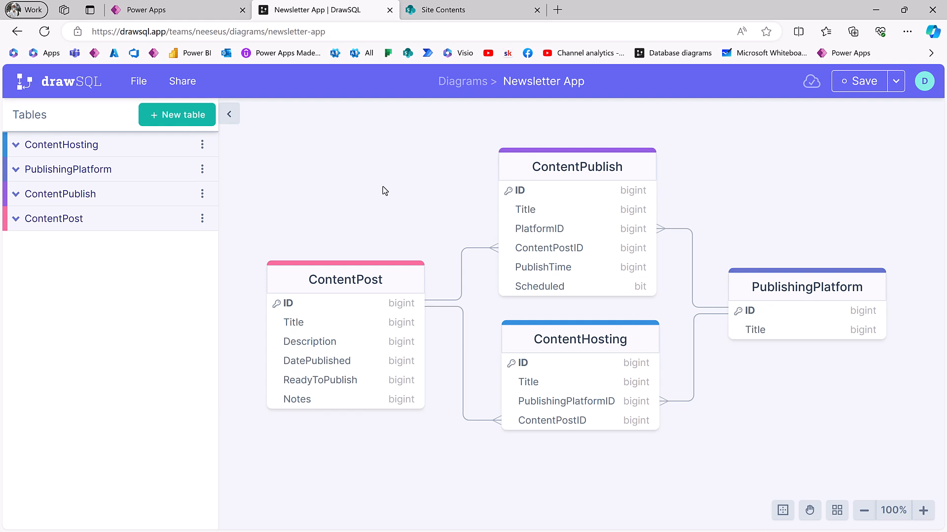
{"action": "mouse_move", "coordinate": [398, 186]}
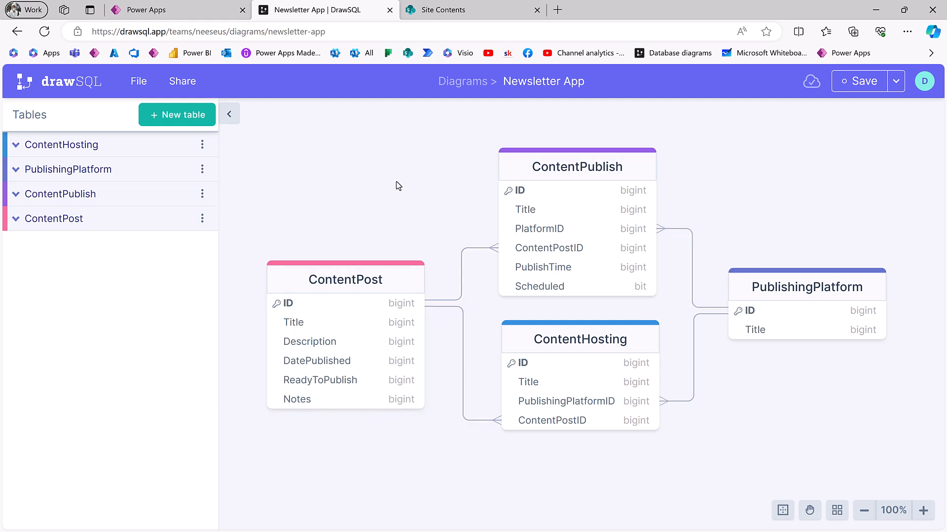